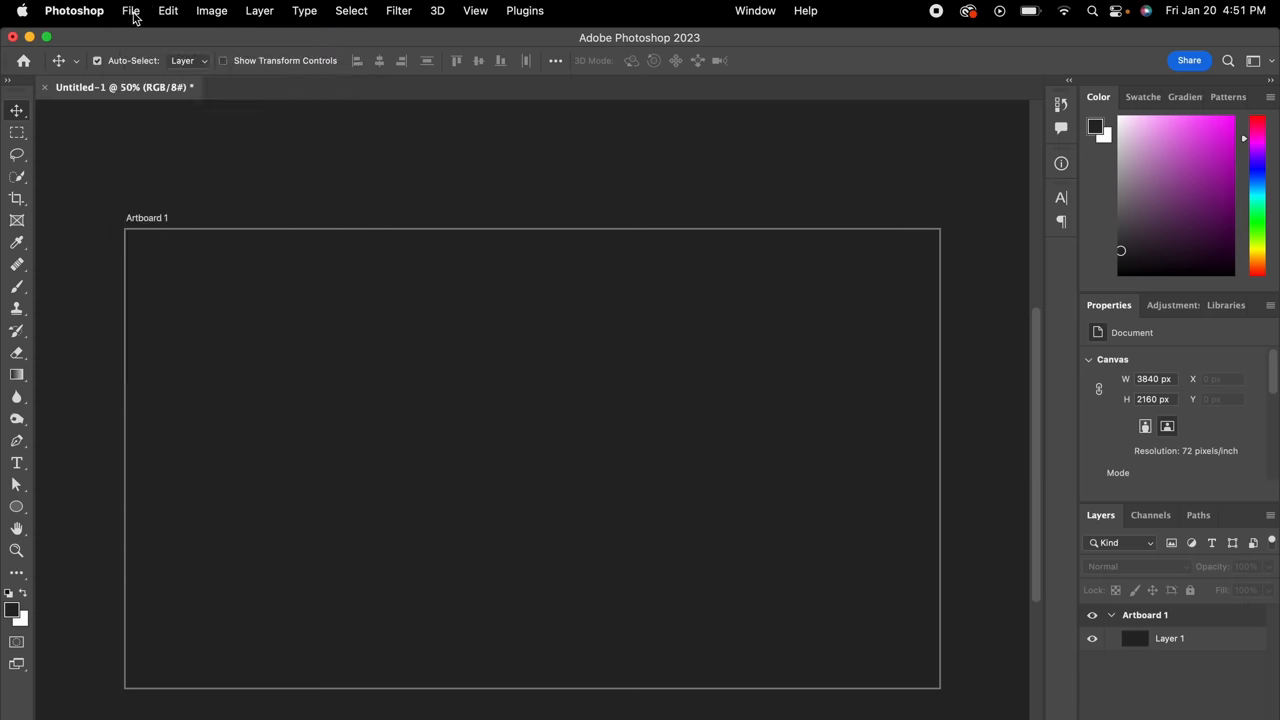
Merge the bracketed JPG exposures with Merge to HDR Pro into 32-bit, skipping Camera Raw toning
{"action": "left_click", "coordinate": [131, 11]}
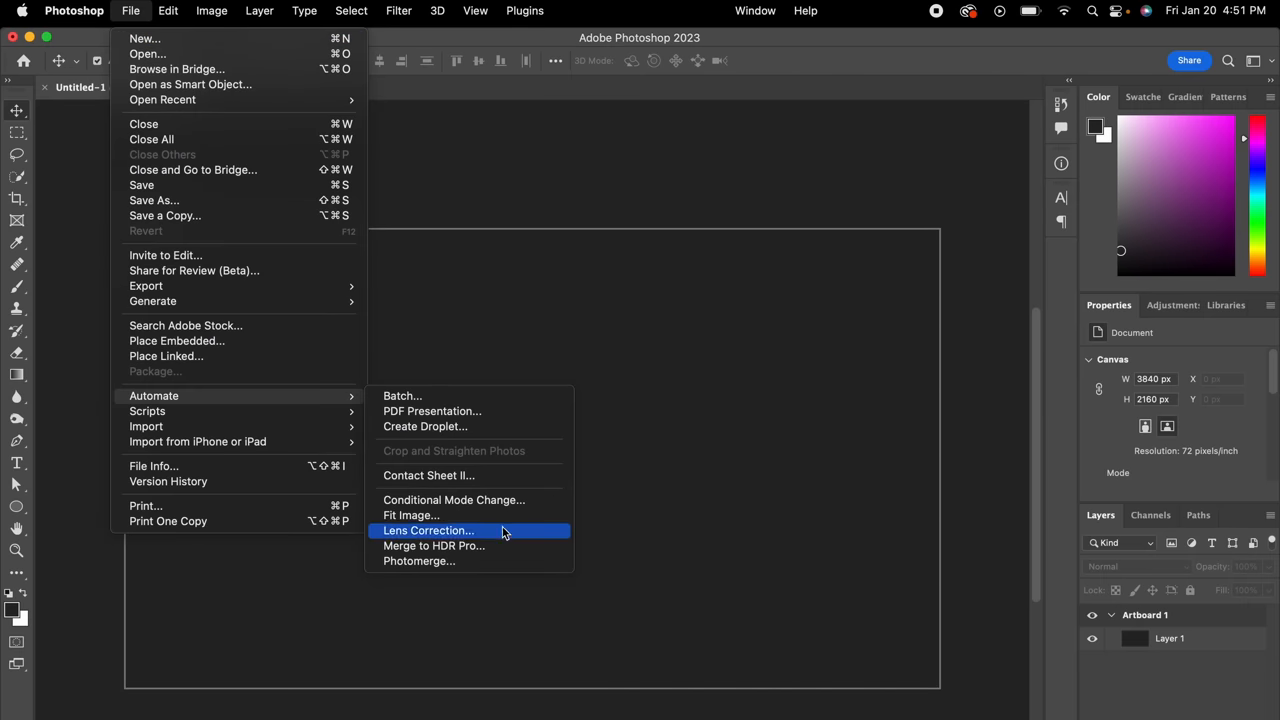
{"action": "left_click", "coordinate": [434, 545]}
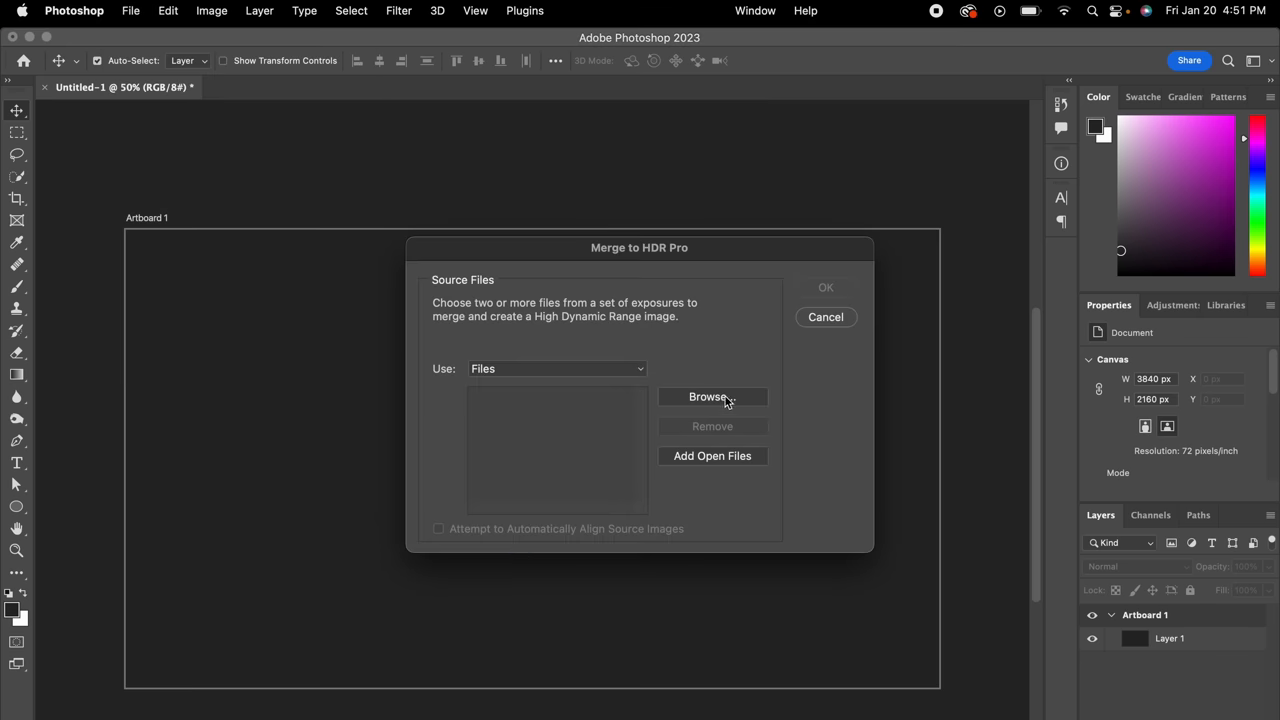
{"action": "left_click", "coordinate": [712, 397]}
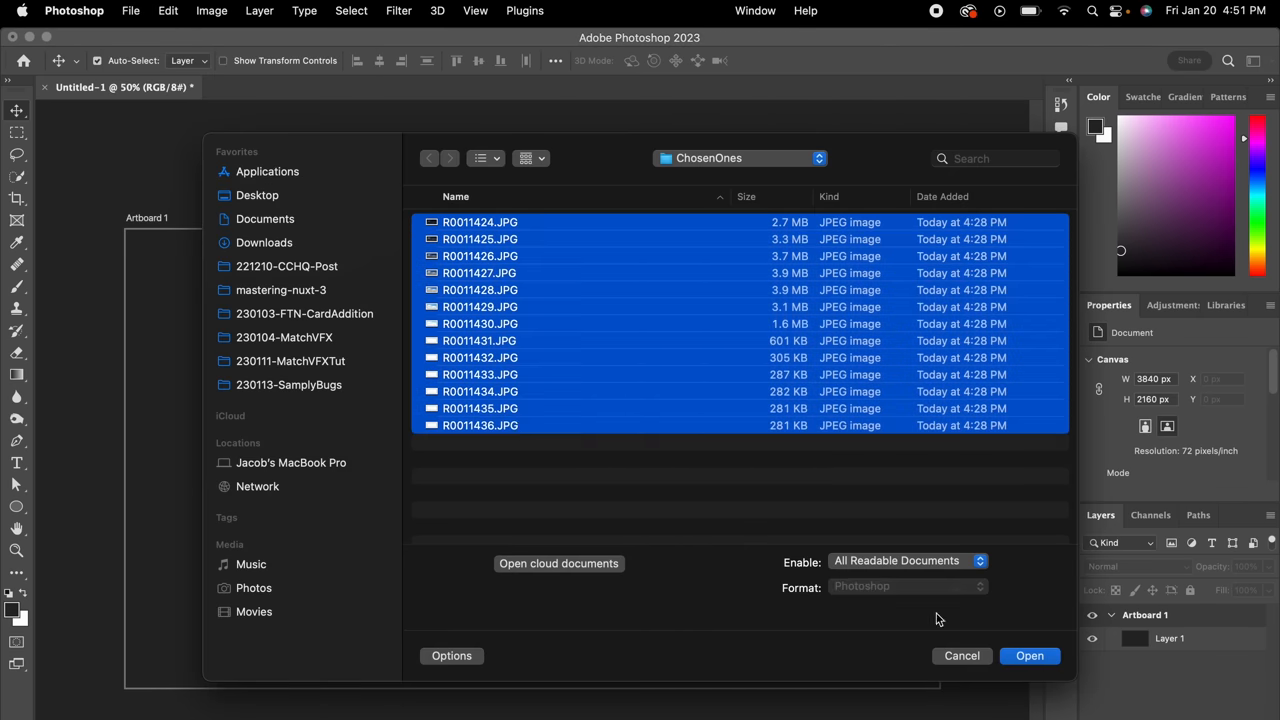
{"action": "left_click", "coordinate": [1029, 655]}
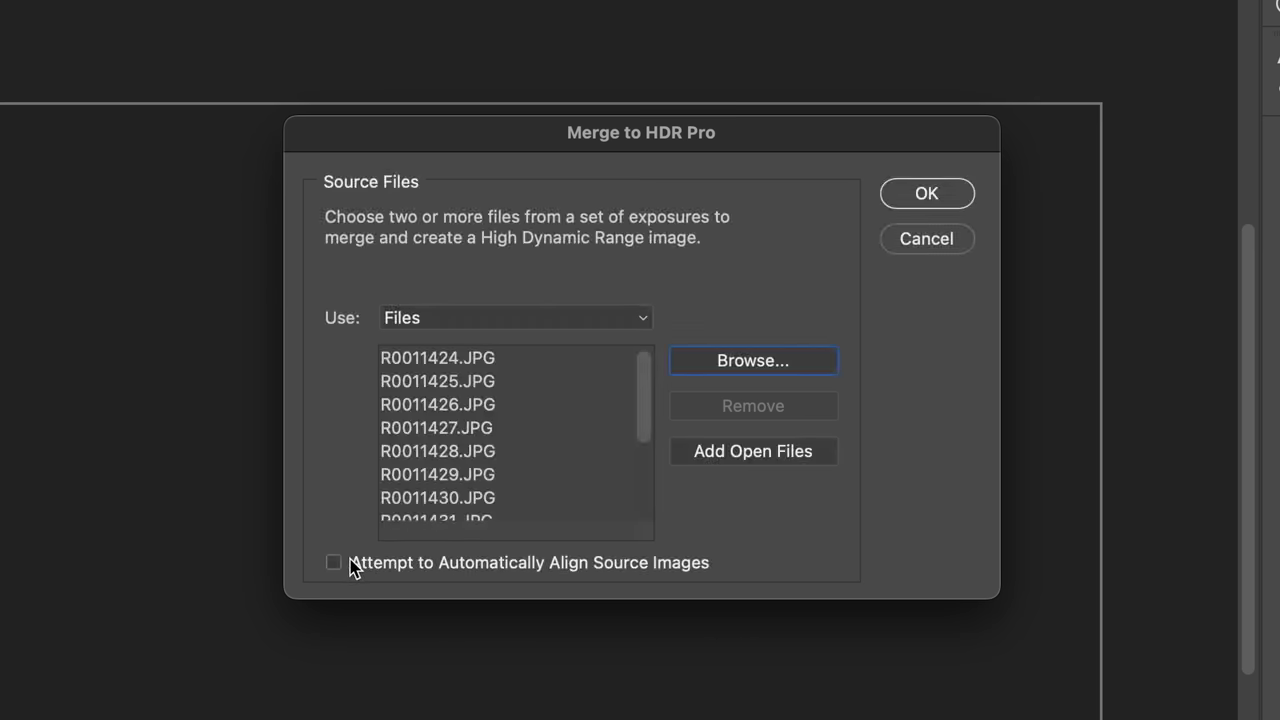
{"action": "mouse_move", "coordinate": [925, 225]}
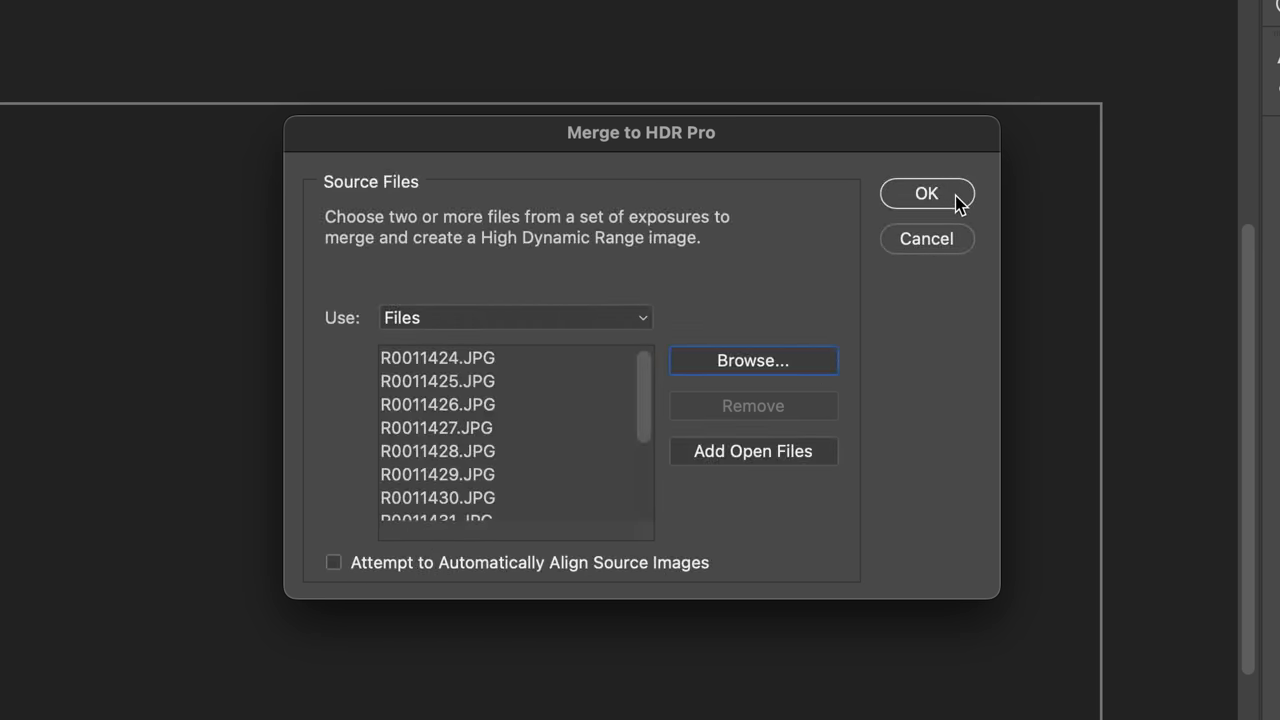
{"action": "left_click", "coordinate": [925, 193]}
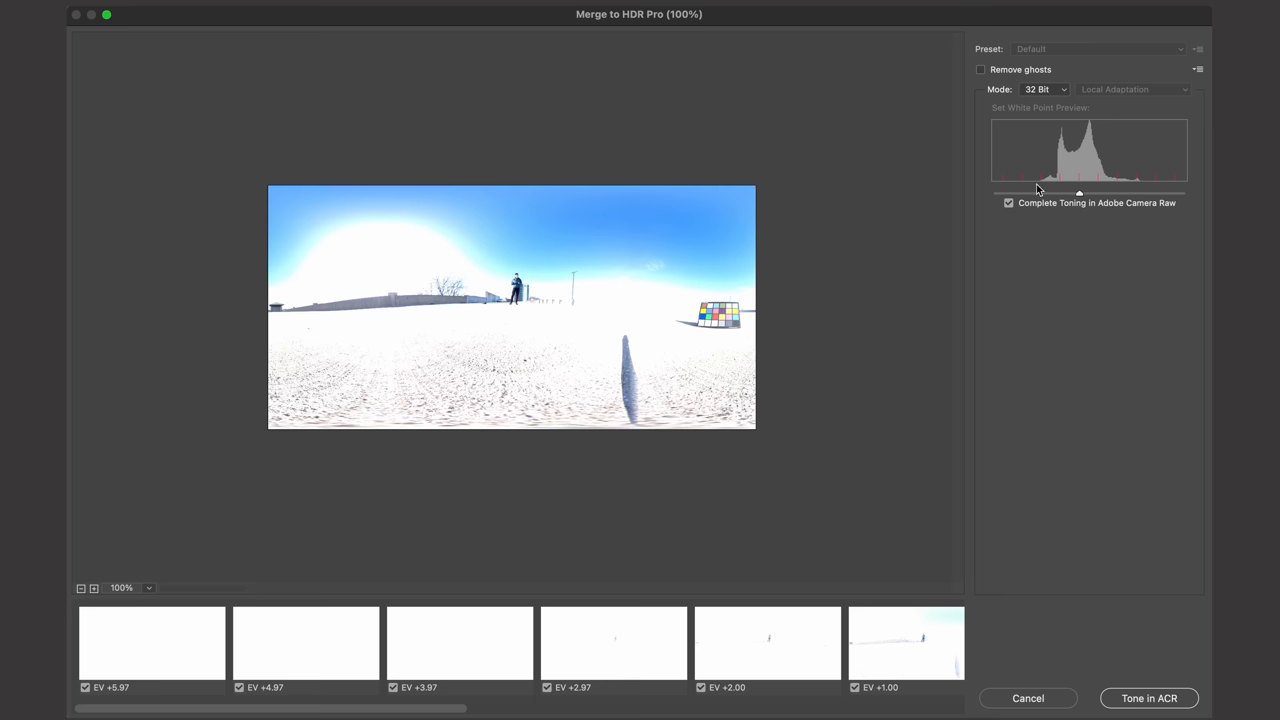
{"action": "left_click", "coordinate": [1008, 203]}
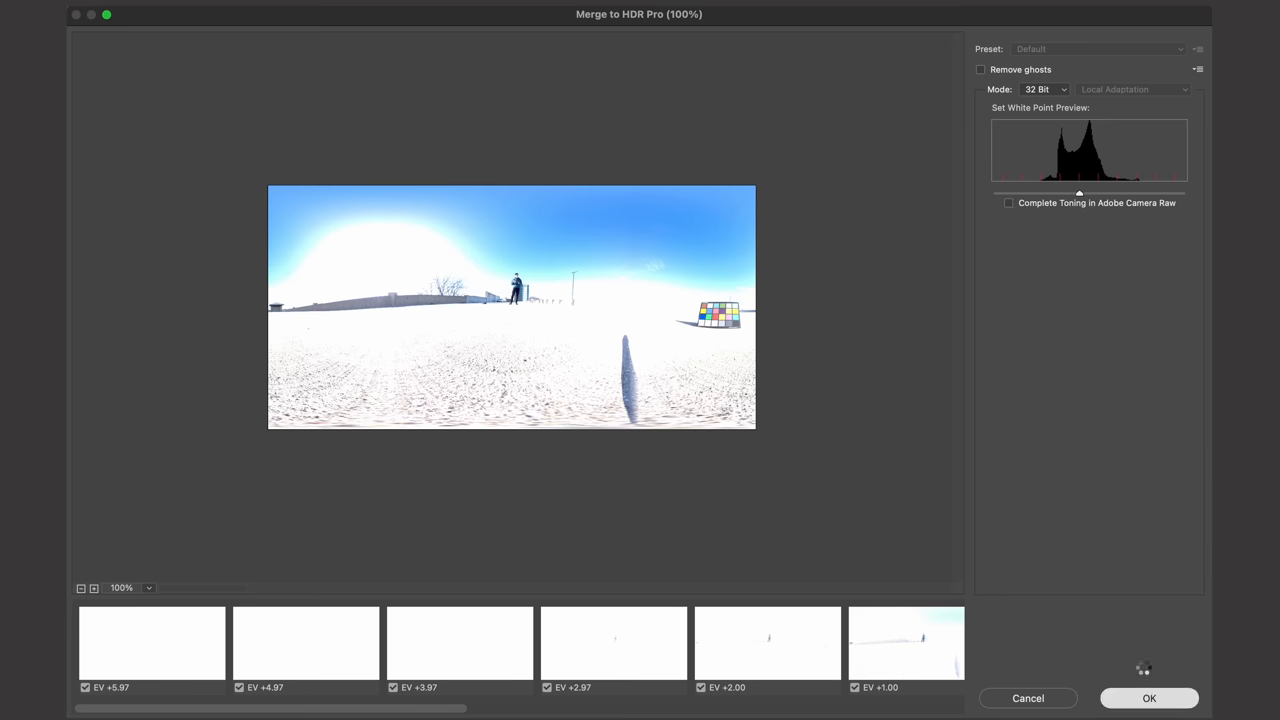
{"action": "left_click", "coordinate": [1149, 698]}
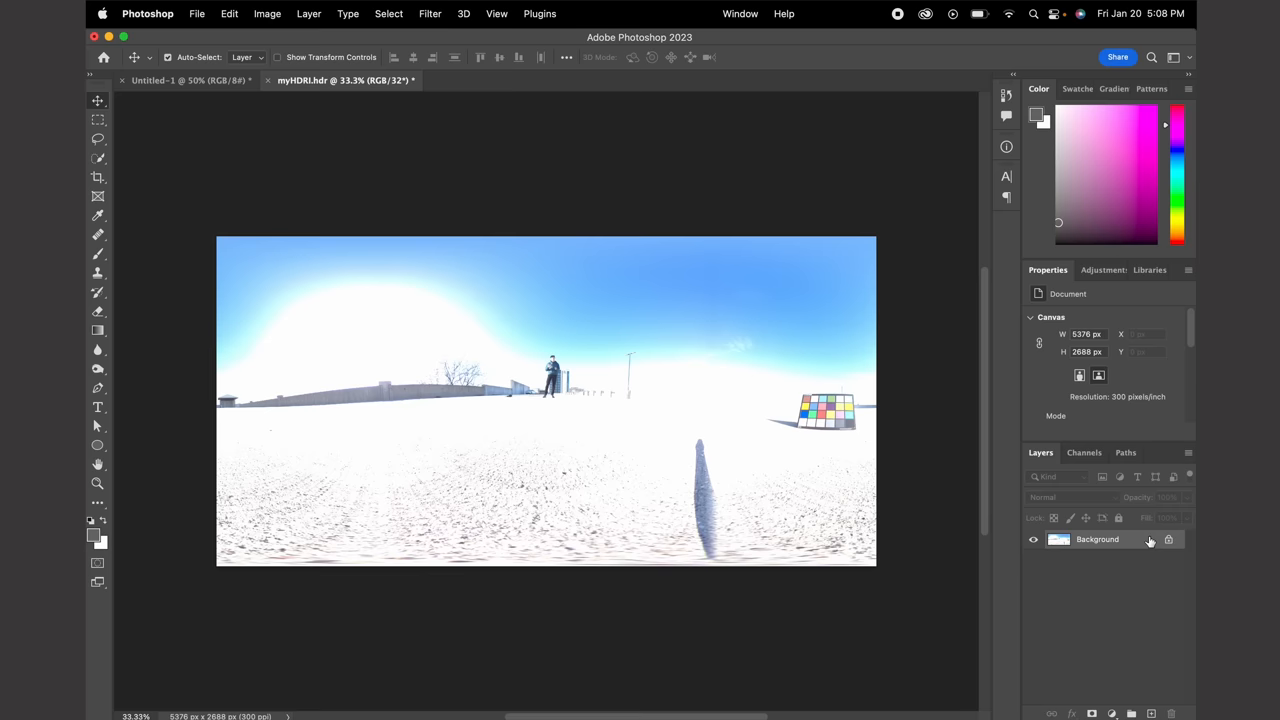
{"action": "left_click", "coordinate": [197, 13]}
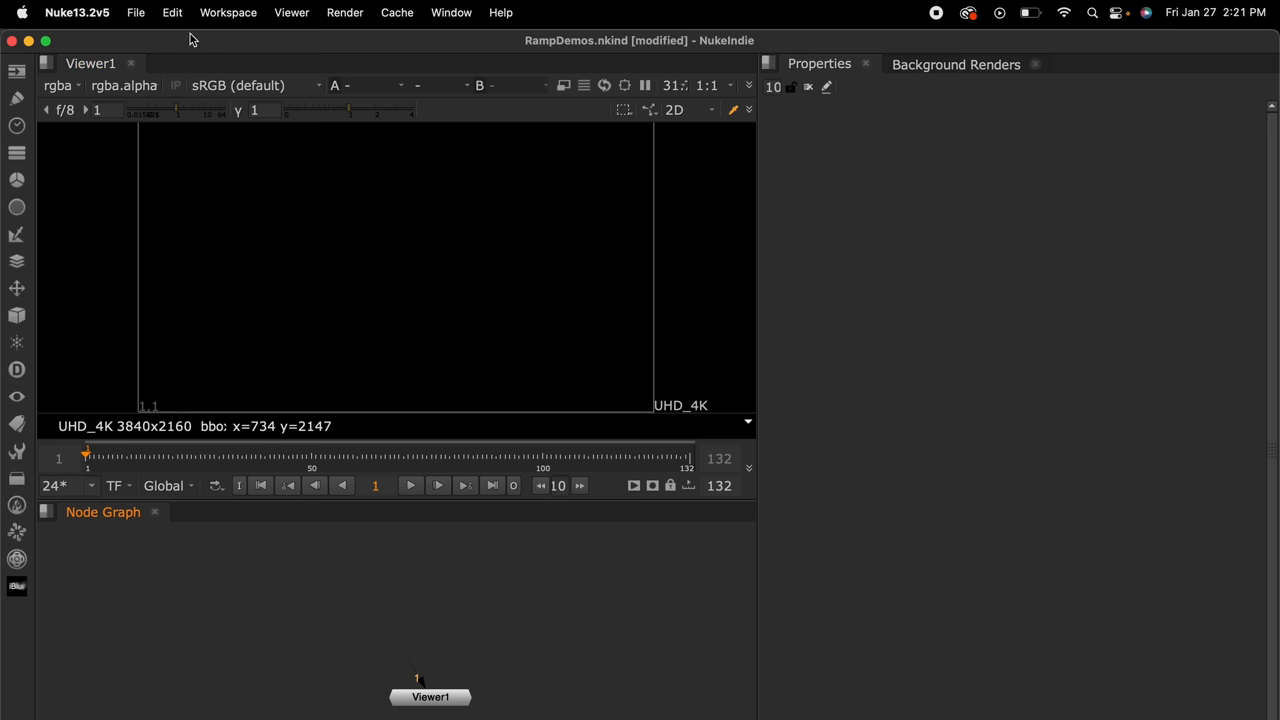
Set the project's OCIO config to aces_1.2 and inspect the P1077030.MP4 clip's Input Transform choices
{"action": "left_click", "coordinate": [172, 12]}
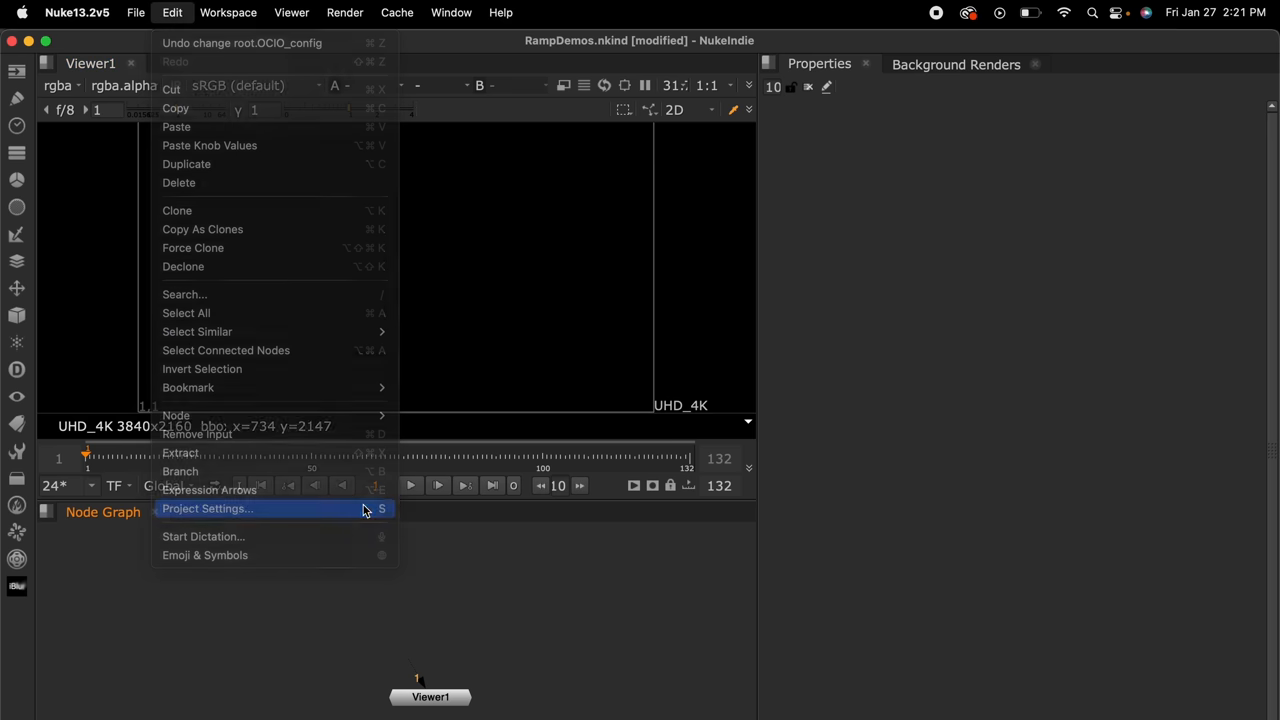
{"action": "left_click", "coordinate": [207, 508]}
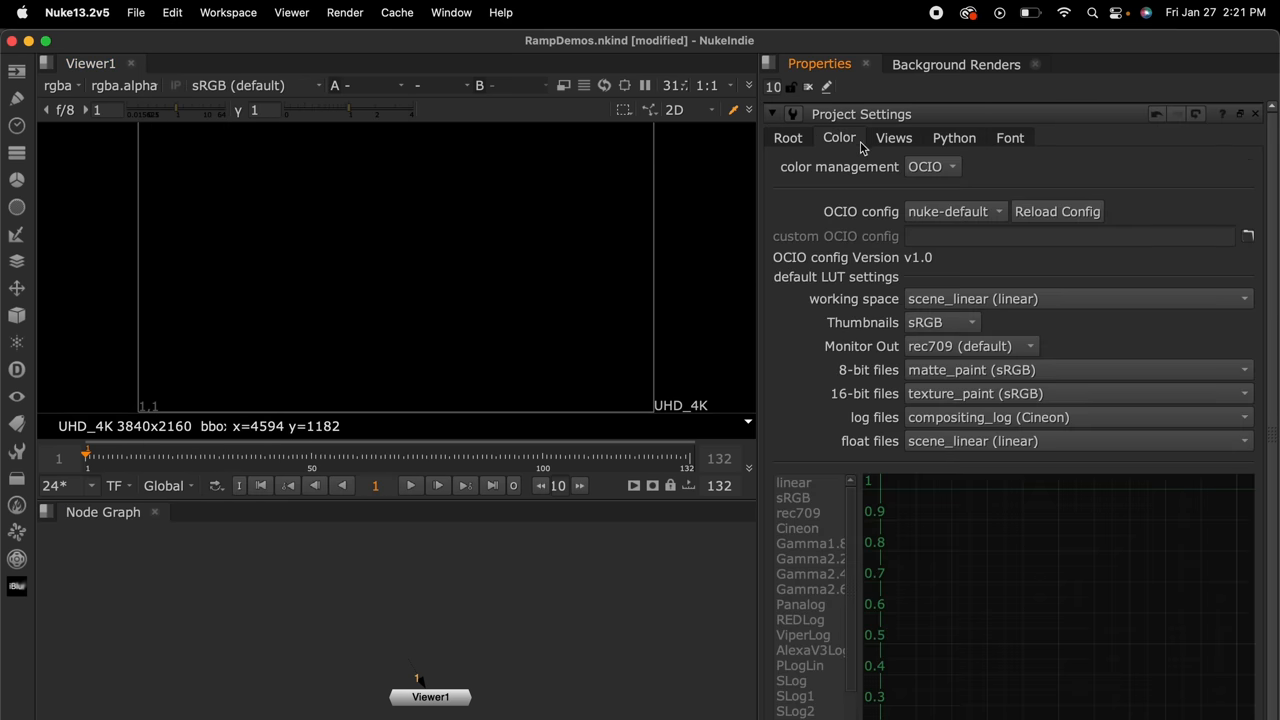
{"action": "left_click", "coordinate": [950, 211]}
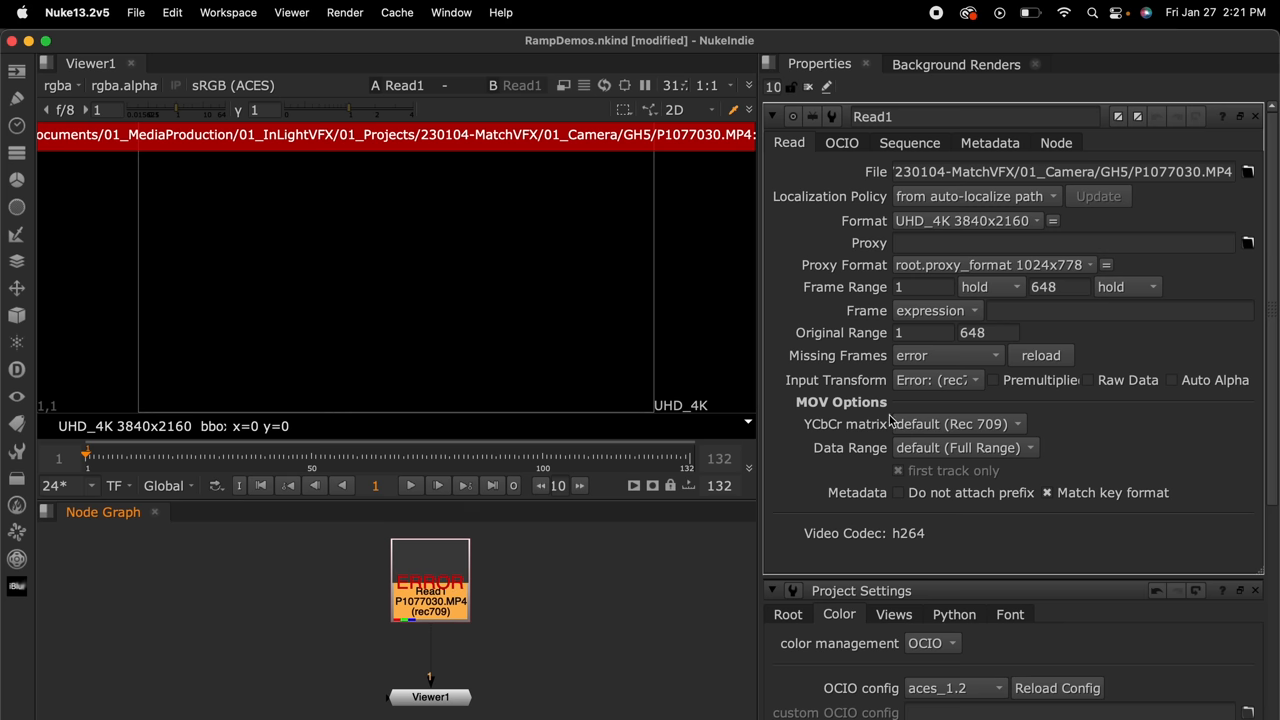
{"action": "mouse_move", "coordinate": [957, 384]}
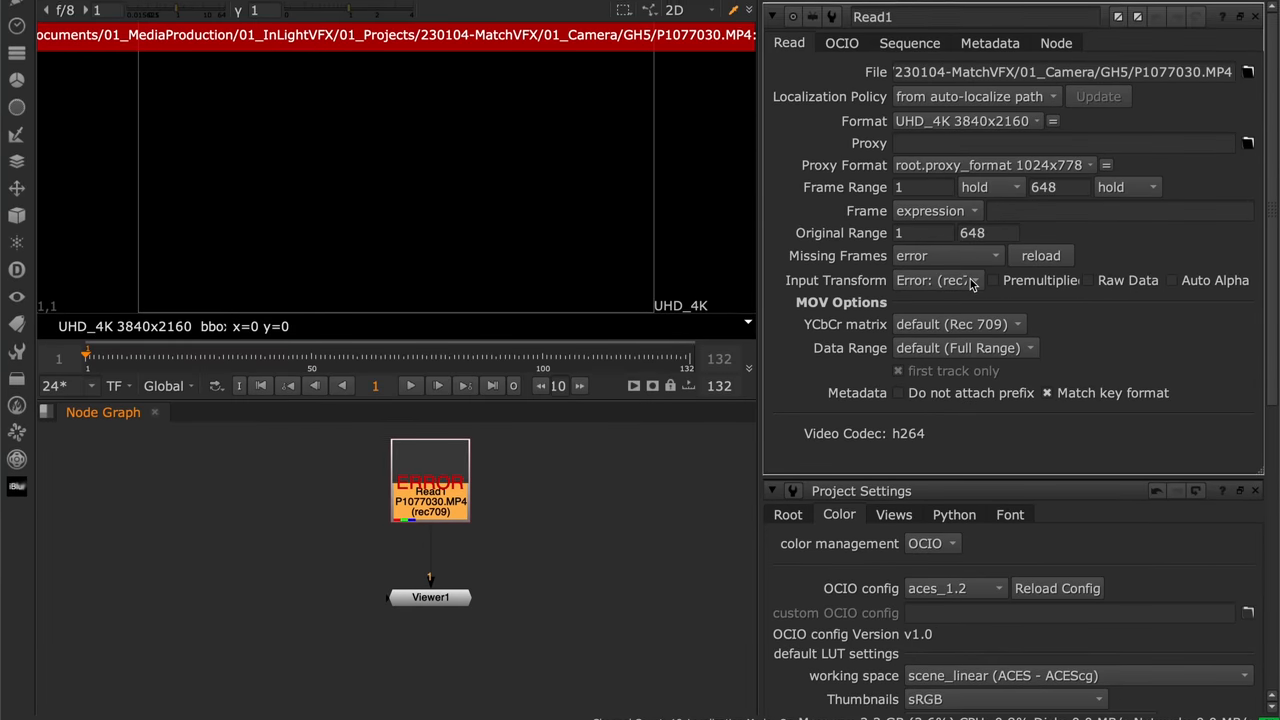
{"action": "left_click", "coordinate": [937, 280]}
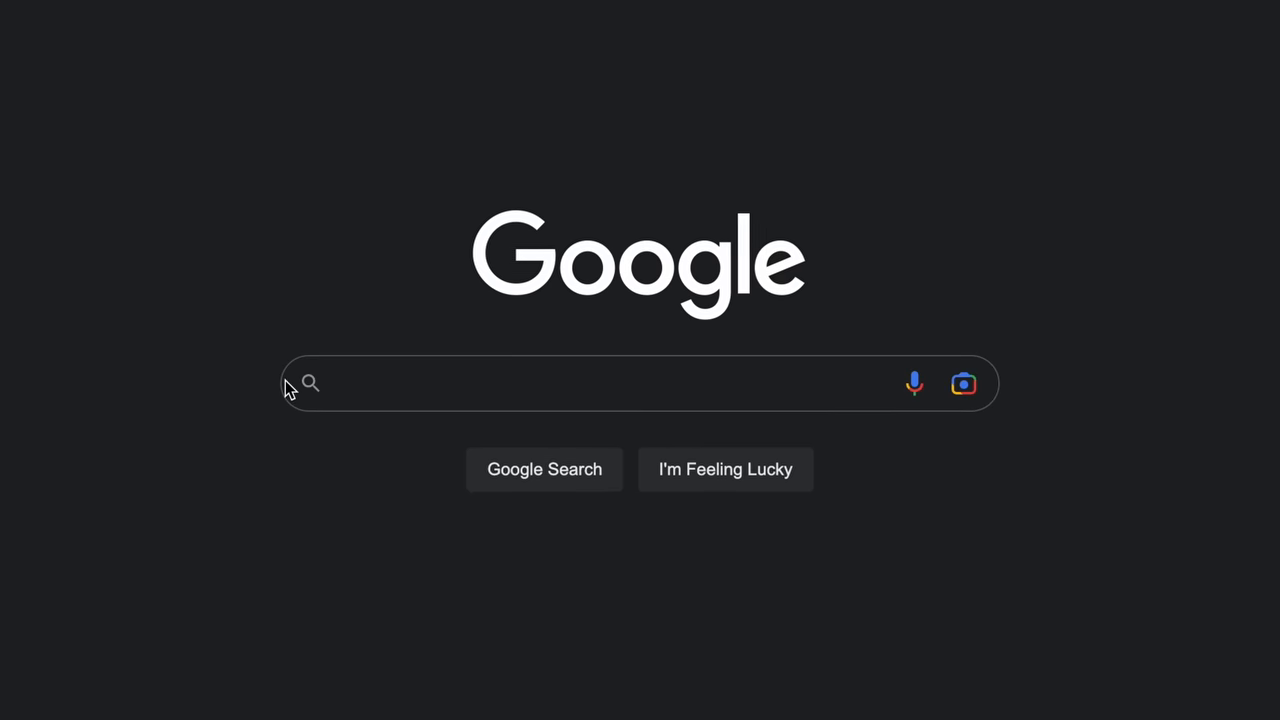
Search Google for 'ACES idt for <camera name>' to find the matching input transform
{"action": "type", "text": "correct"}
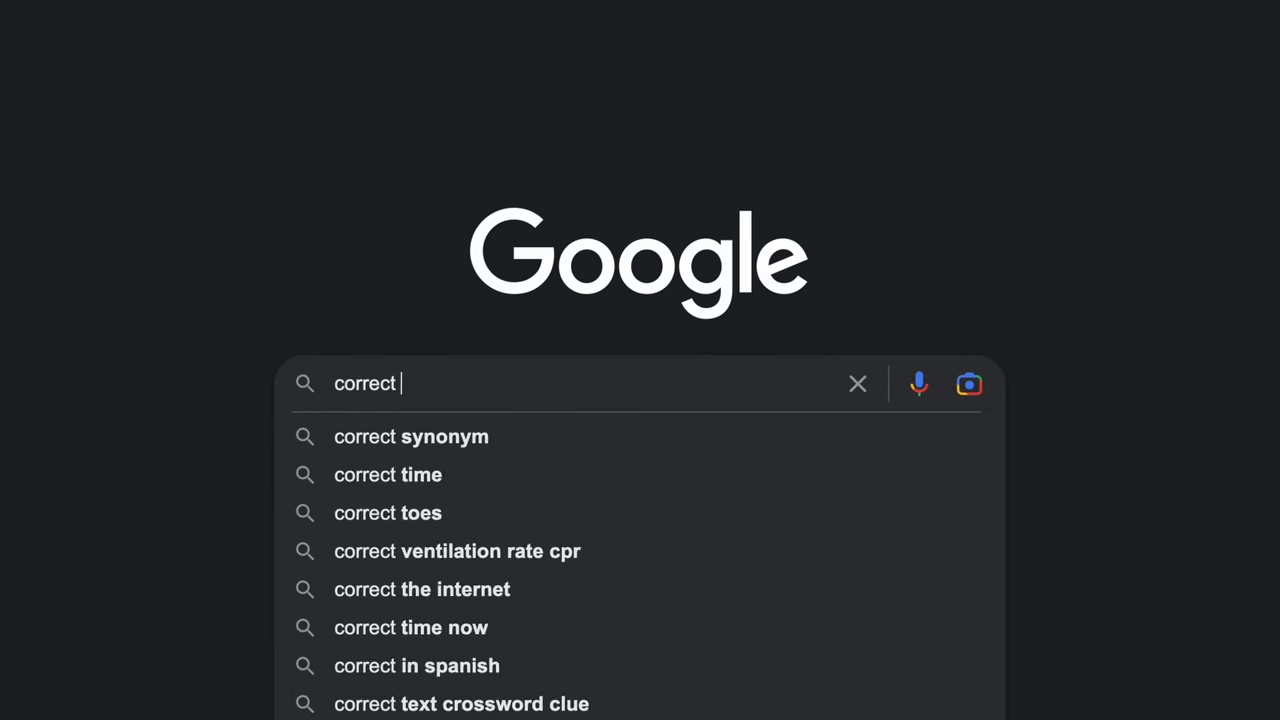
{"action": "type", "text": "ACES idt for <camera name> wit"}
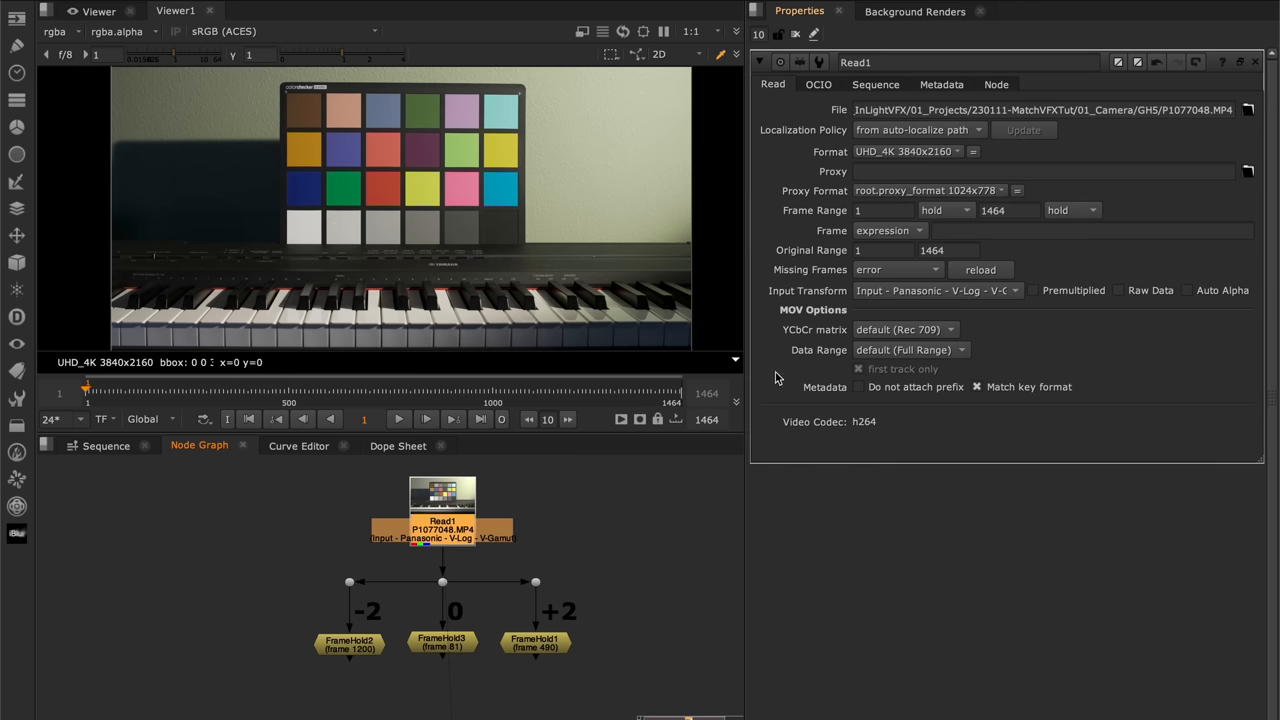
{"action": "mouse_move", "coordinate": [821, 303]}
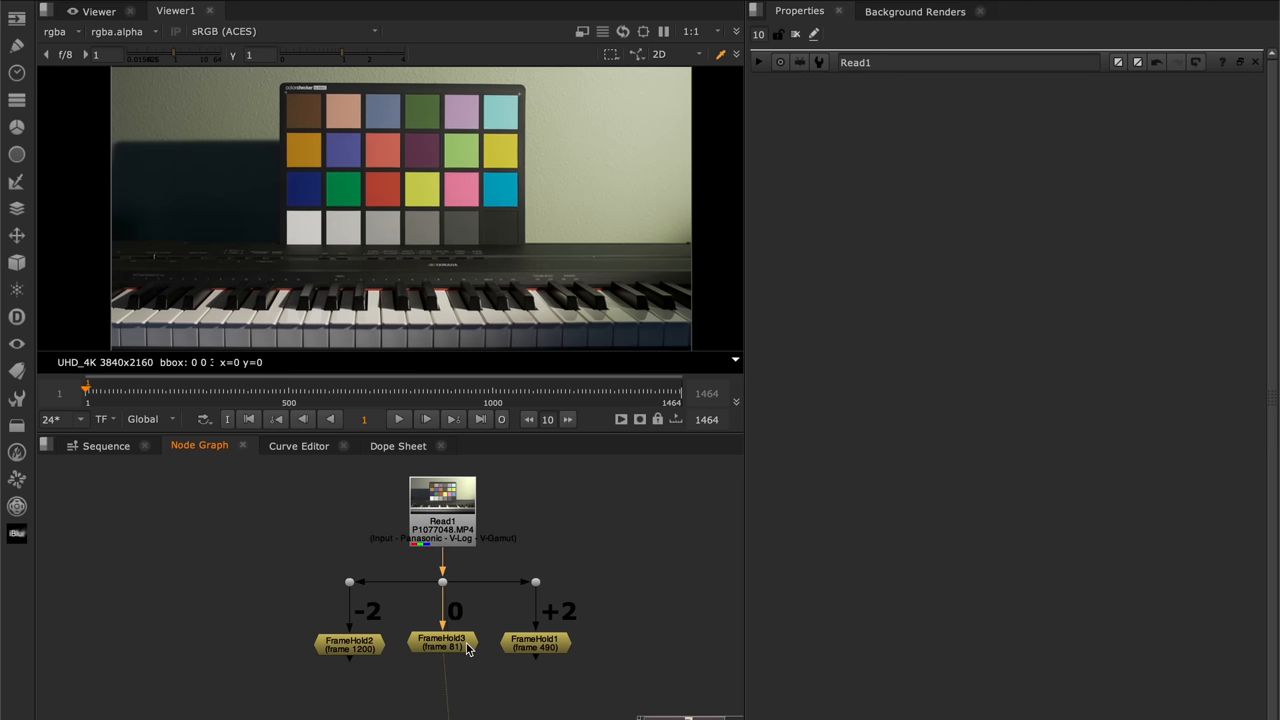
Add an Exposure node measured in Stops and reconnect Exposure1 to the +2 frame hold
{"action": "left_click", "coordinate": [349, 643]}
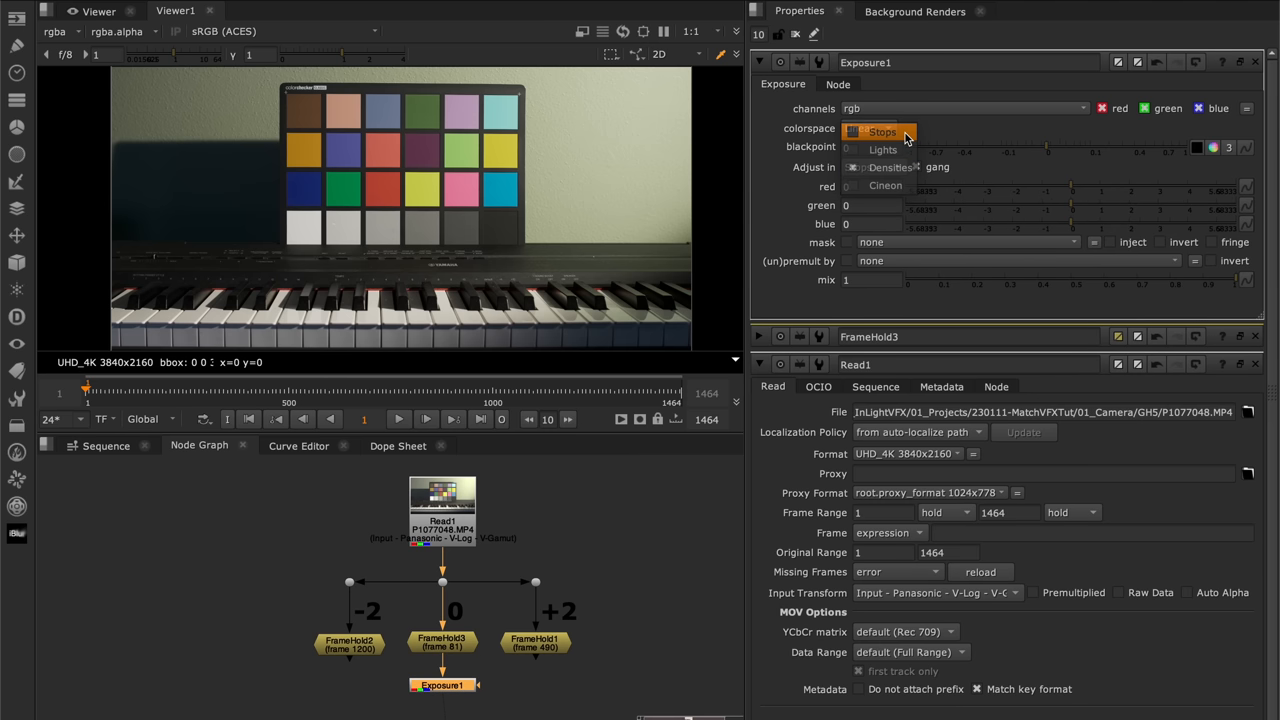
{"action": "left_click", "coordinate": [882, 131]}
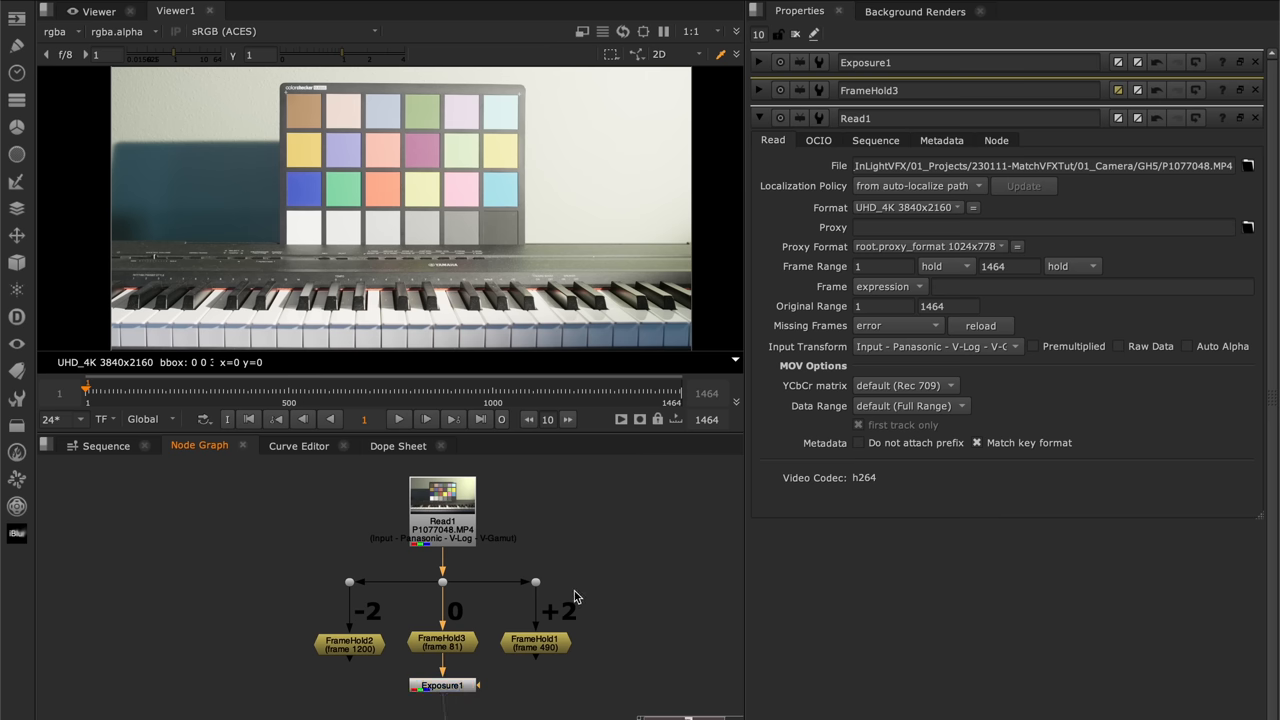
{"action": "left_click", "coordinate": [535, 641]}
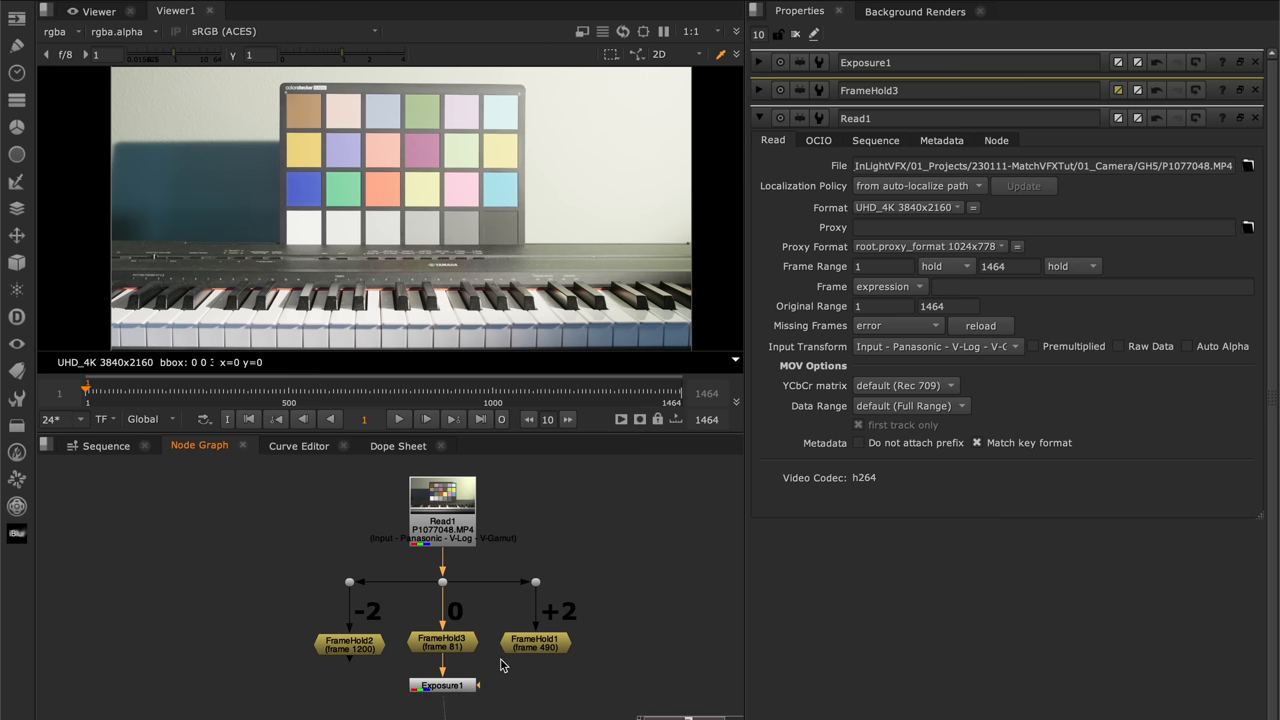
{"action": "left_click", "coordinate": [442, 685]}
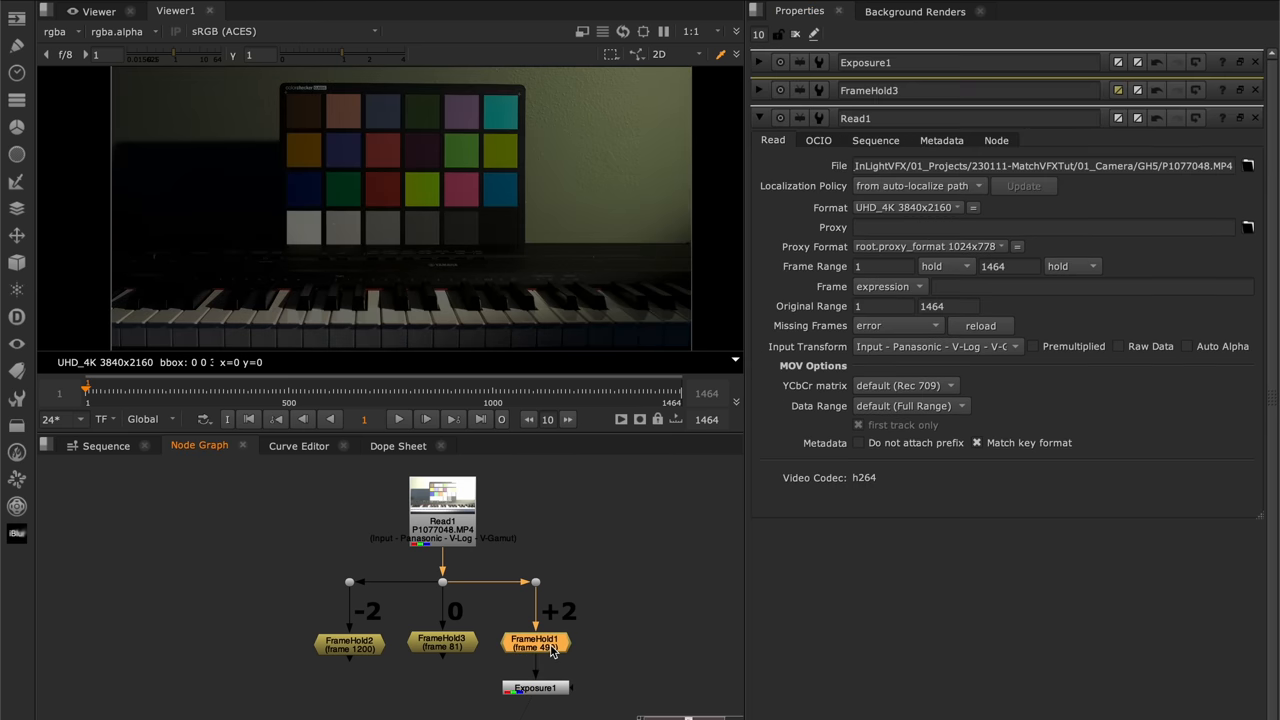
{"action": "left_click", "coordinate": [534, 688]}
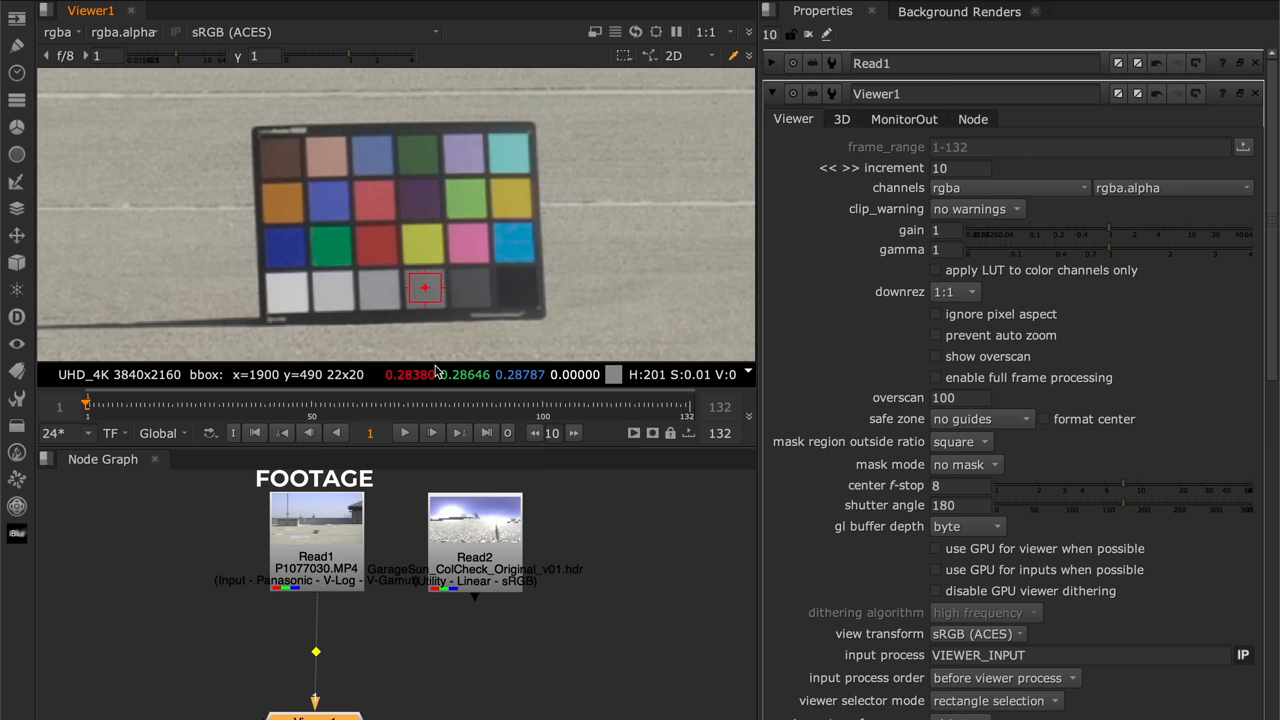
{"action": "mouse_move", "coordinate": [513, 393]}
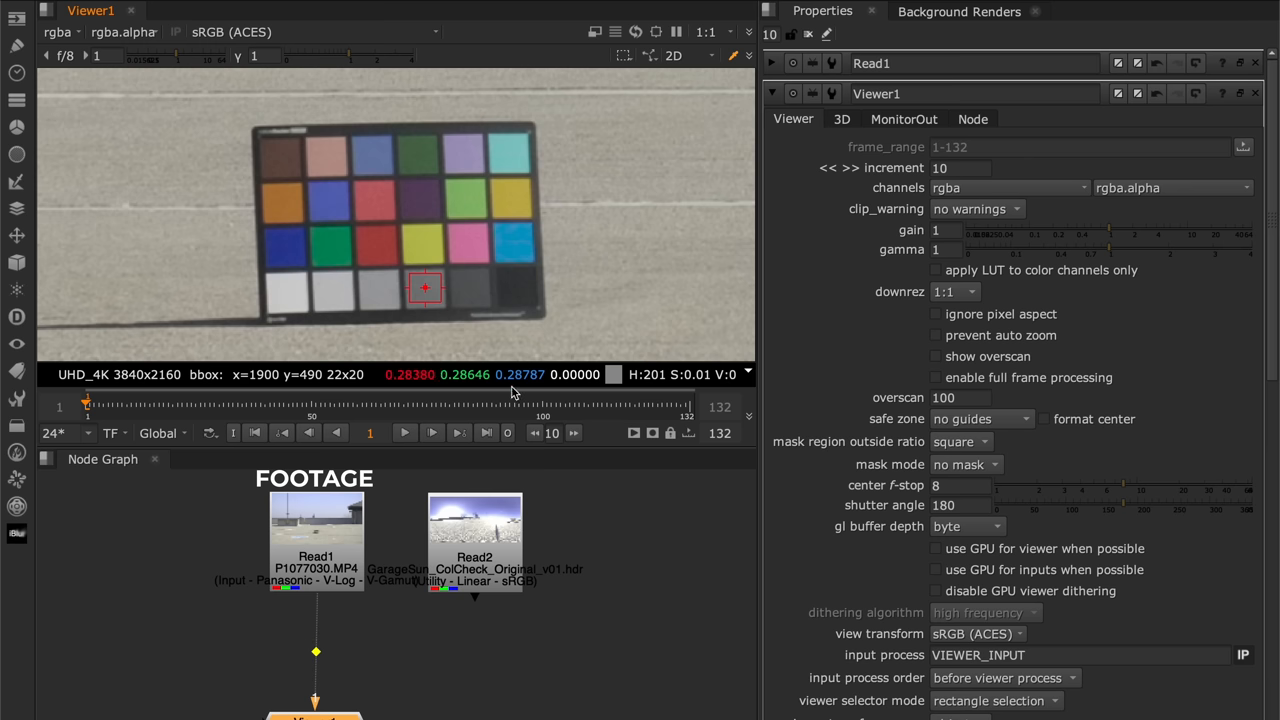
Create a StickyNote reading '.283 .286 .287' for the grey patch
{"action": "key", "text": "Tab"}
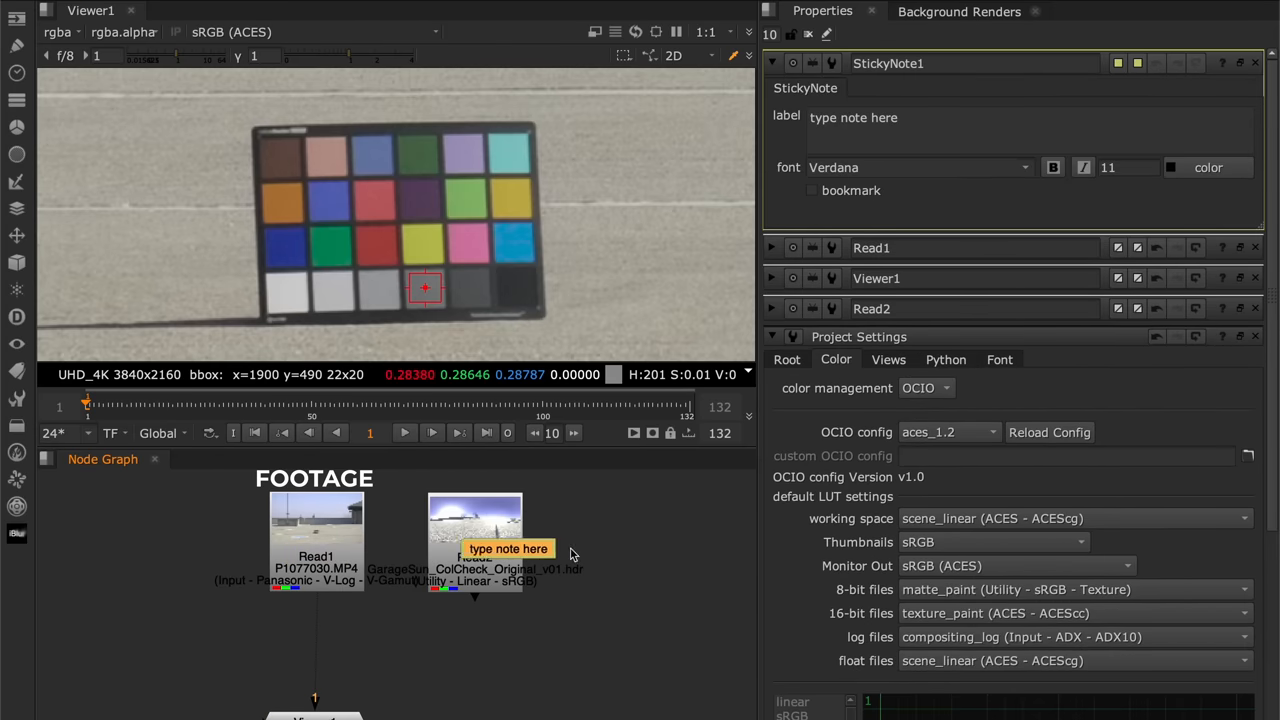
{"action": "type", "text": ".283 .286 .287"}
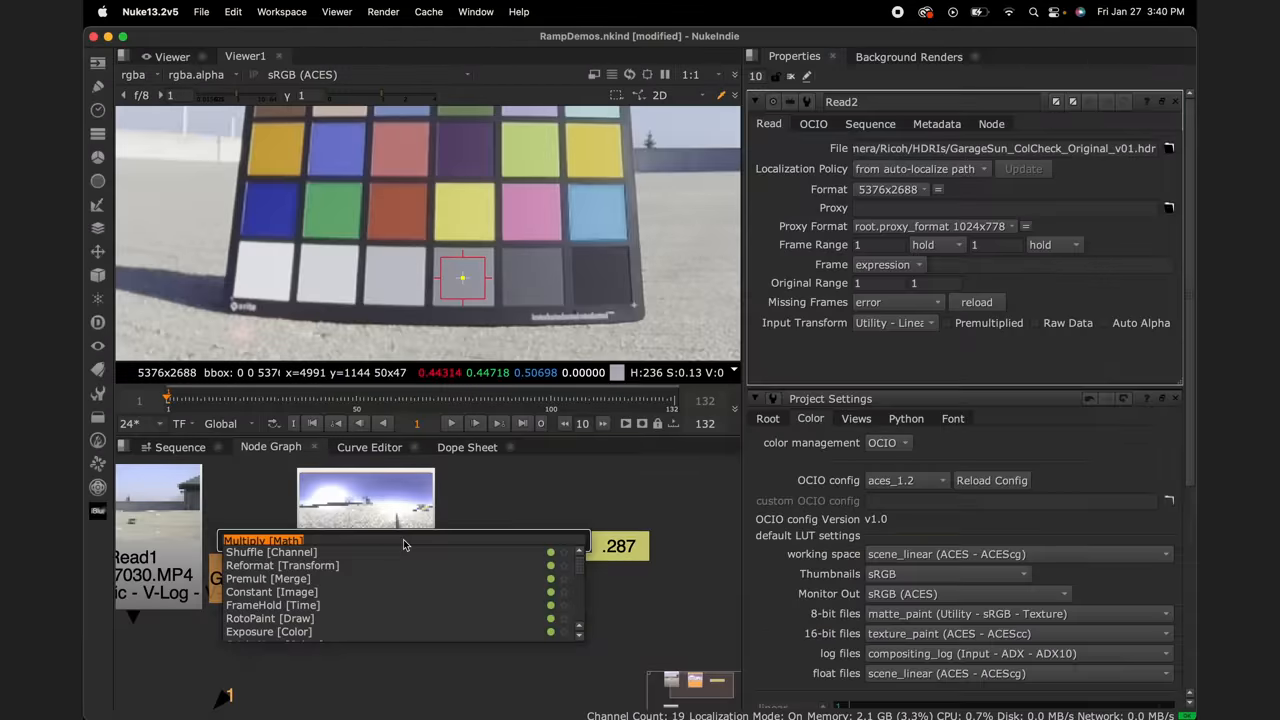
Split Multiply1's value into separate channels and set red to 0.64
{"action": "left_click", "coordinate": [263, 540]}
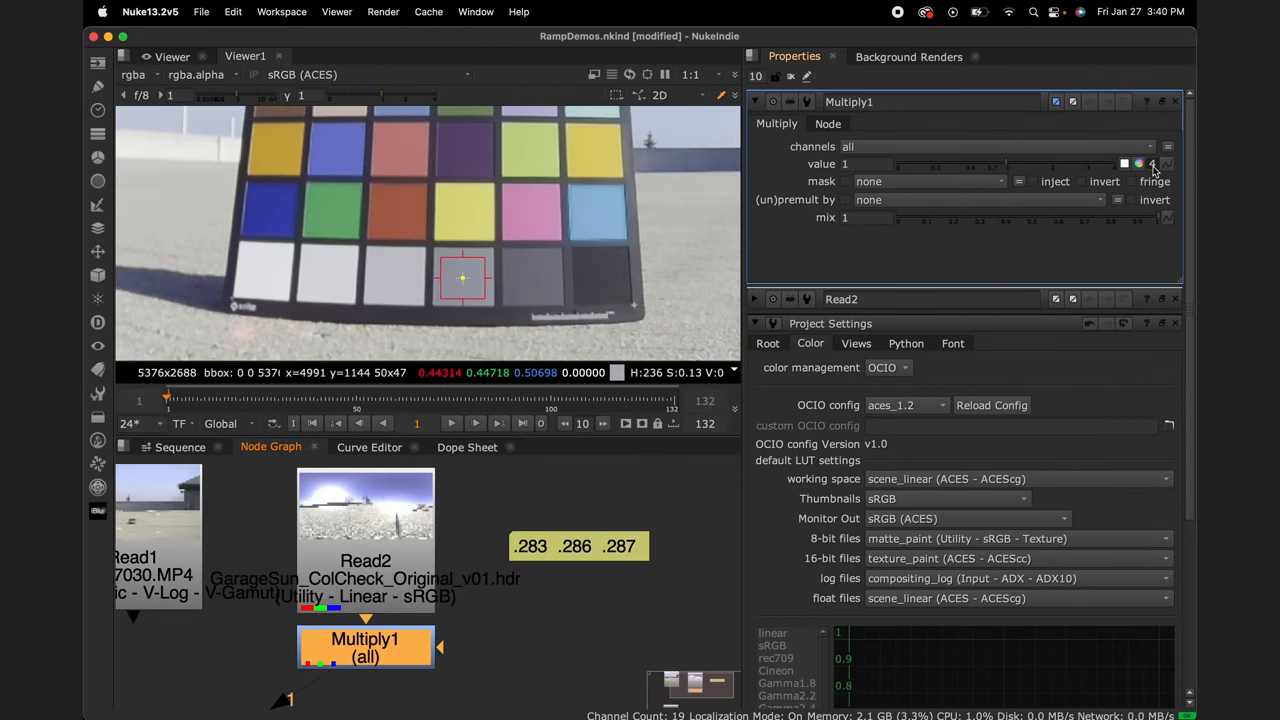
{"action": "left_click", "coordinate": [1152, 164]}
{"action": "type", "text": "0.64"}
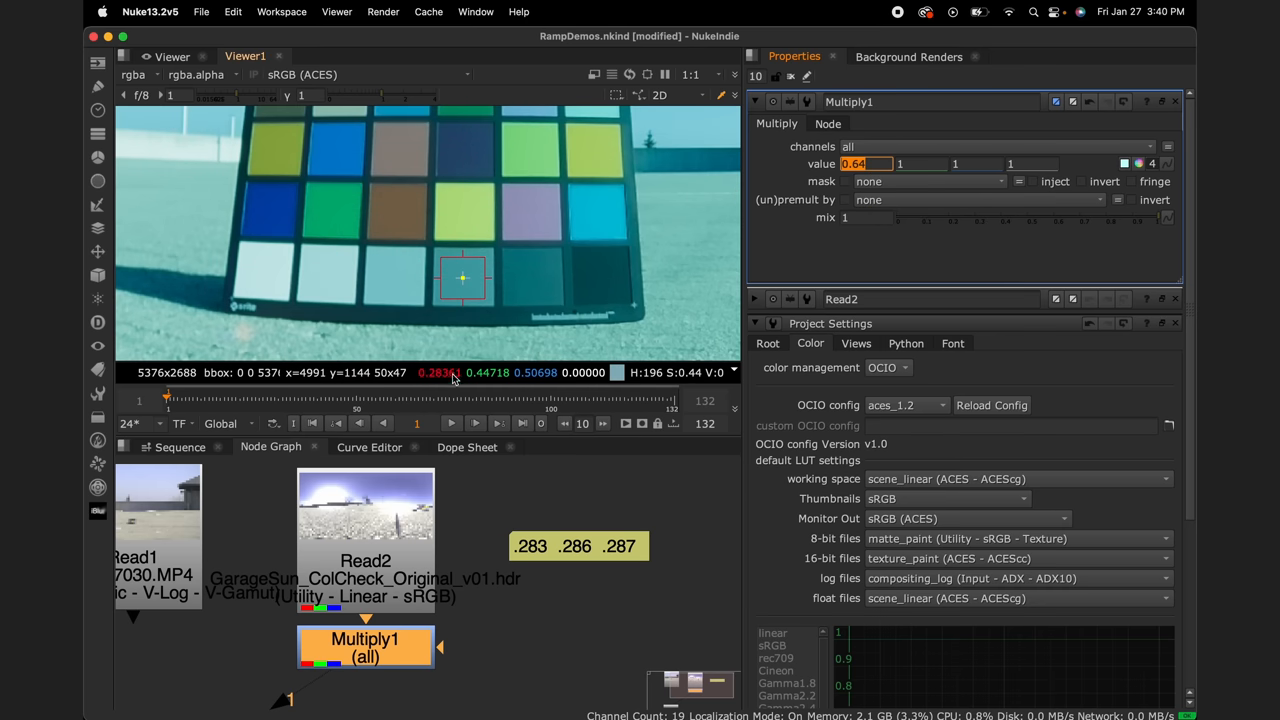
{"action": "mouse_move", "coordinate": [786, 234]}
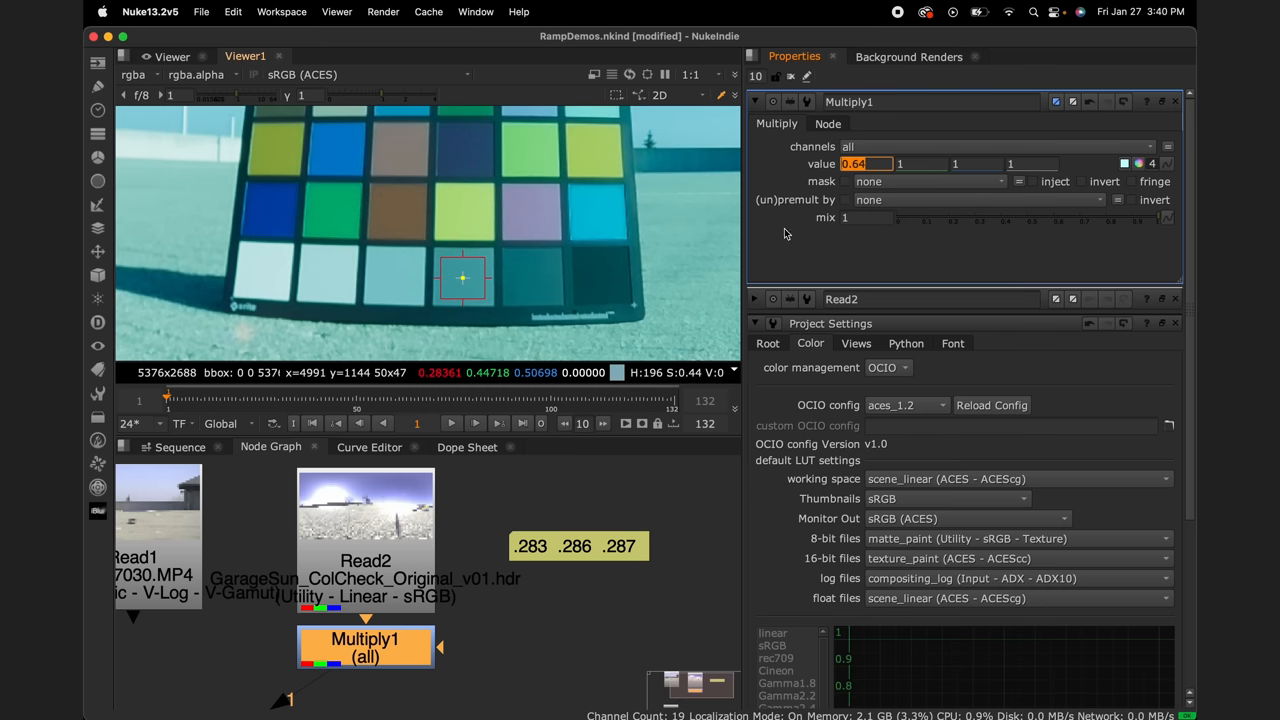
{"action": "left_click", "coordinate": [977, 164]}
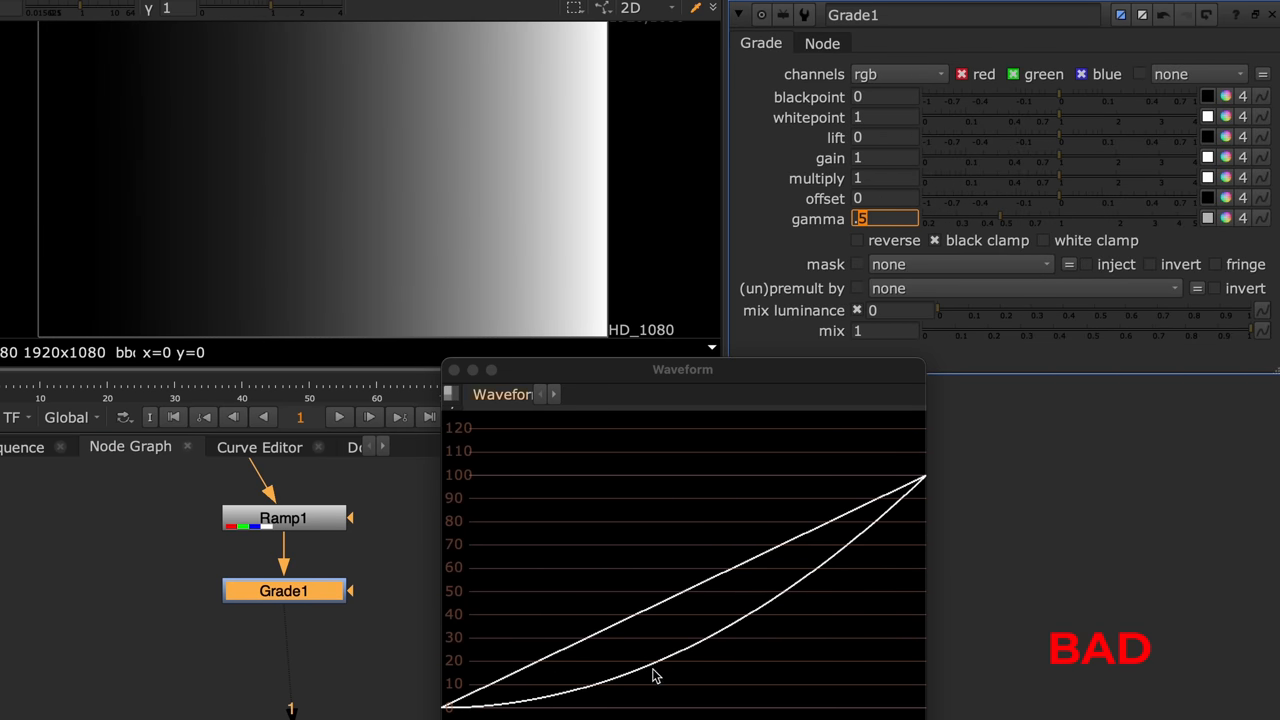
{"action": "mouse_move", "coordinate": [897, 524]}
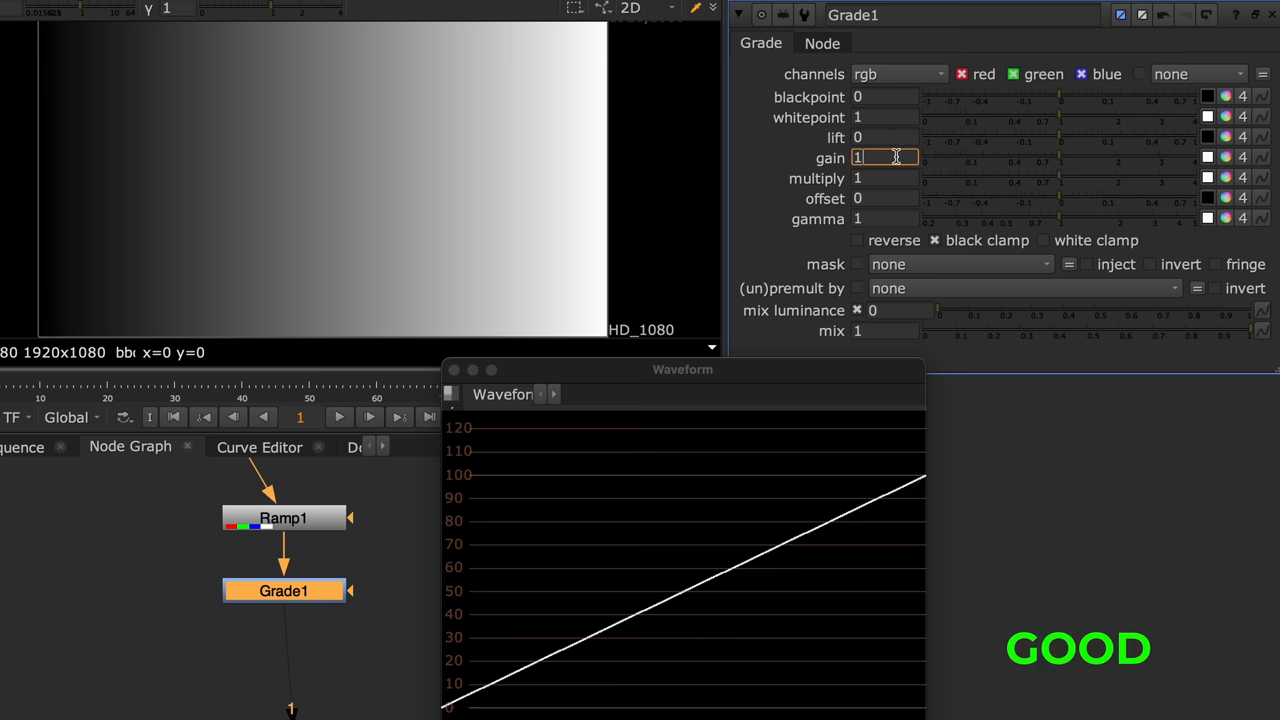
Enter .5 as Grade1's gain with gamma at 1
{"action": "type", "text": ".5"}
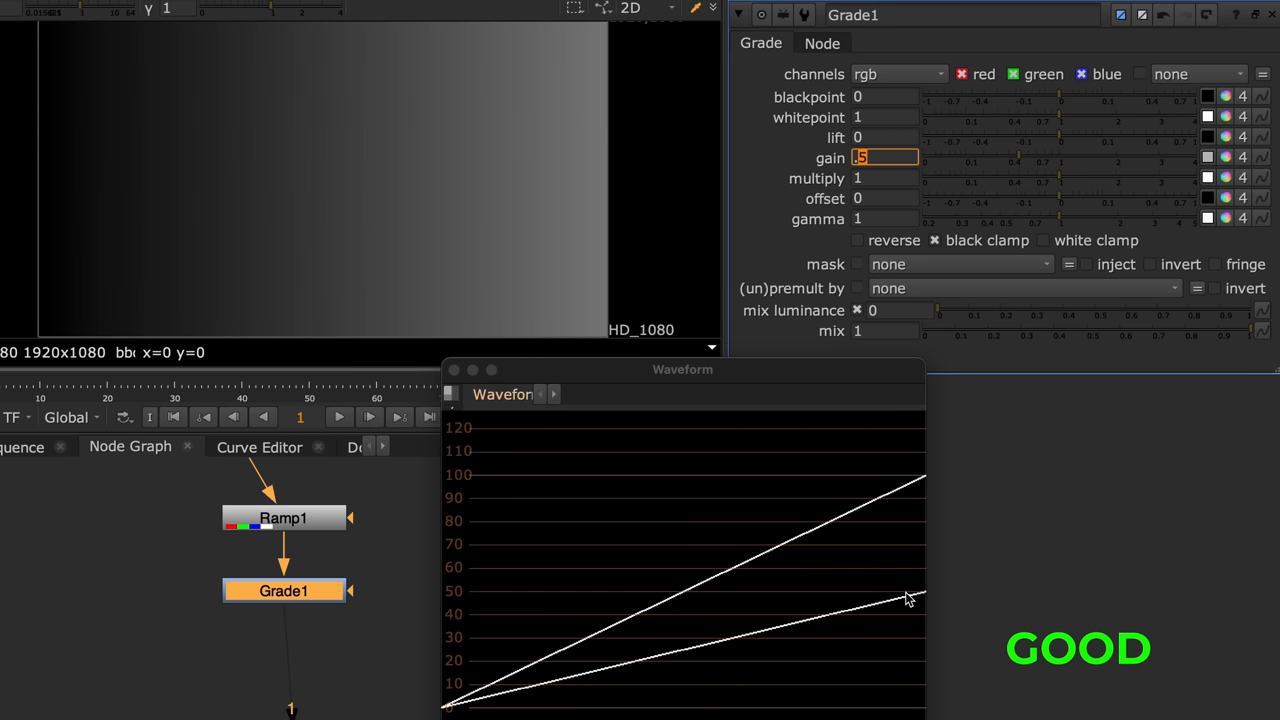
{"action": "mouse_move", "coordinate": [942, 602]}
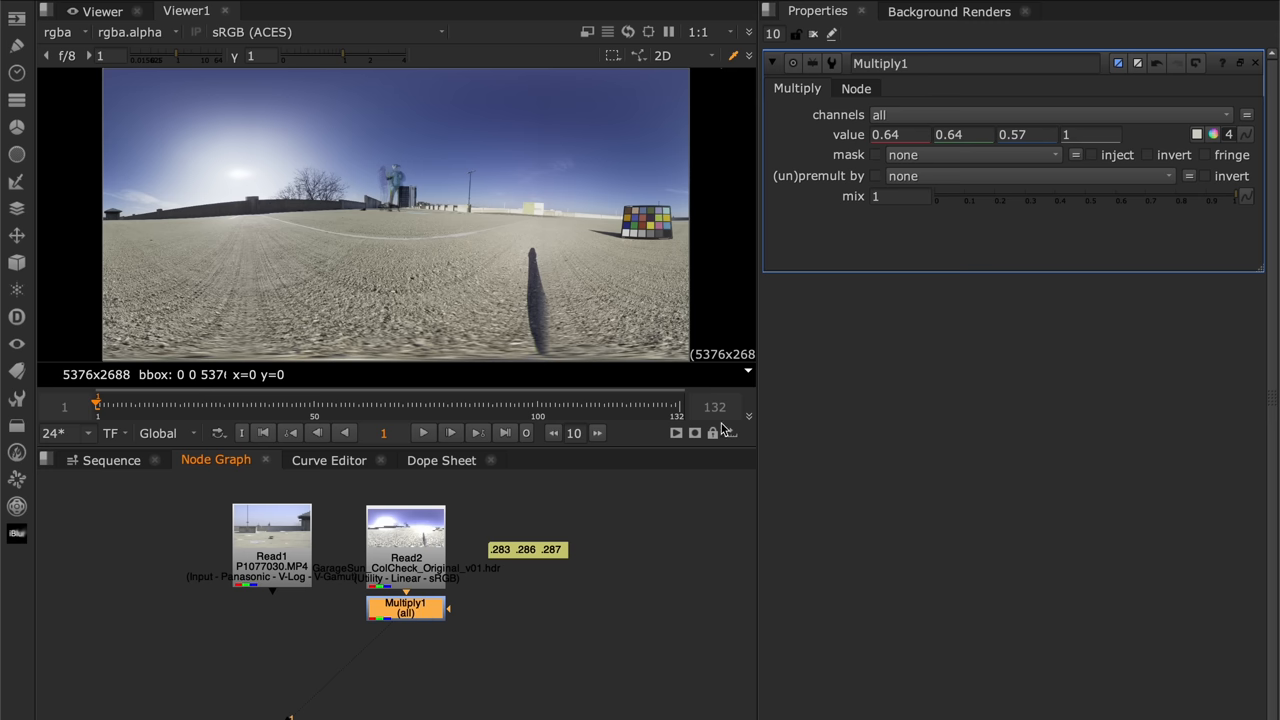
{"action": "mouse_move", "coordinate": [531, 489]}
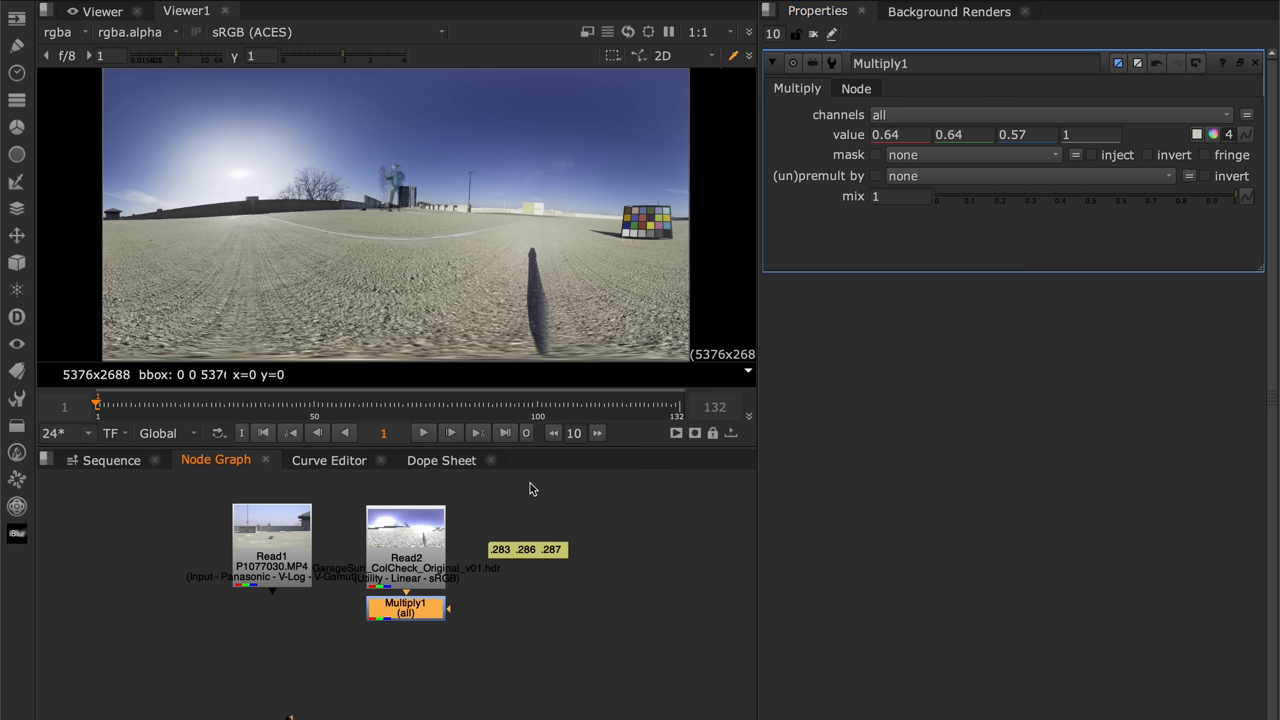
{"action": "mouse_move", "coordinate": [377, 552]}
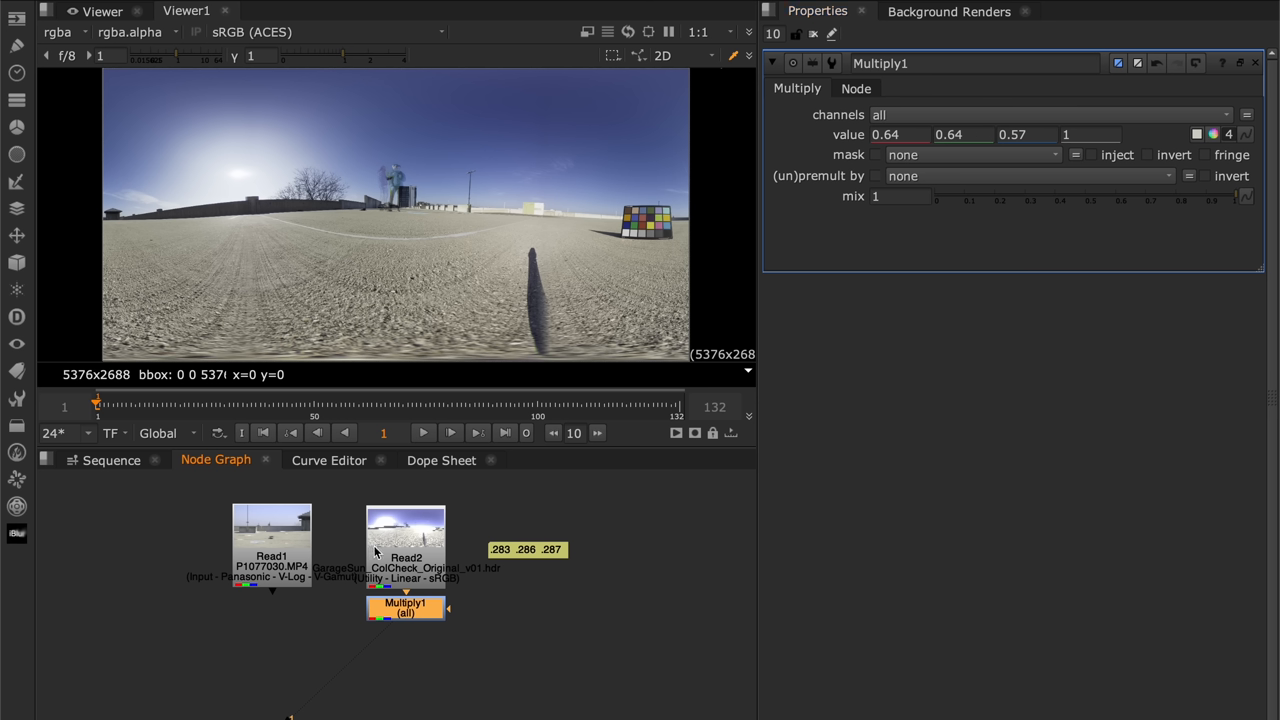
{"action": "mouse_move", "coordinate": [487, 617]}
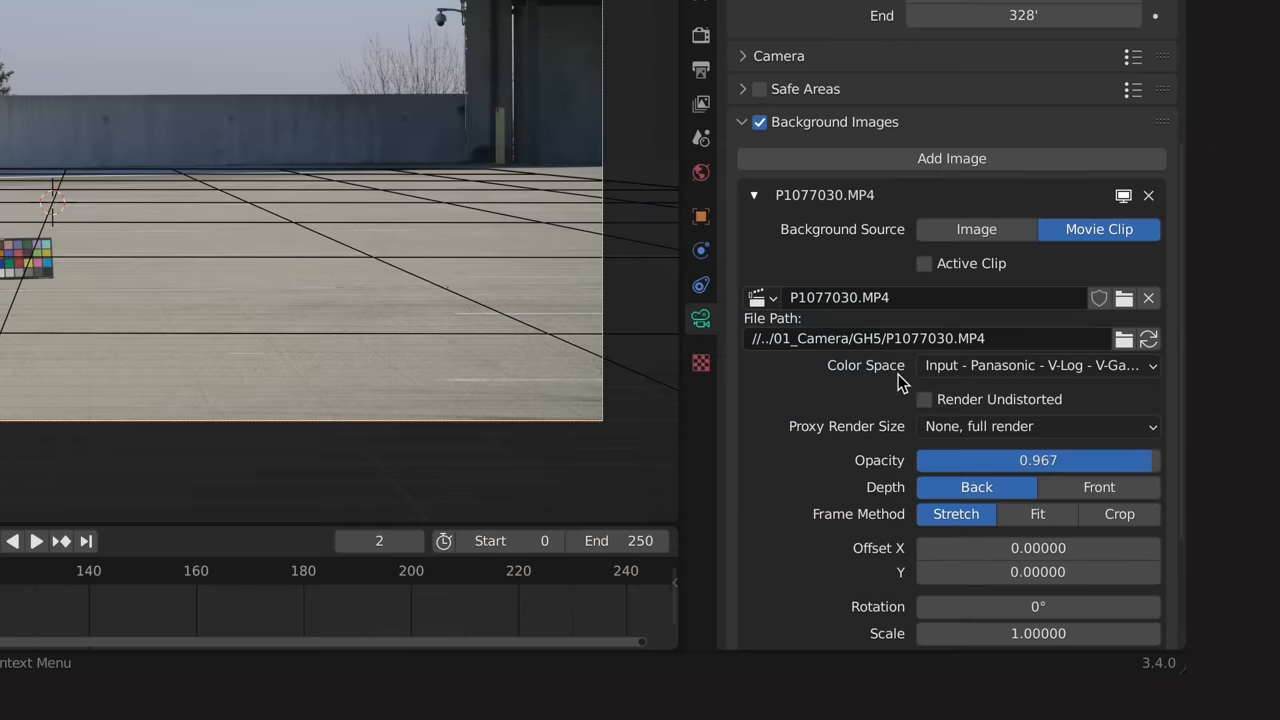
Set the background movie clip's Color Space to Input - Panasonic - V-Log - V-Gamut
{"action": "left_click", "coordinate": [1037, 365]}
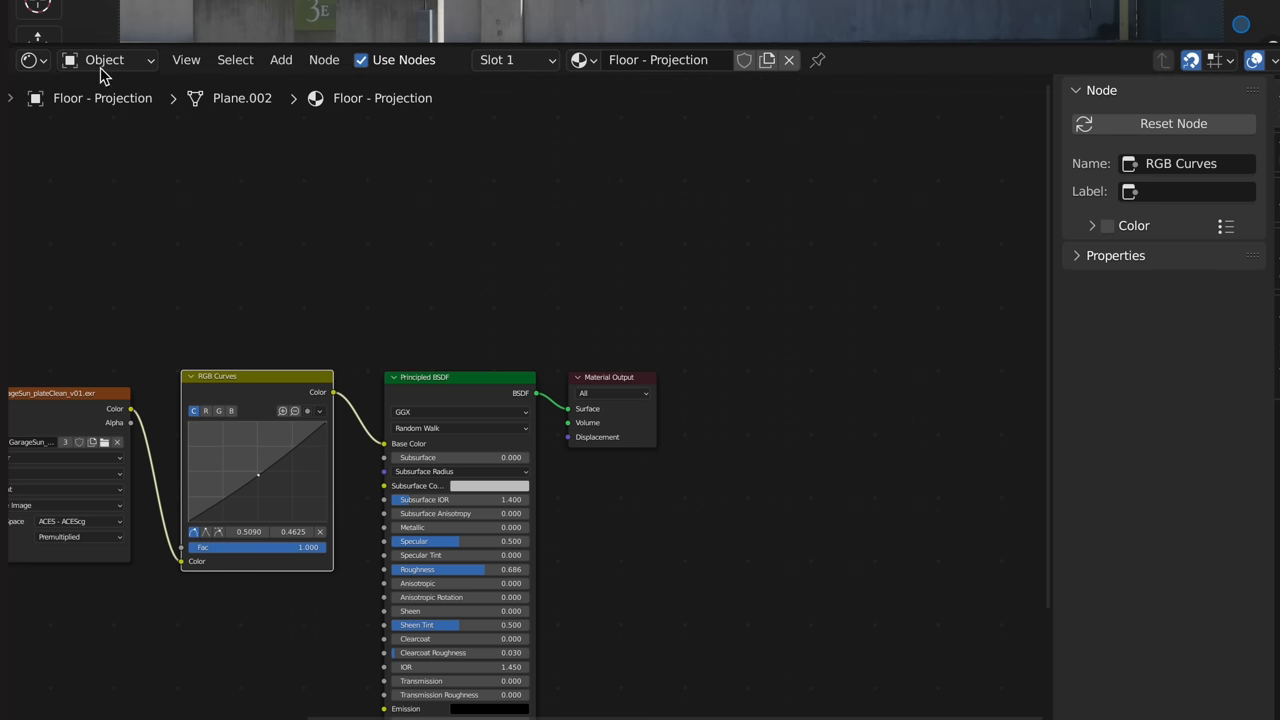
Start switching the Shader Editor from the Floor - Projection material to World nodes
{"action": "left_click", "coordinate": [105, 59]}
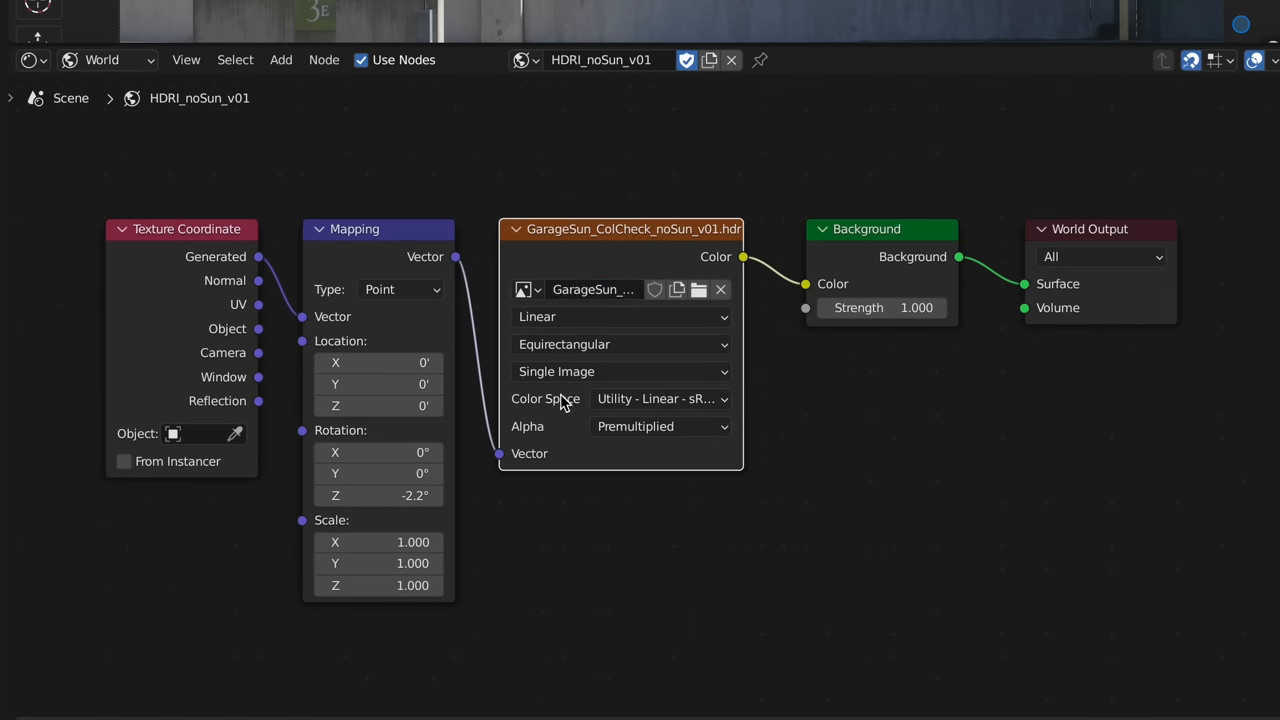
{"action": "mouse_move", "coordinate": [720, 405]}
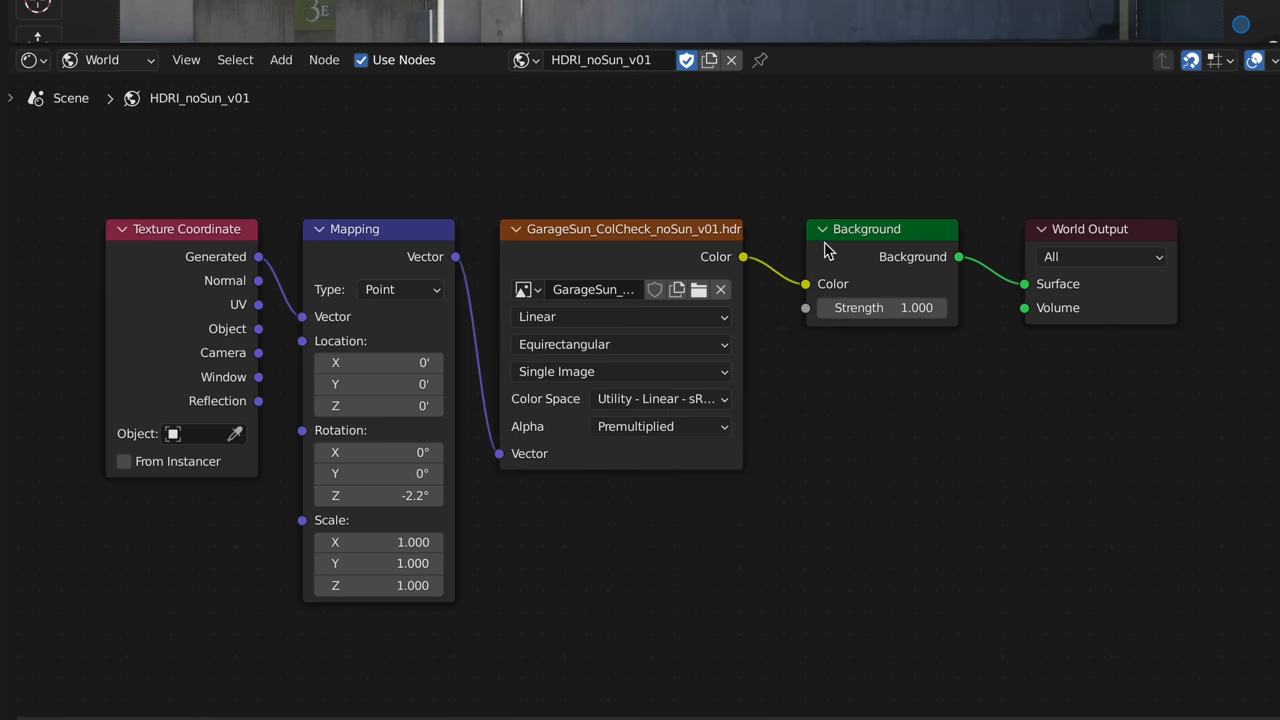
{"action": "mouse_move", "coordinate": [828, 291]}
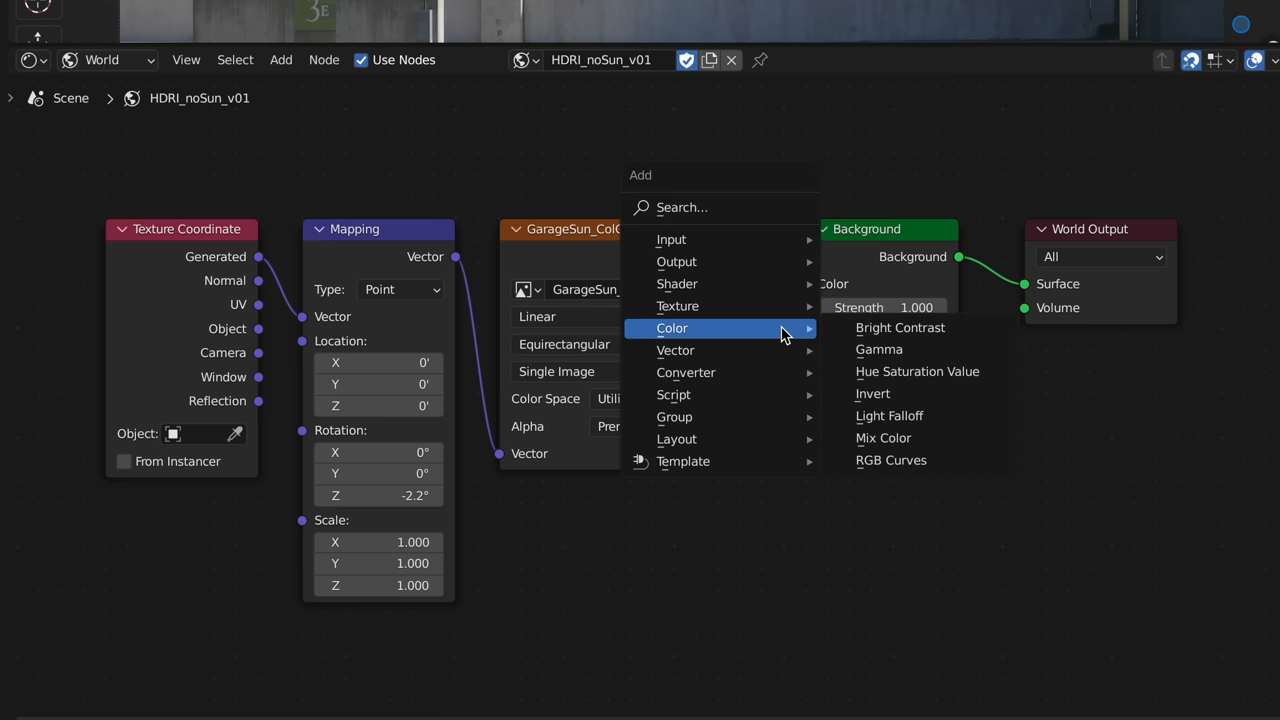
Drop a Multiply Mix Color node onto the HDR-to-Background link and pick its B colour
{"action": "left_click", "coordinate": [883, 437]}
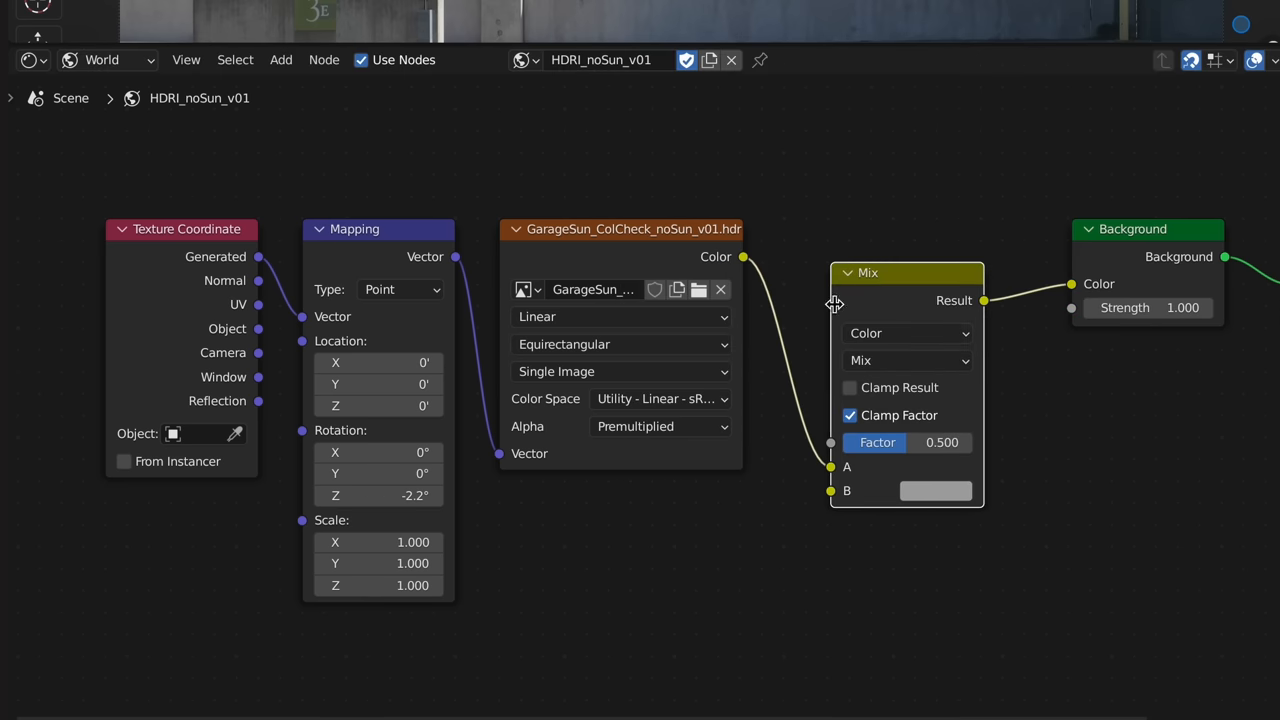
{"action": "left_click", "coordinate": [882, 360]}
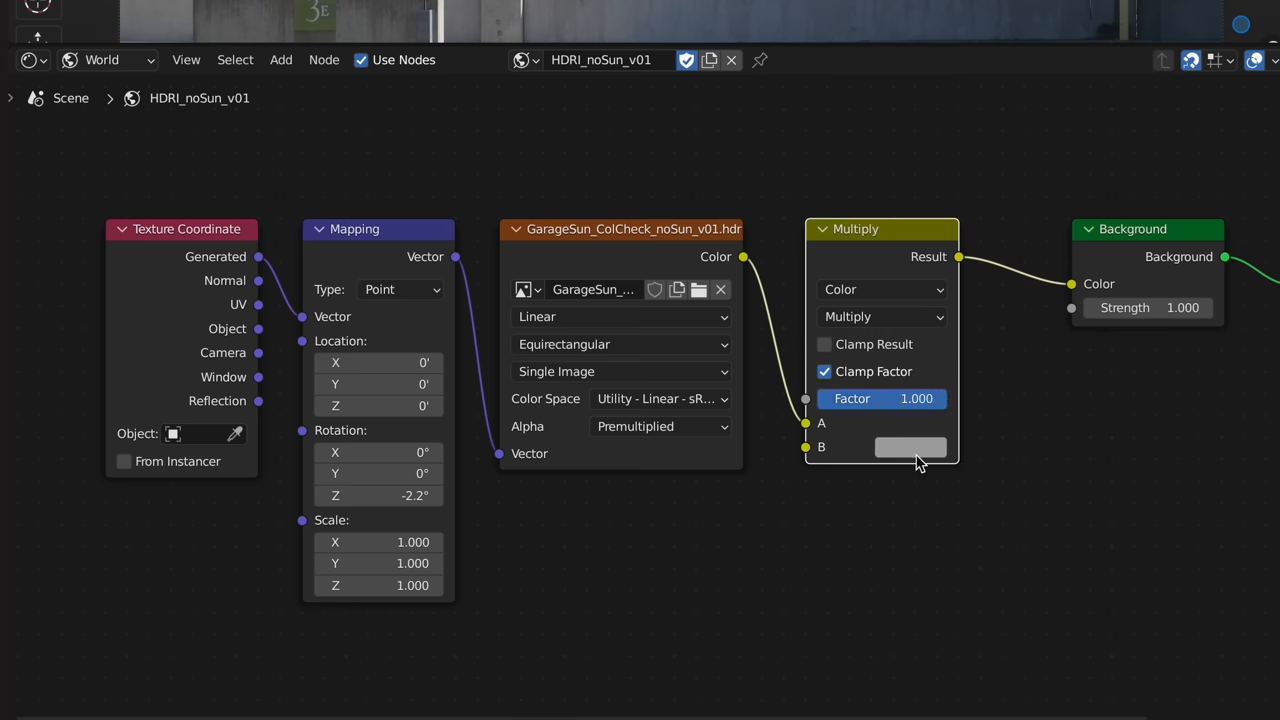
{"action": "left_click", "coordinate": [909, 447]}
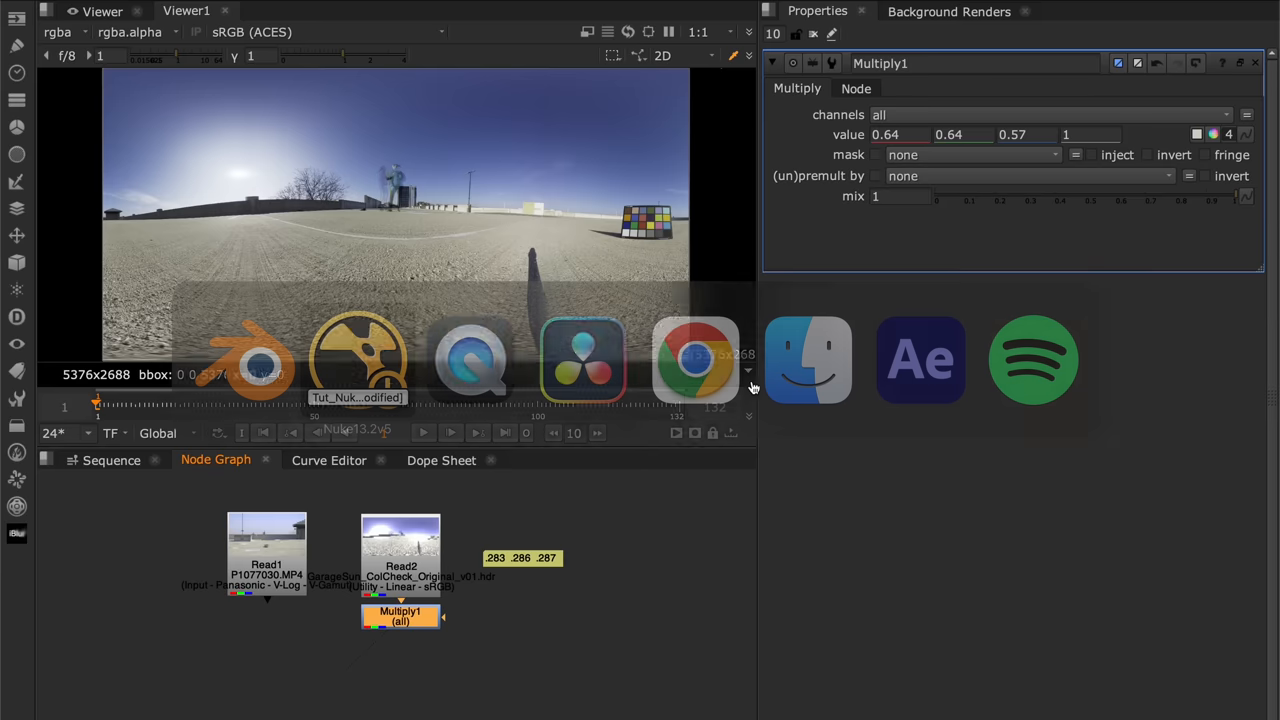
{"action": "left_click", "coordinate": [897, 134]}
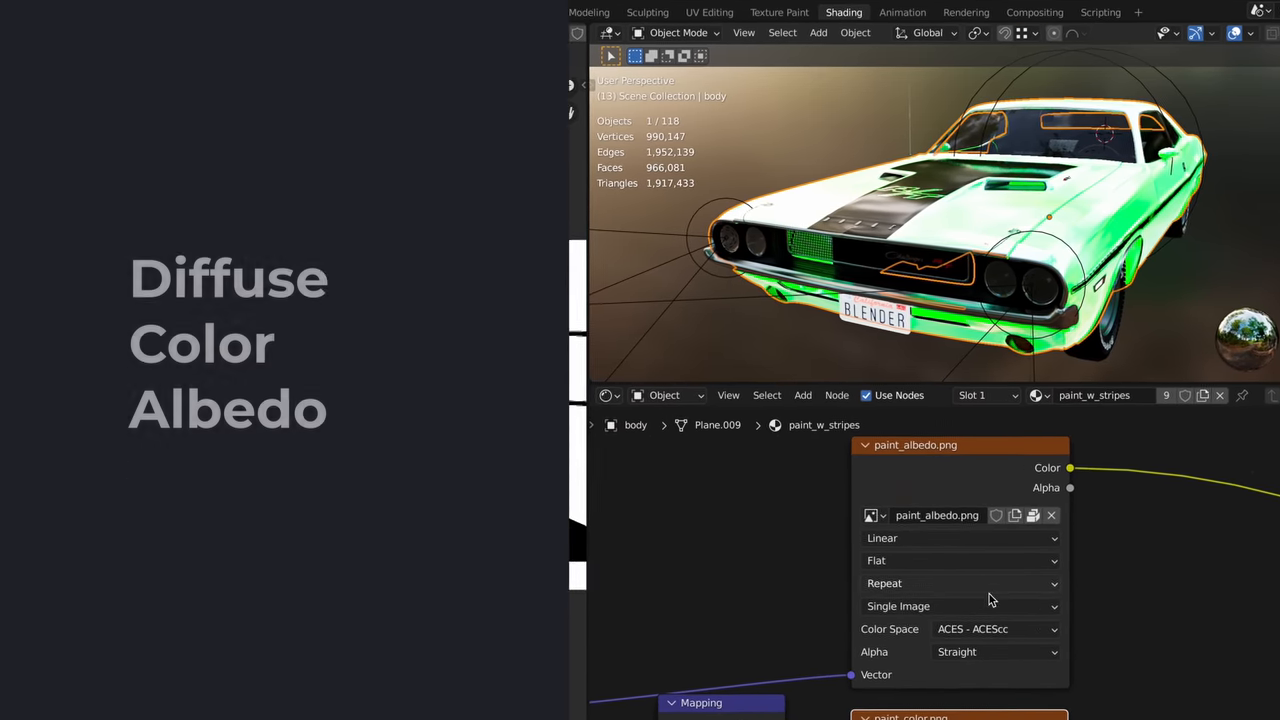
Switch the wood_bumb.png Image Texture colour space from ACES - ACEScc to role_data
{"action": "left_click", "coordinate": [995, 629]}
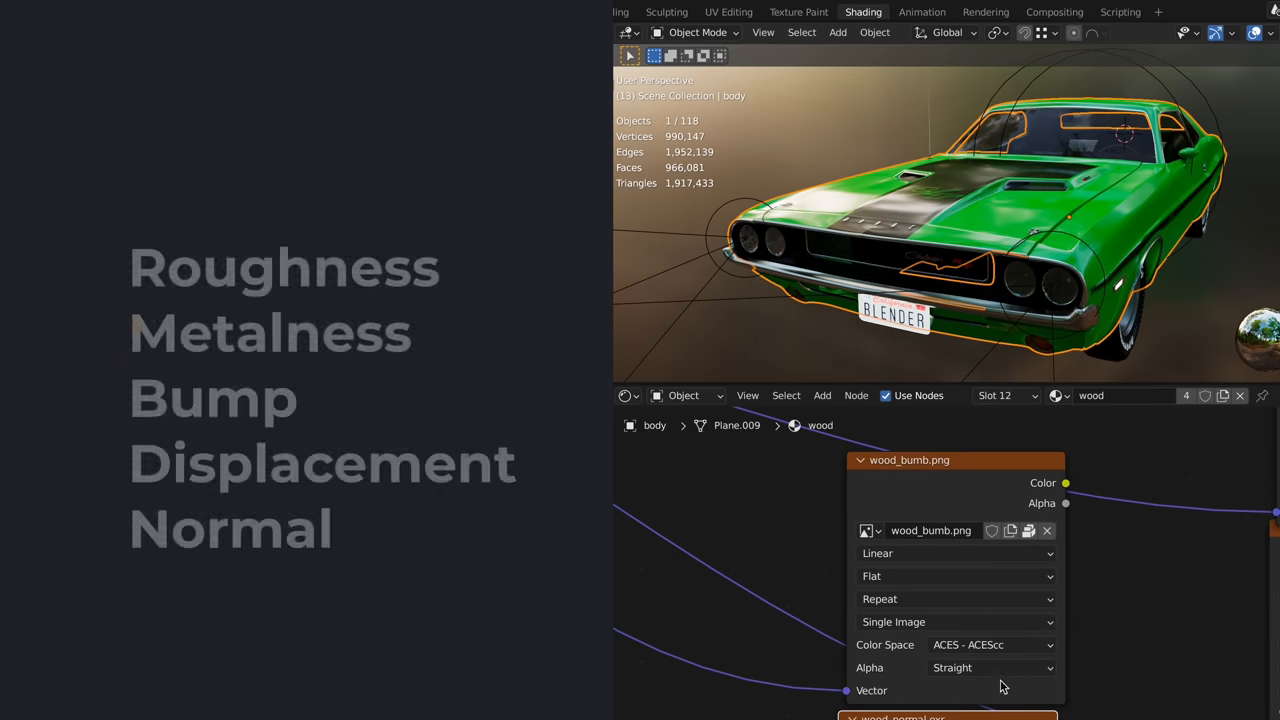
{"action": "left_click", "coordinate": [990, 644]}
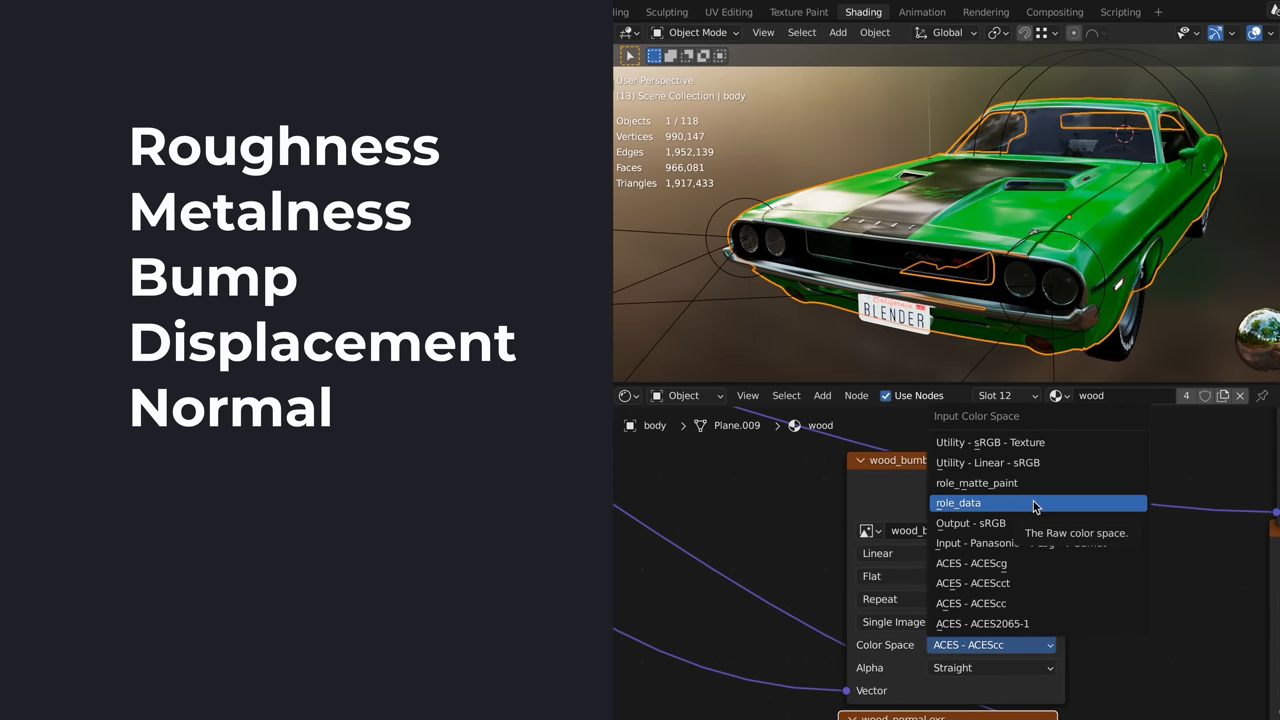
{"action": "left_click", "coordinate": [958, 503]}
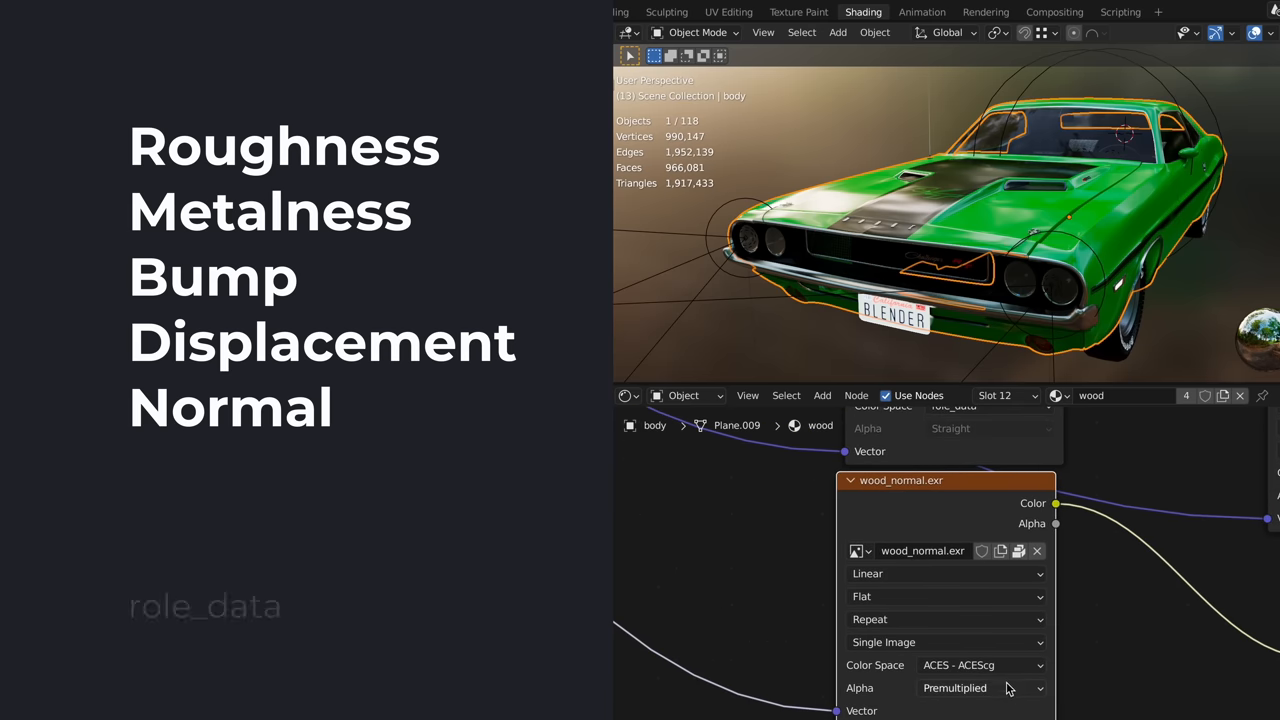
{"action": "left_click", "coordinate": [983, 665]}
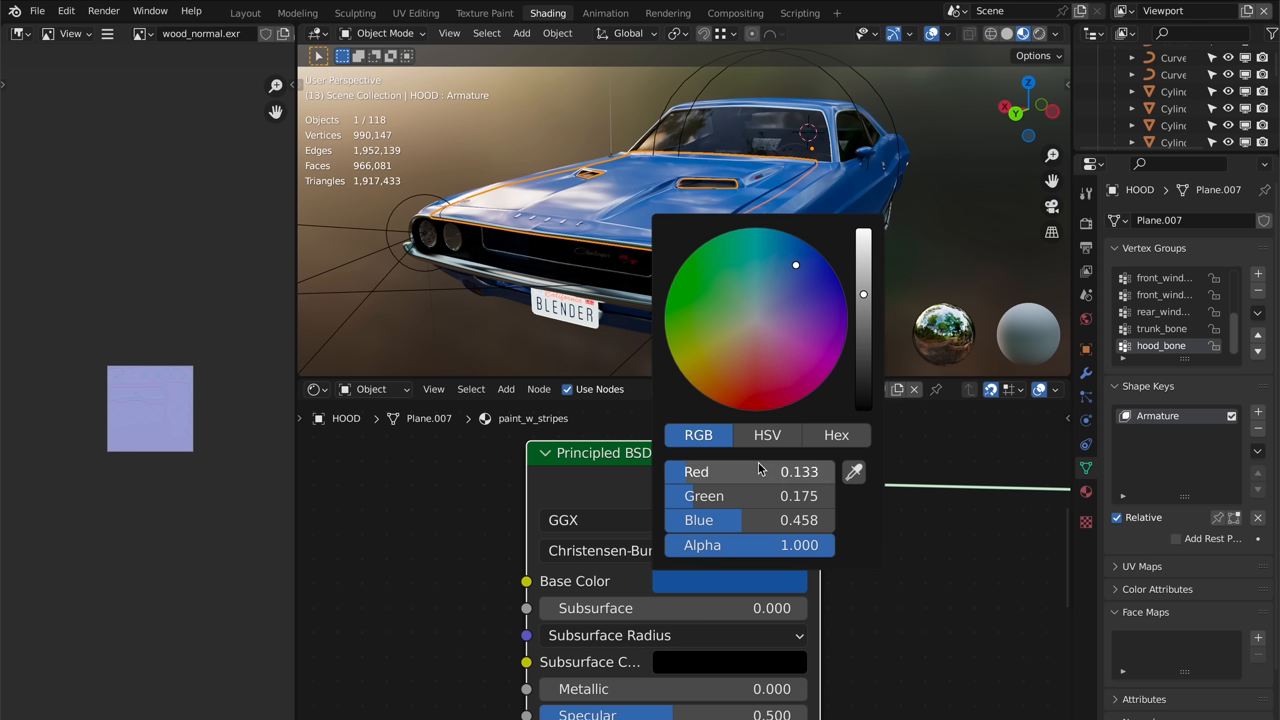
{"action": "mouse_move", "coordinate": [770, 485]}
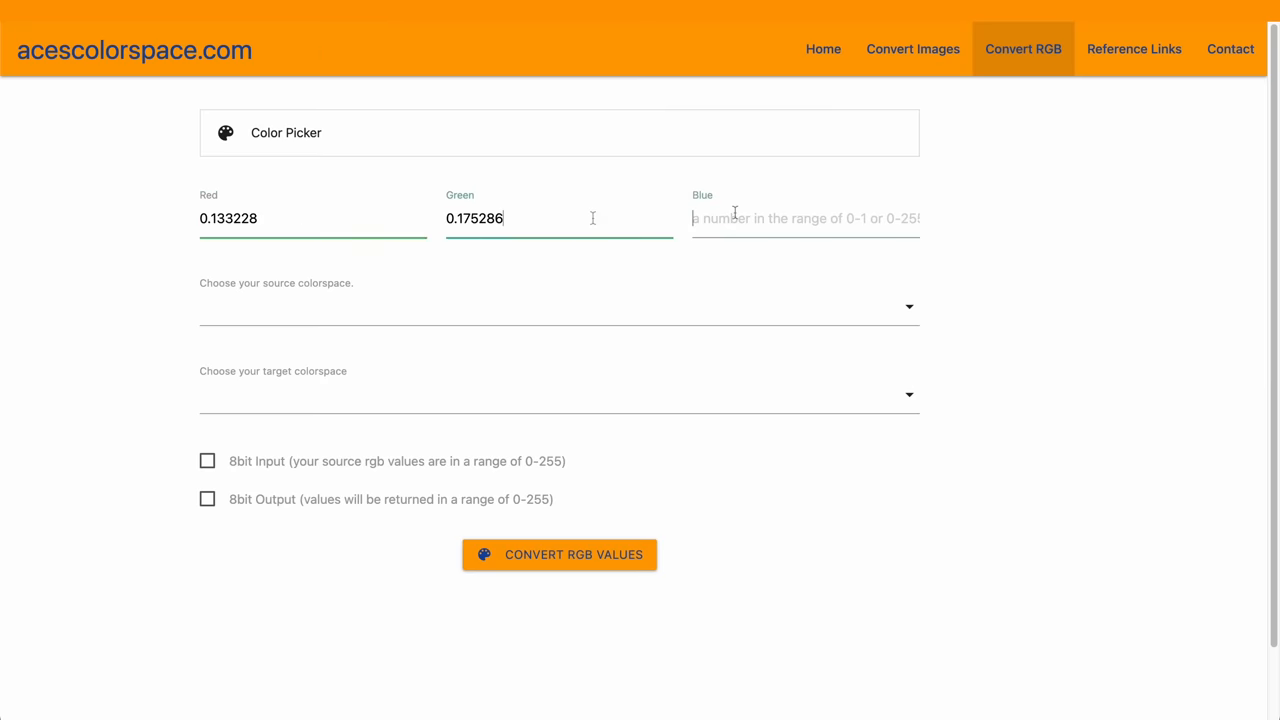
Fill in the car paint's colour values in acescolorspace.com's Convert RGB fields
{"action": "left_click", "coordinate": [559, 554]}
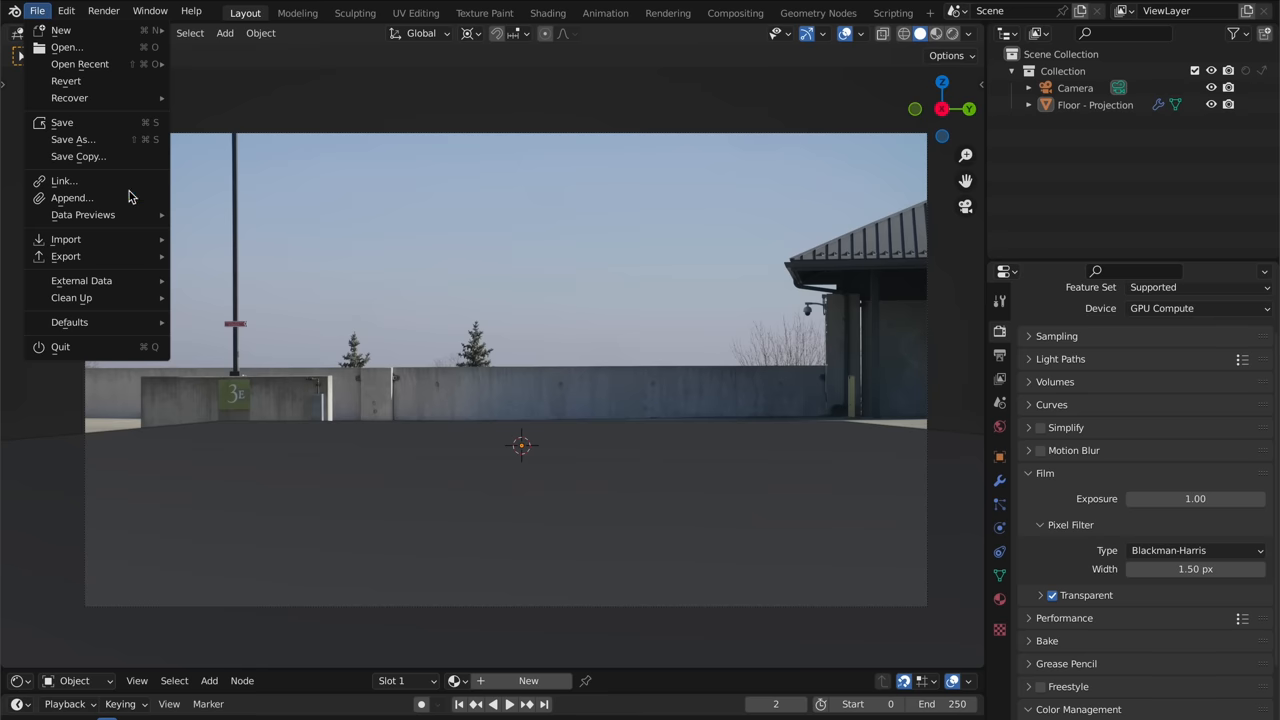
Append the Dodge Charger collection from the .blend file and change the viewport shading
{"action": "left_click", "coordinate": [71, 197]}
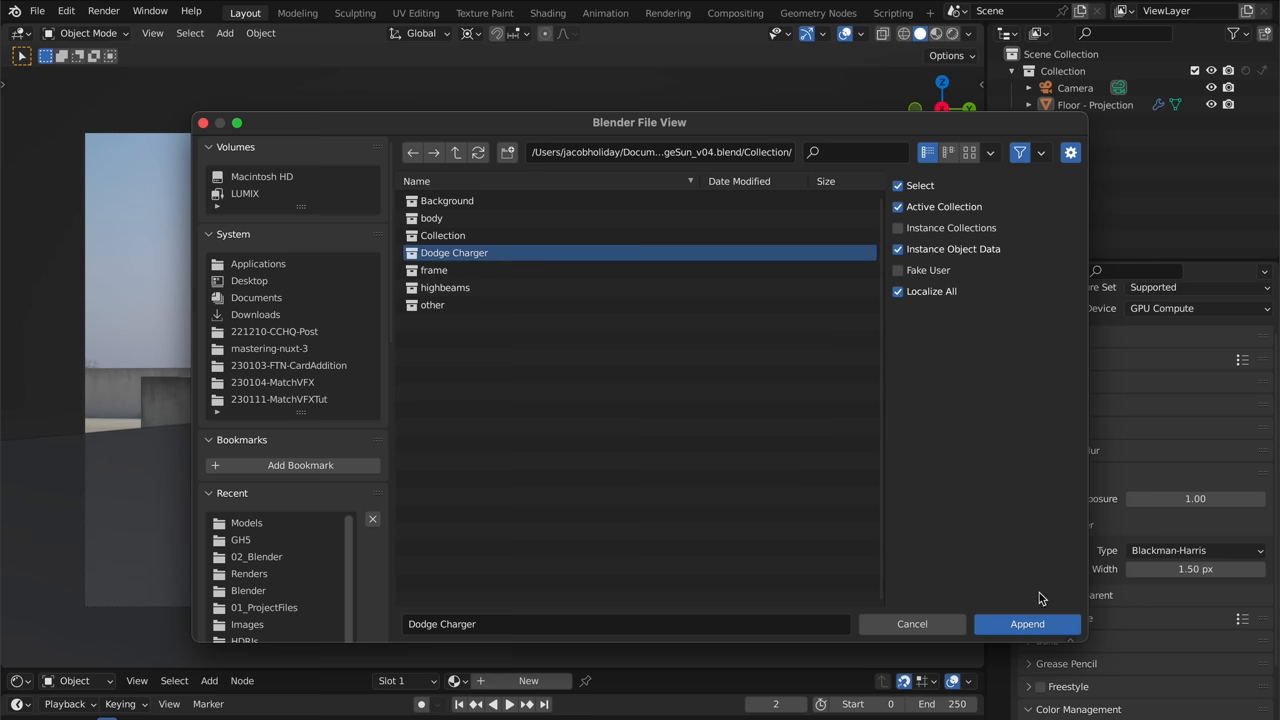
{"action": "left_click", "coordinate": [1027, 623]}
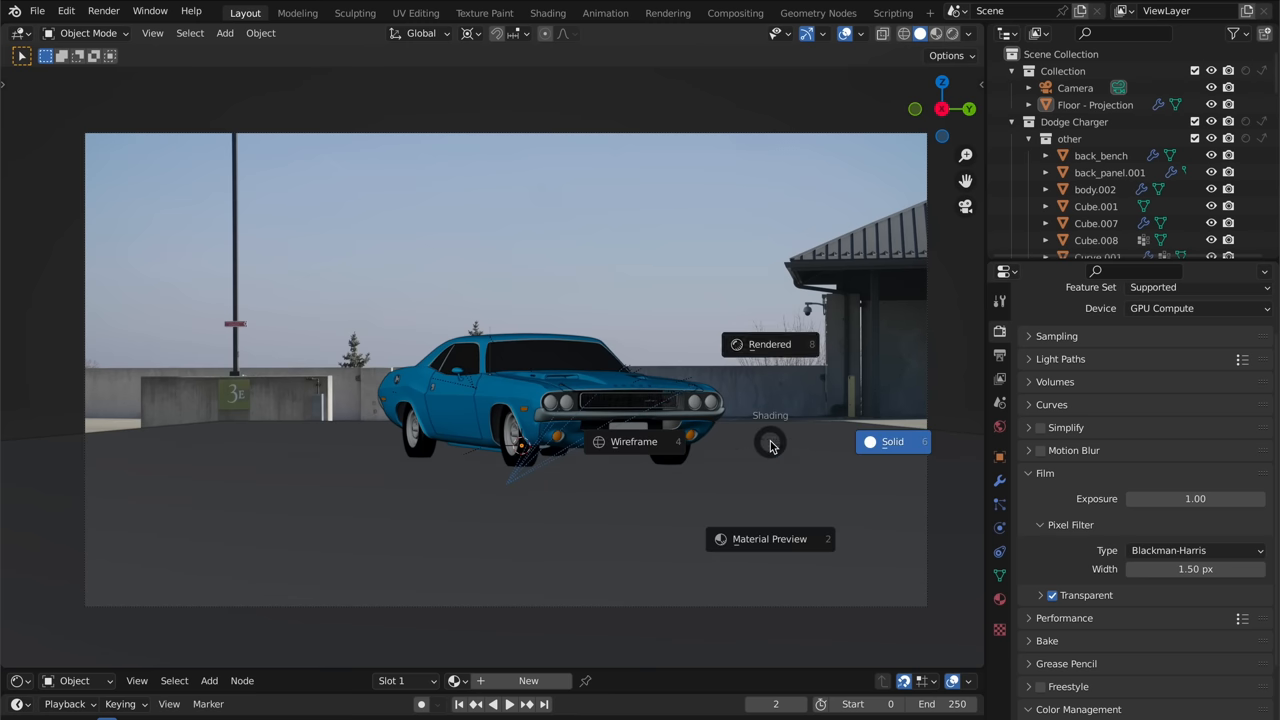
{"action": "left_click", "coordinate": [769, 344]}
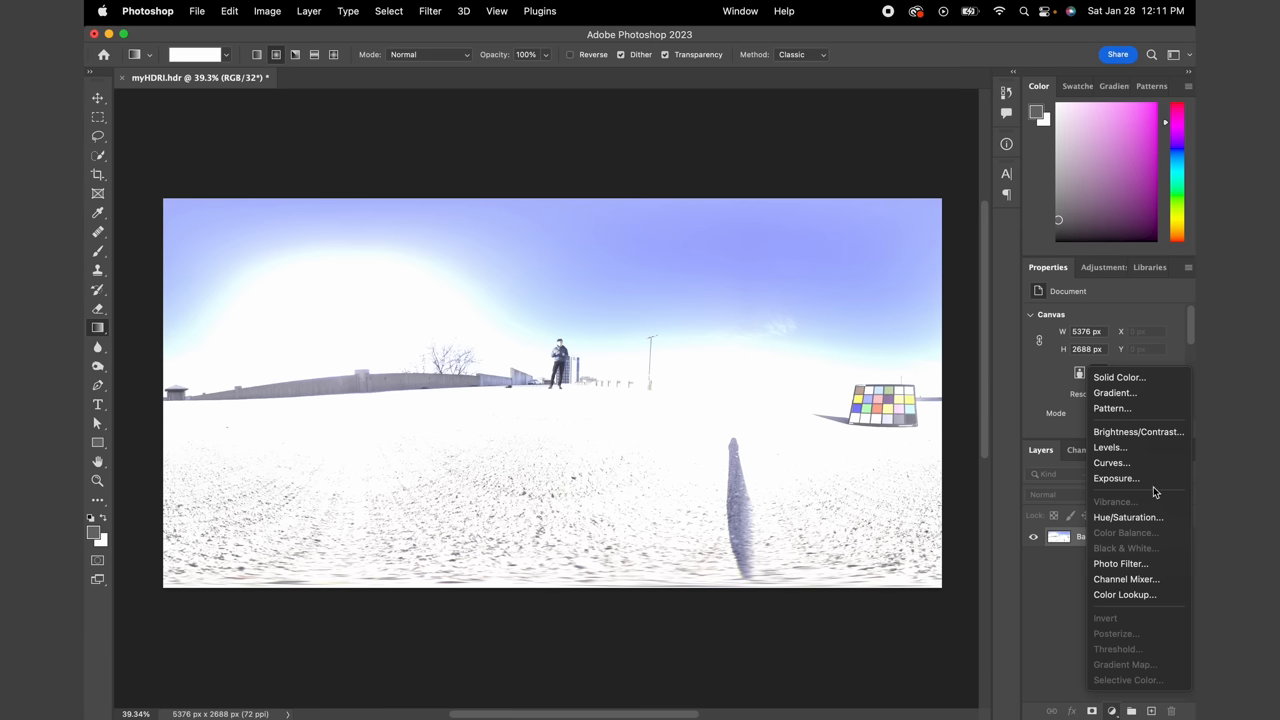
Darken myHDRI.hdr with a -1.33 Exposure adjustment and sample the sky colour near the sun
{"action": "left_click", "coordinate": [1116, 478]}
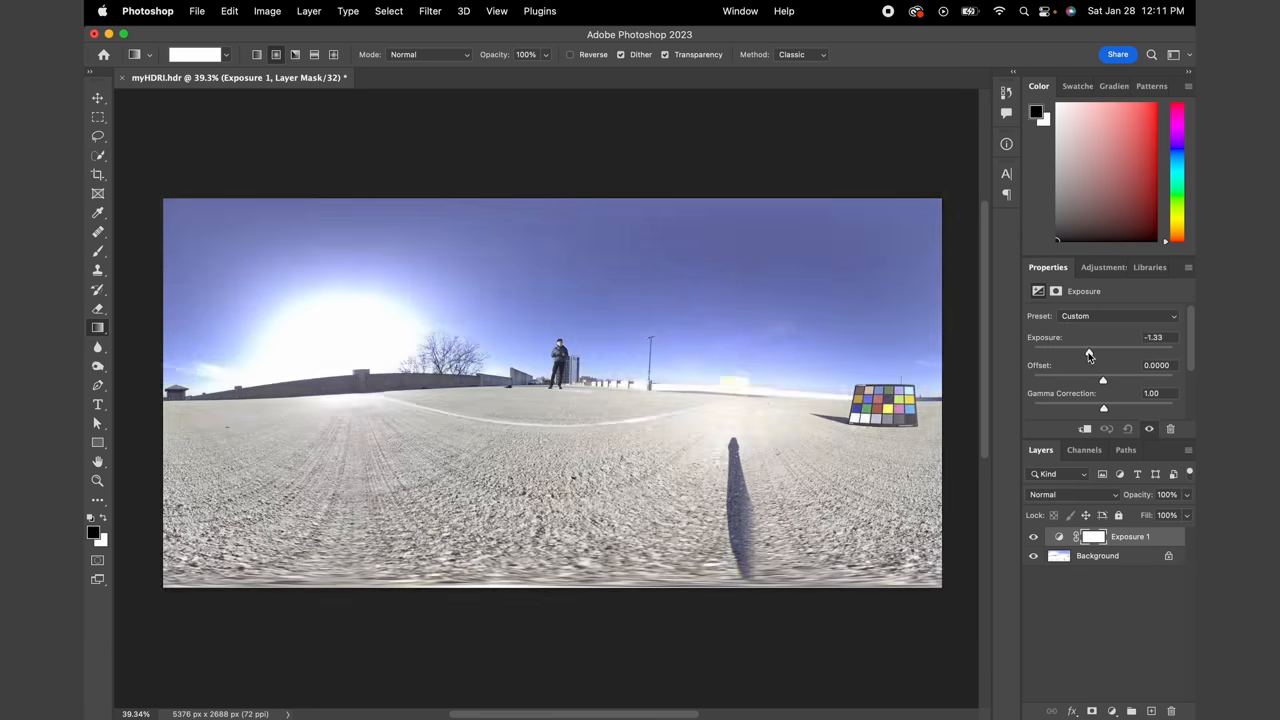
{"action": "left_click_drag", "start_coordinate": [1090, 352], "coordinate": [1055, 352]}
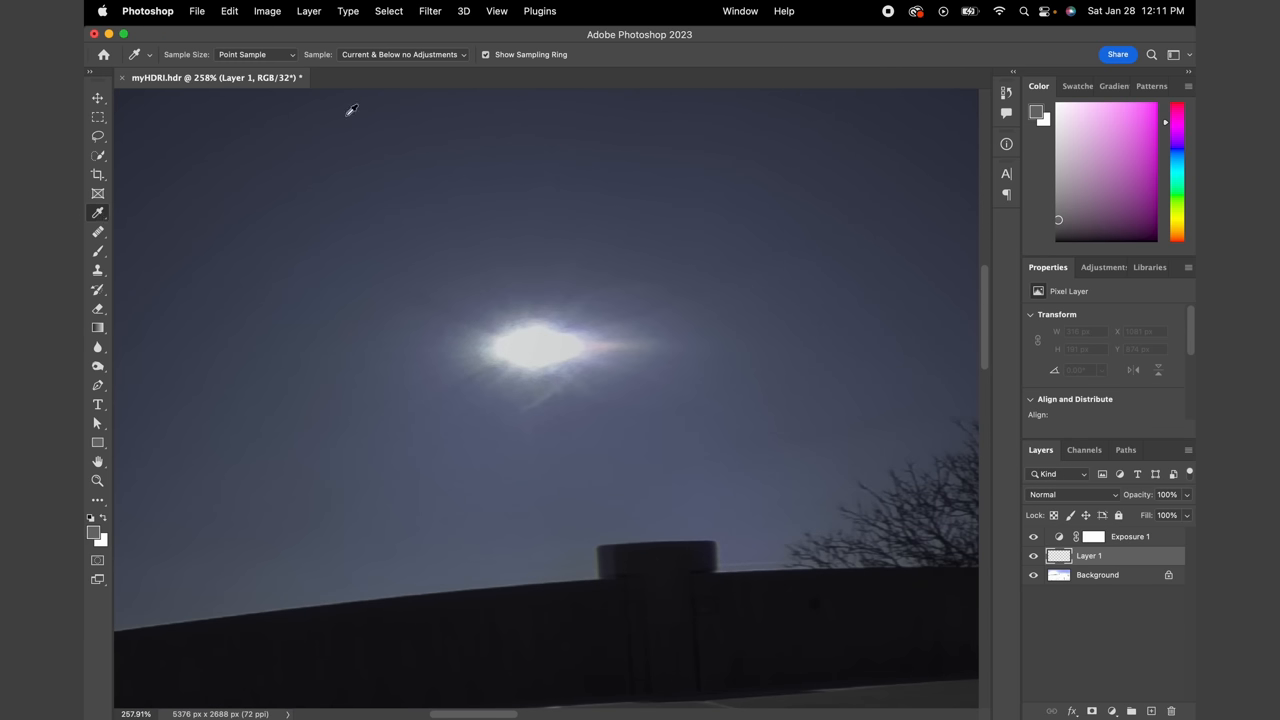
{"action": "left_click", "coordinate": [402, 54]}
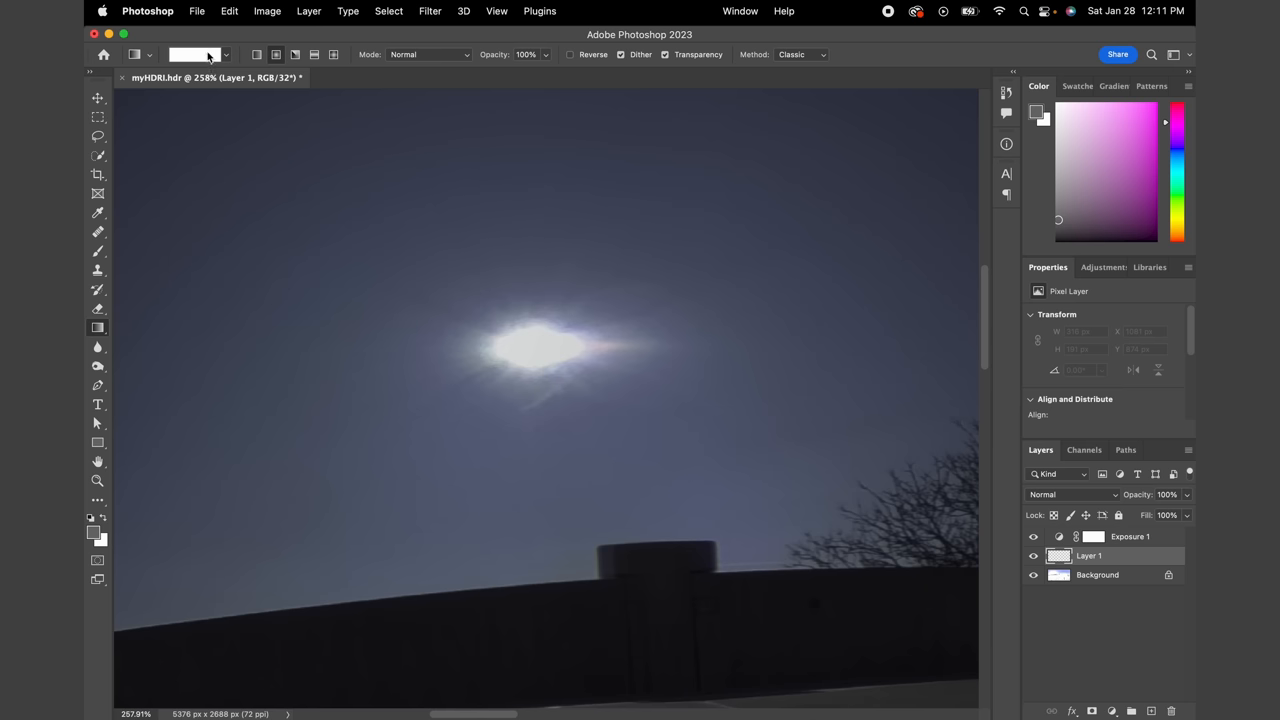
{"action": "left_click", "coordinate": [190, 54]}
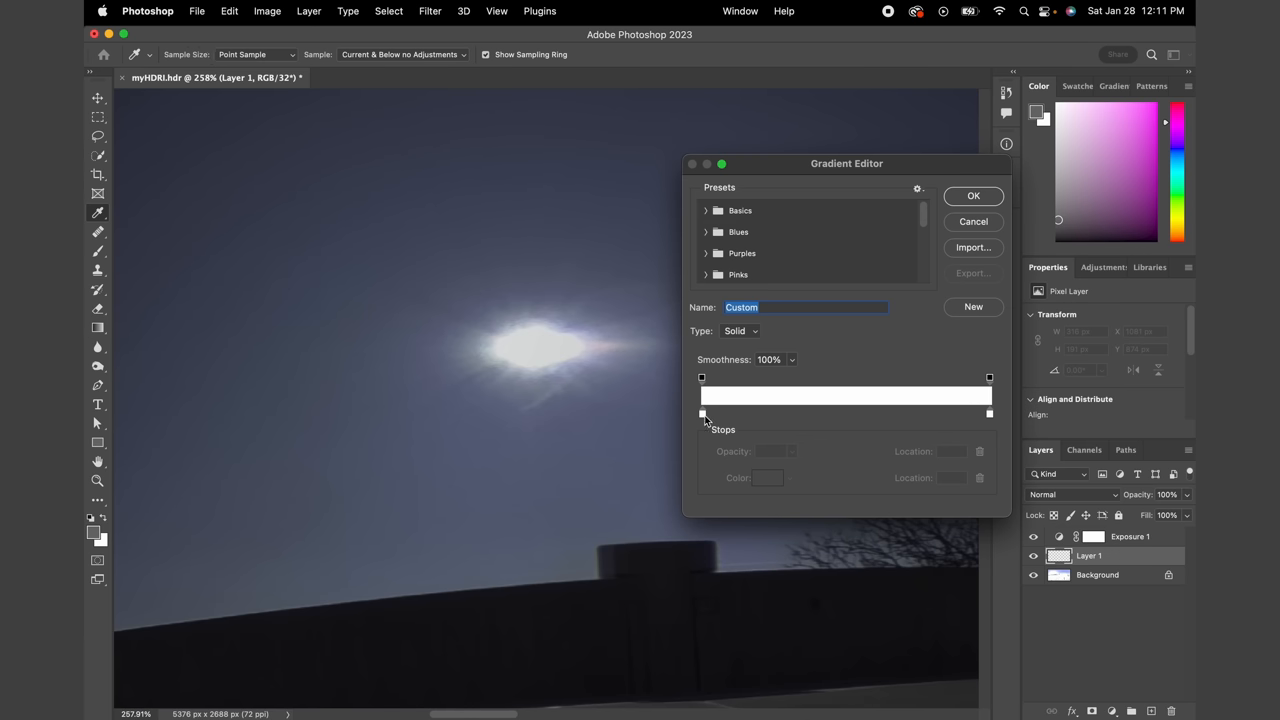
Make both gradient stops white and paint a radial gradient outward from the sun
{"action": "left_click", "coordinate": [702, 414]}
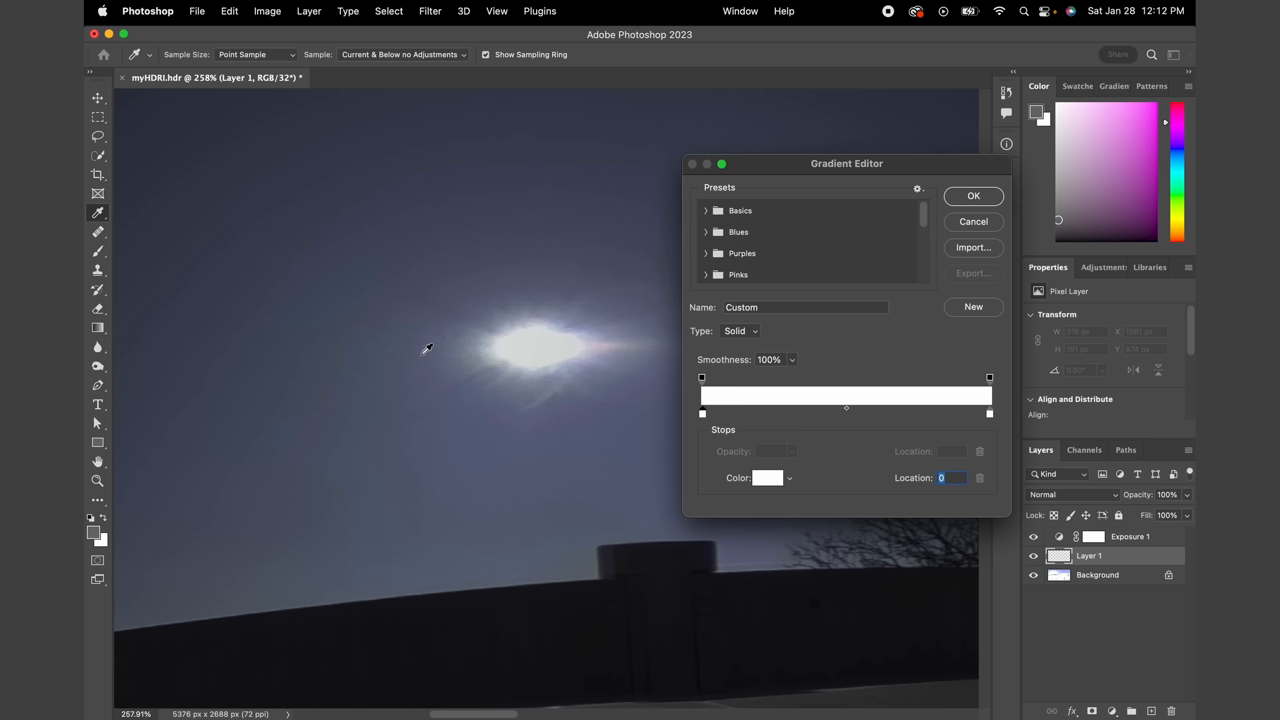
{"action": "left_click", "coordinate": [989, 413]}
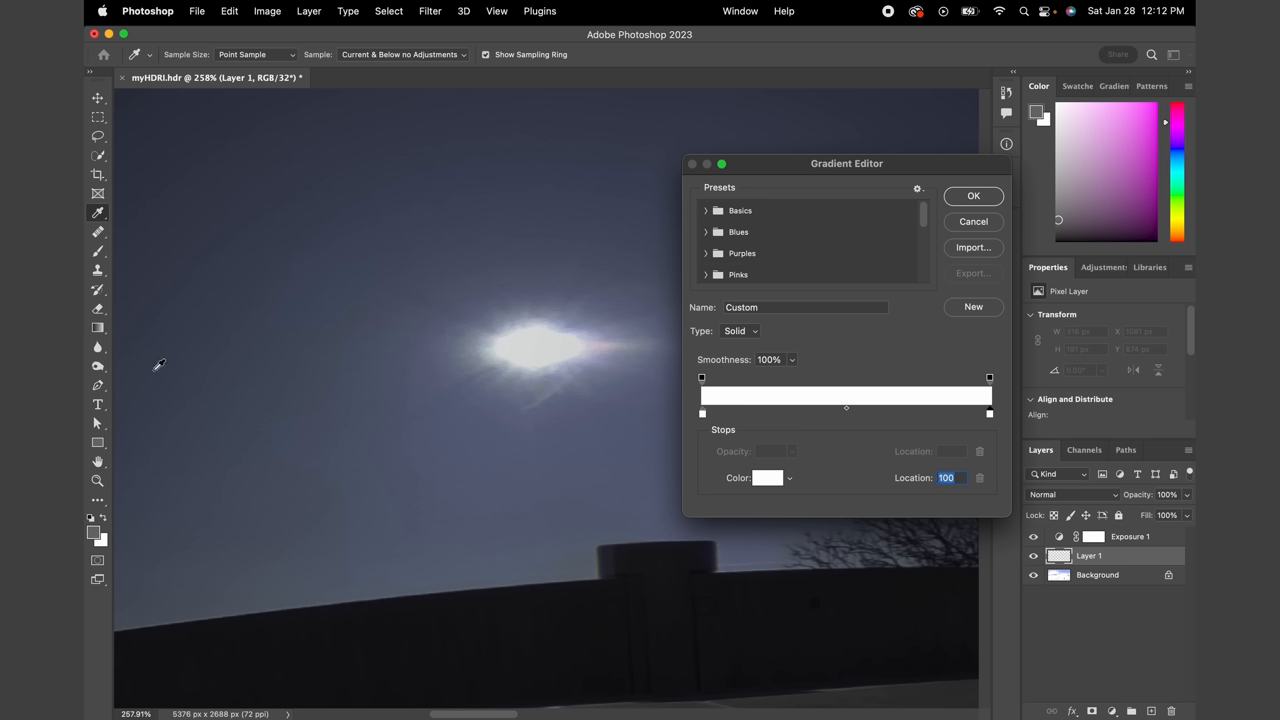
{"action": "left_click", "coordinate": [973, 195]}
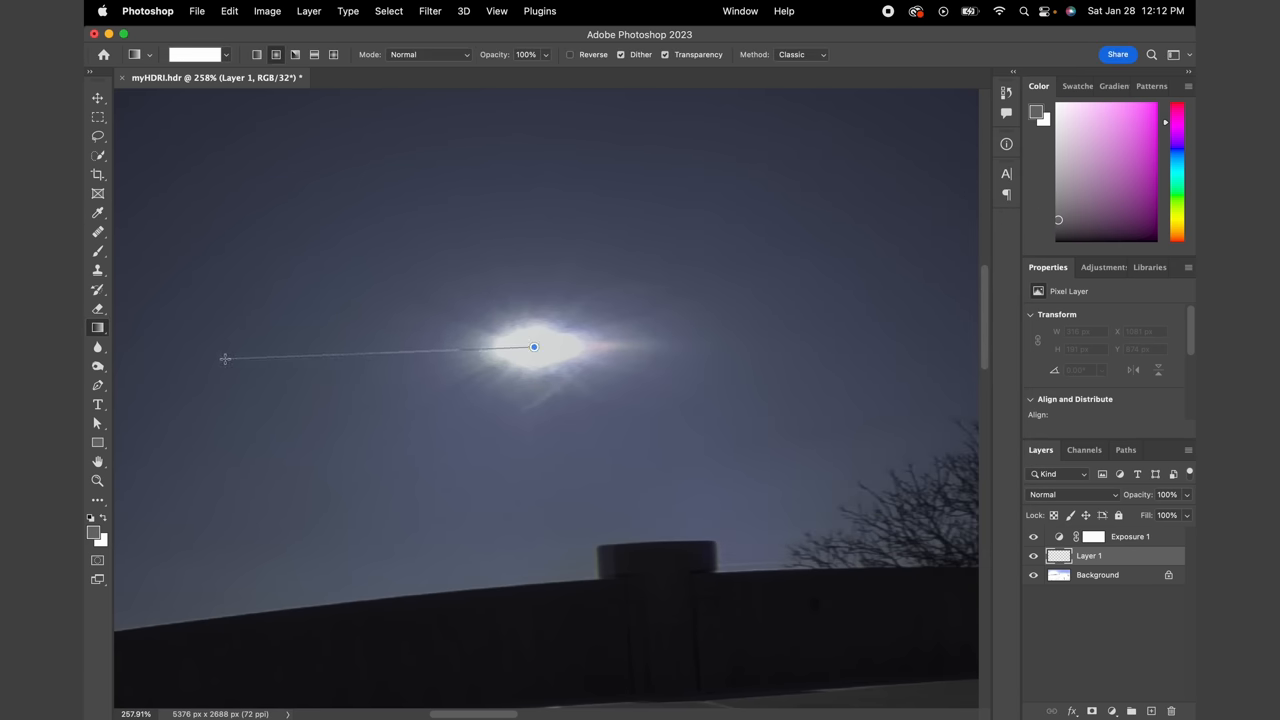
{"action": "left_click", "coordinate": [1034, 555]}
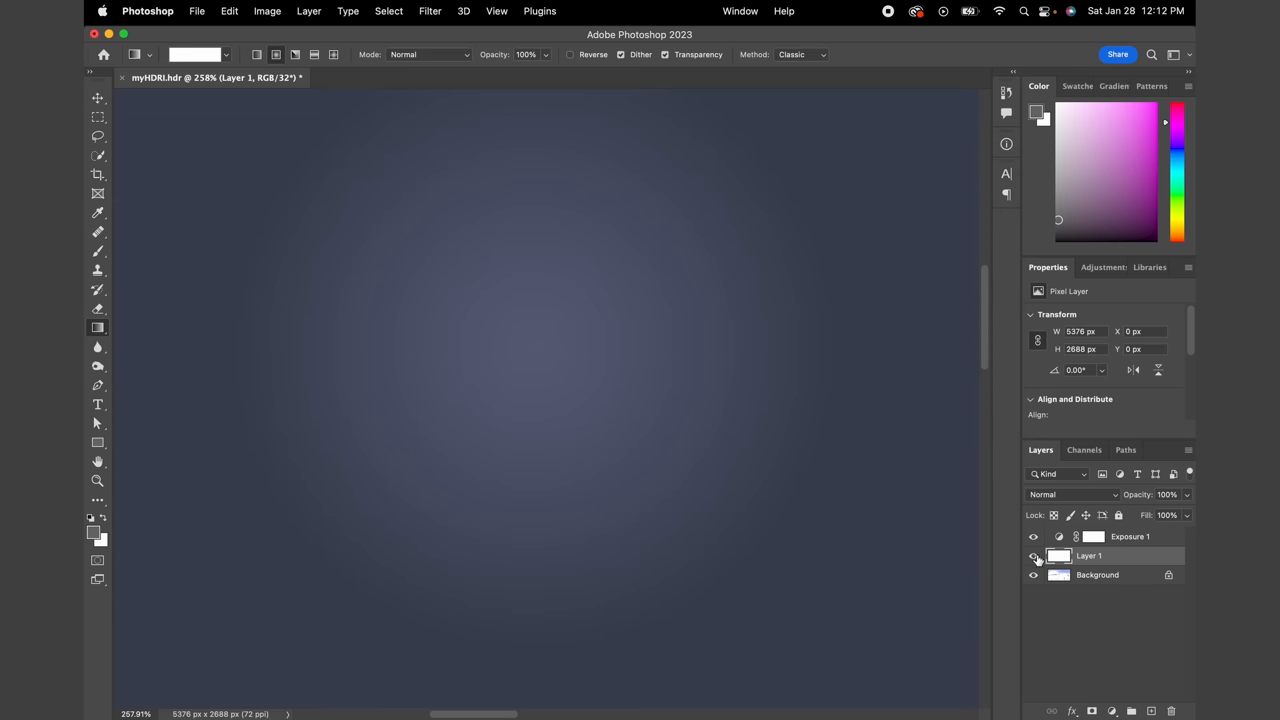
Mask the gradient layer to an ellipse path around the sun
{"action": "left_click", "coordinate": [1033, 555]}
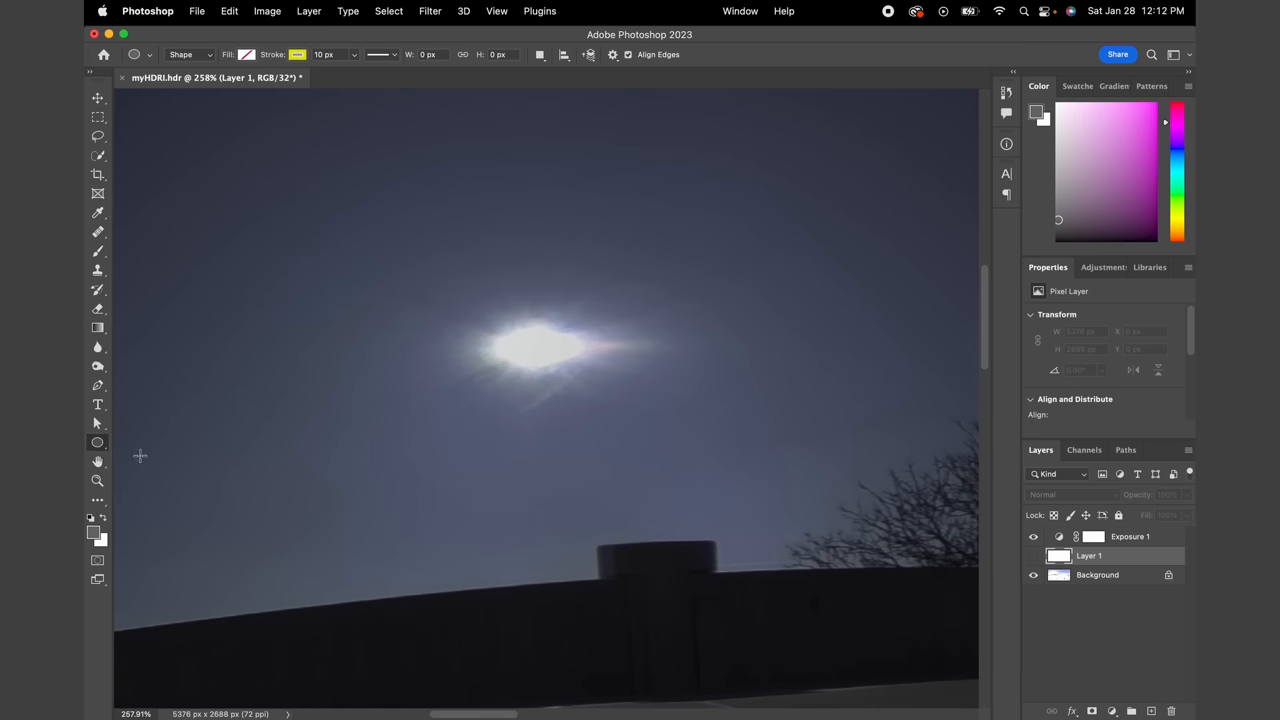
{"action": "left_click", "coordinate": [186, 54]}
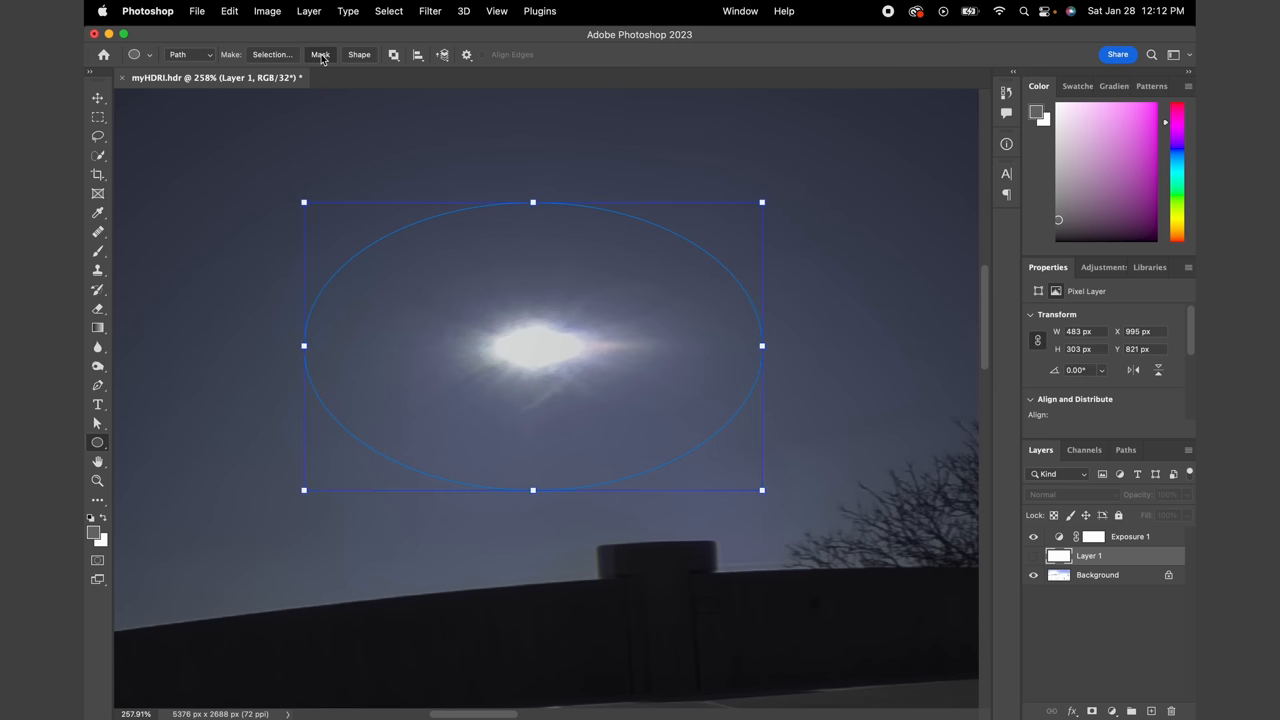
{"action": "left_click", "coordinate": [320, 54]}
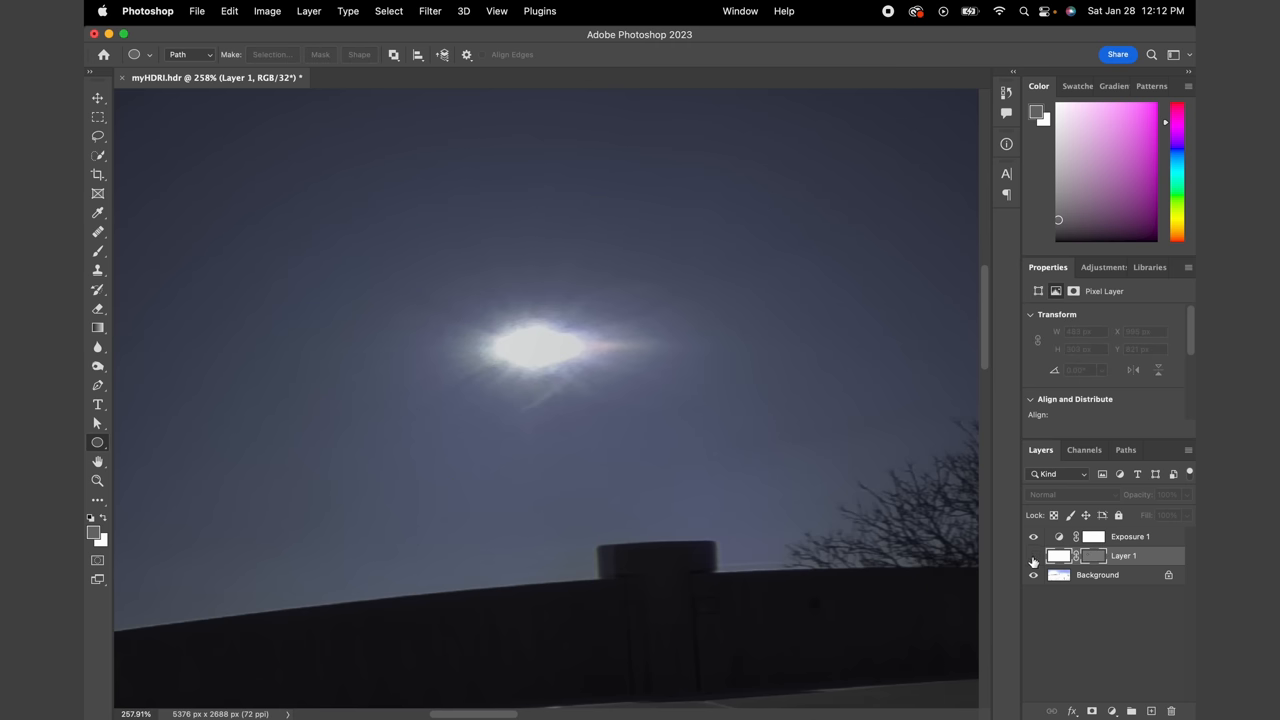
{"action": "left_click", "coordinate": [1033, 555]}
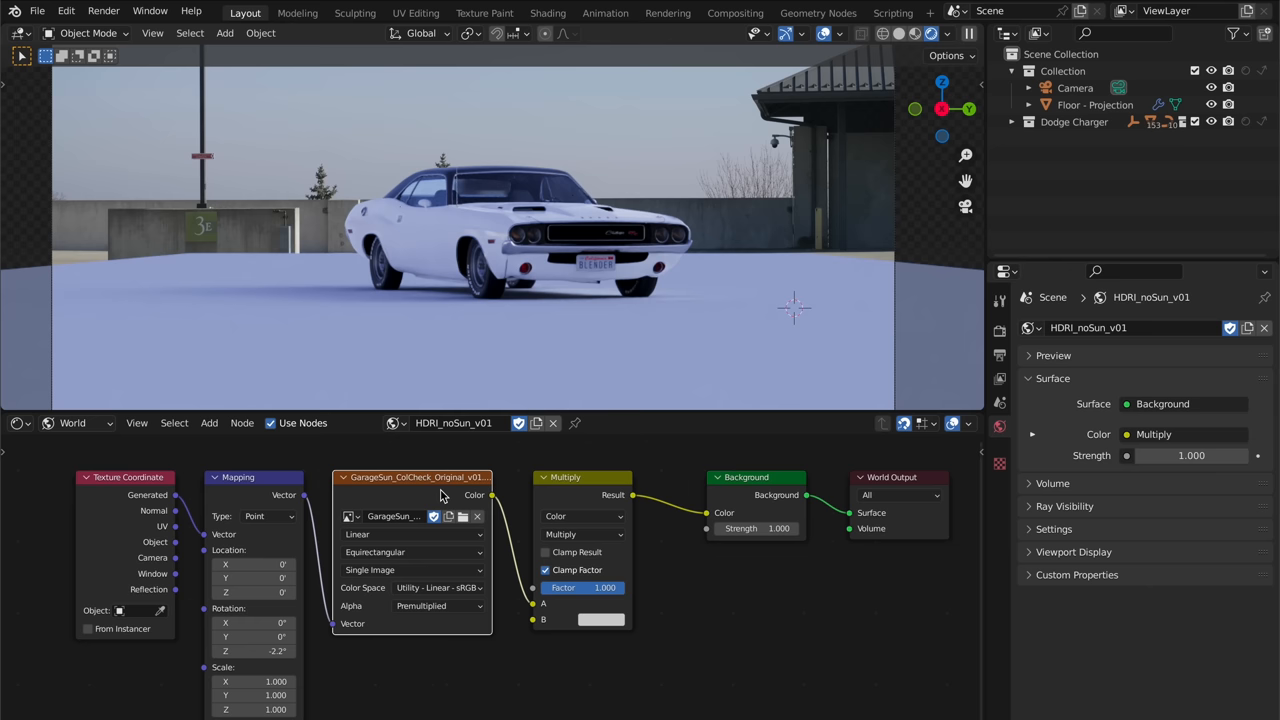
Load a new world HDRI and add a Sun light at strength 4.72 with a 31.5° angle
{"action": "left_click", "coordinate": [448, 516]}
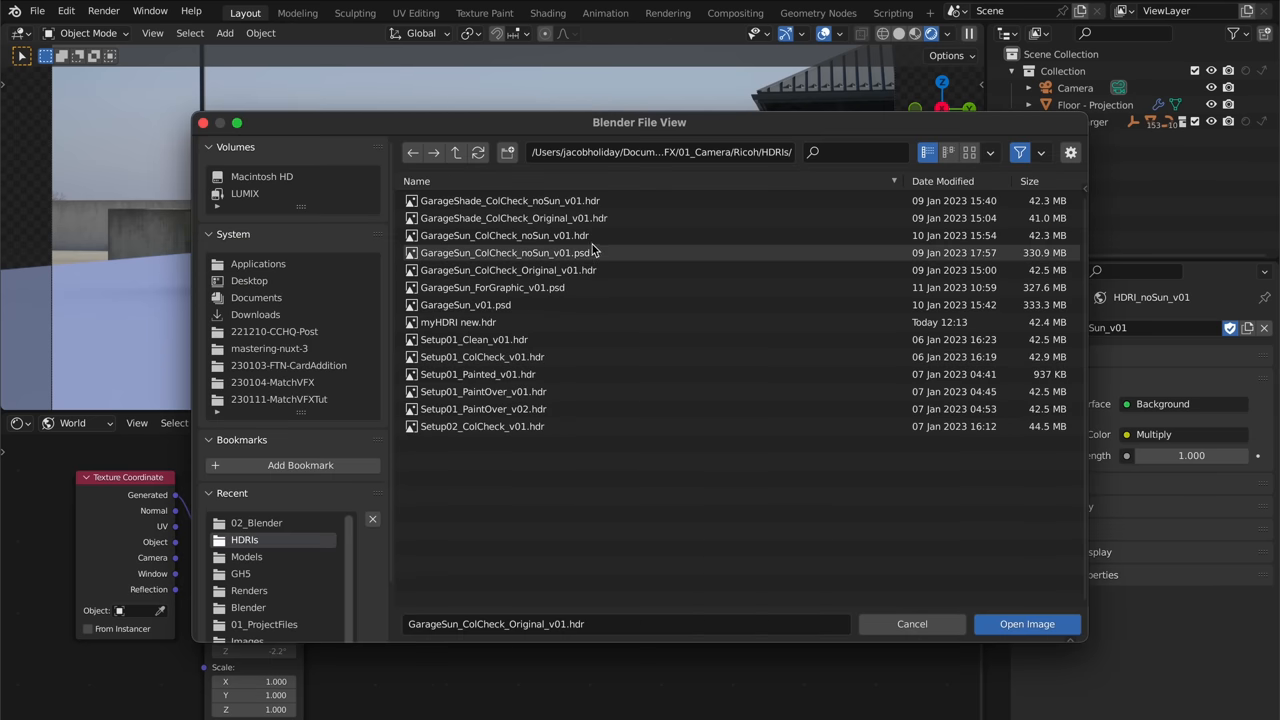
{"action": "left_click", "coordinate": [1026, 623]}
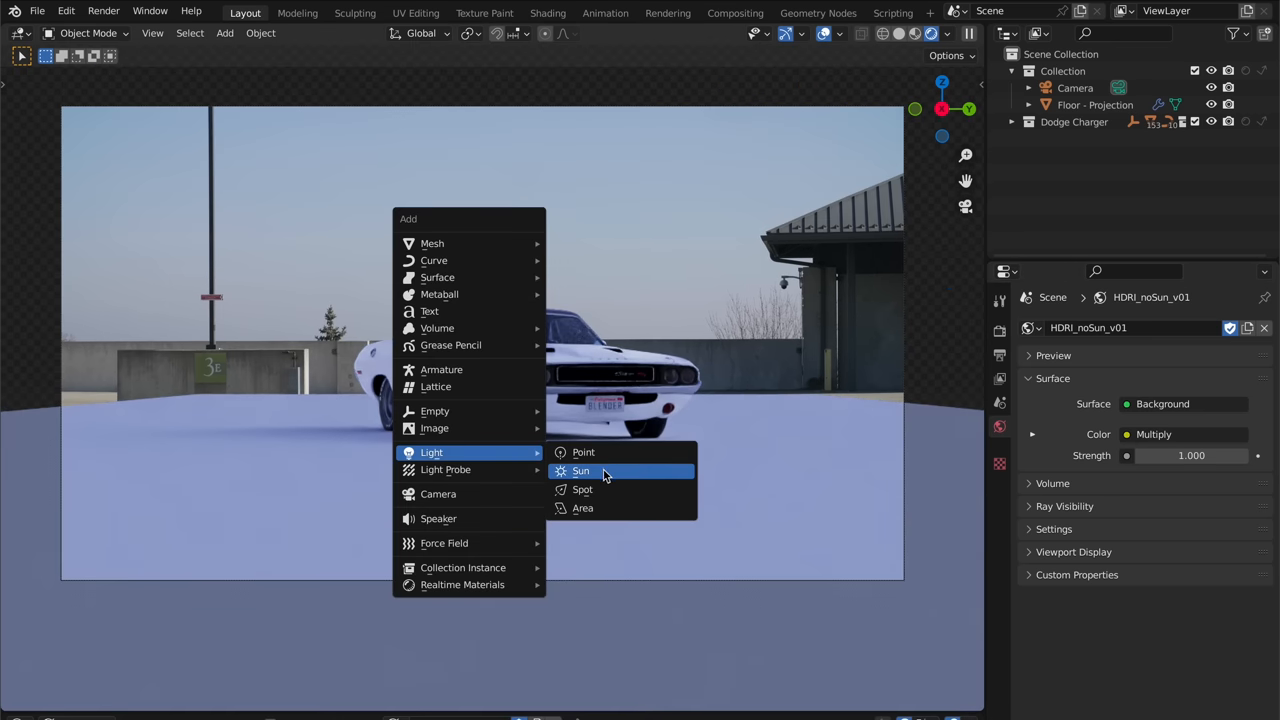
{"action": "left_click", "coordinate": [581, 471]}
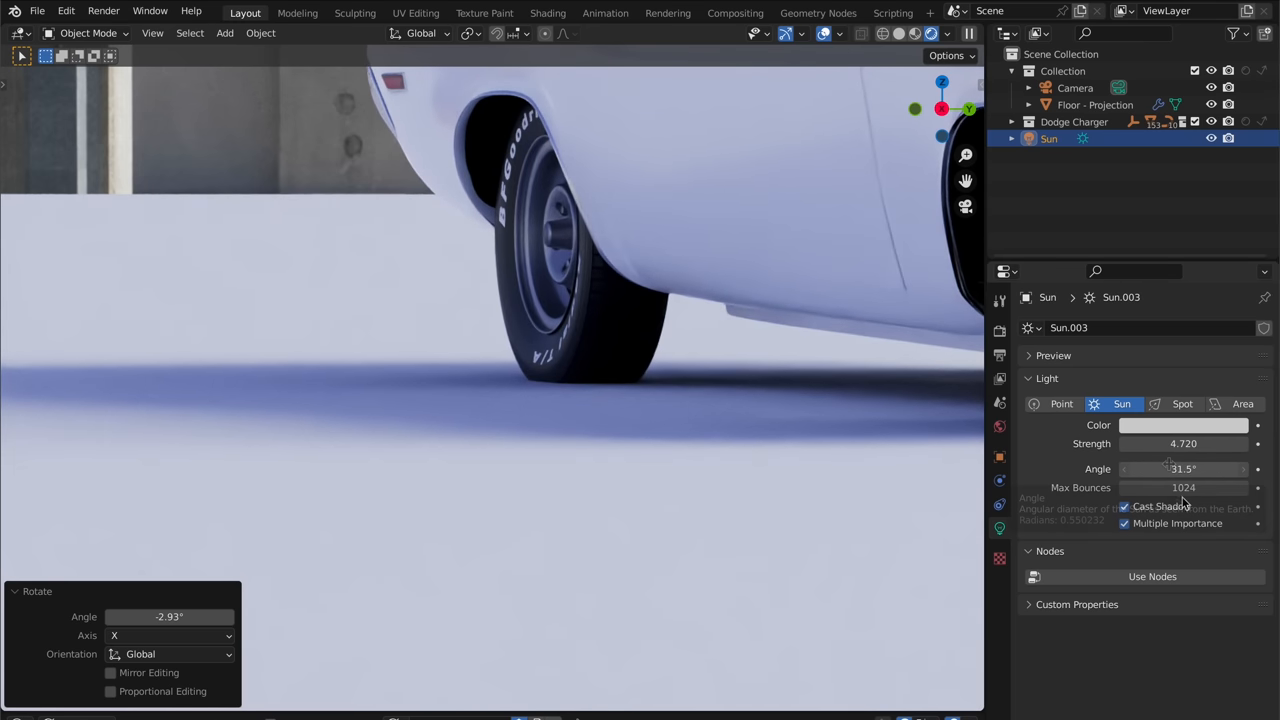
{"action": "left_click", "coordinate": [1183, 468]}
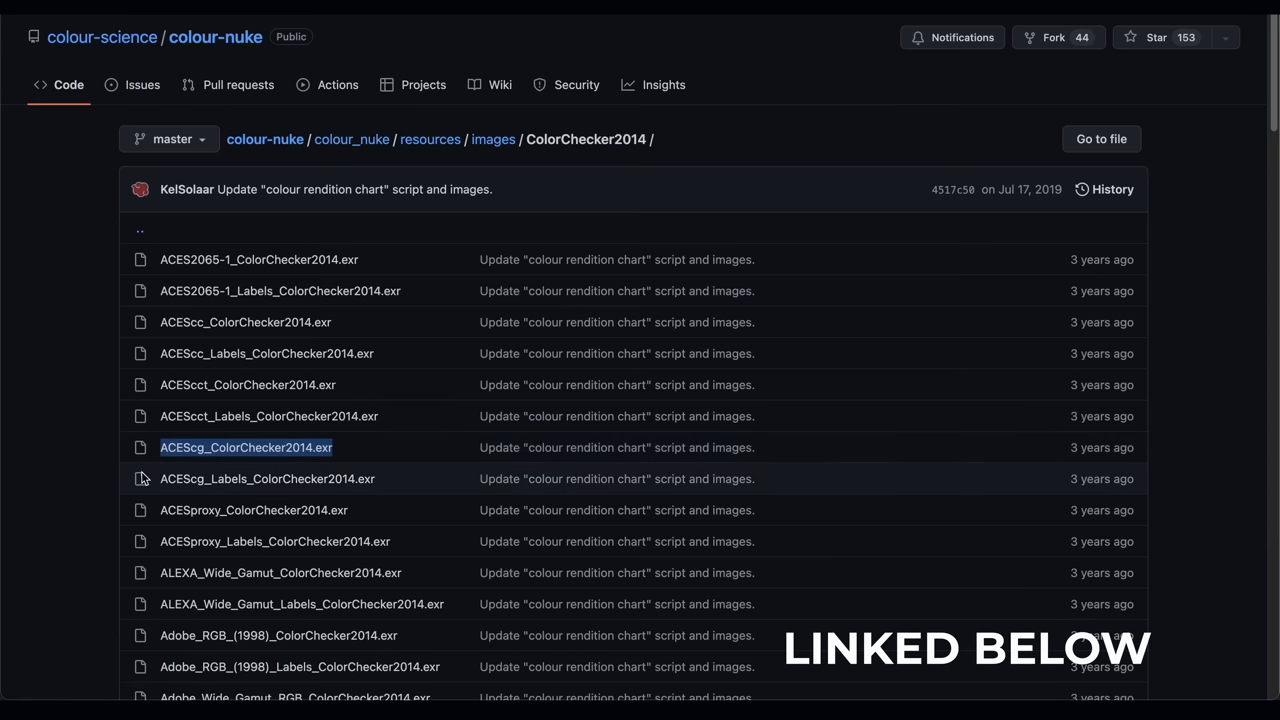
Import ACEScg_ColorChecker2014.exr as an ACEScg image plane, placed on the floor by the wheel
{"action": "left_click", "coordinate": [245, 447]}
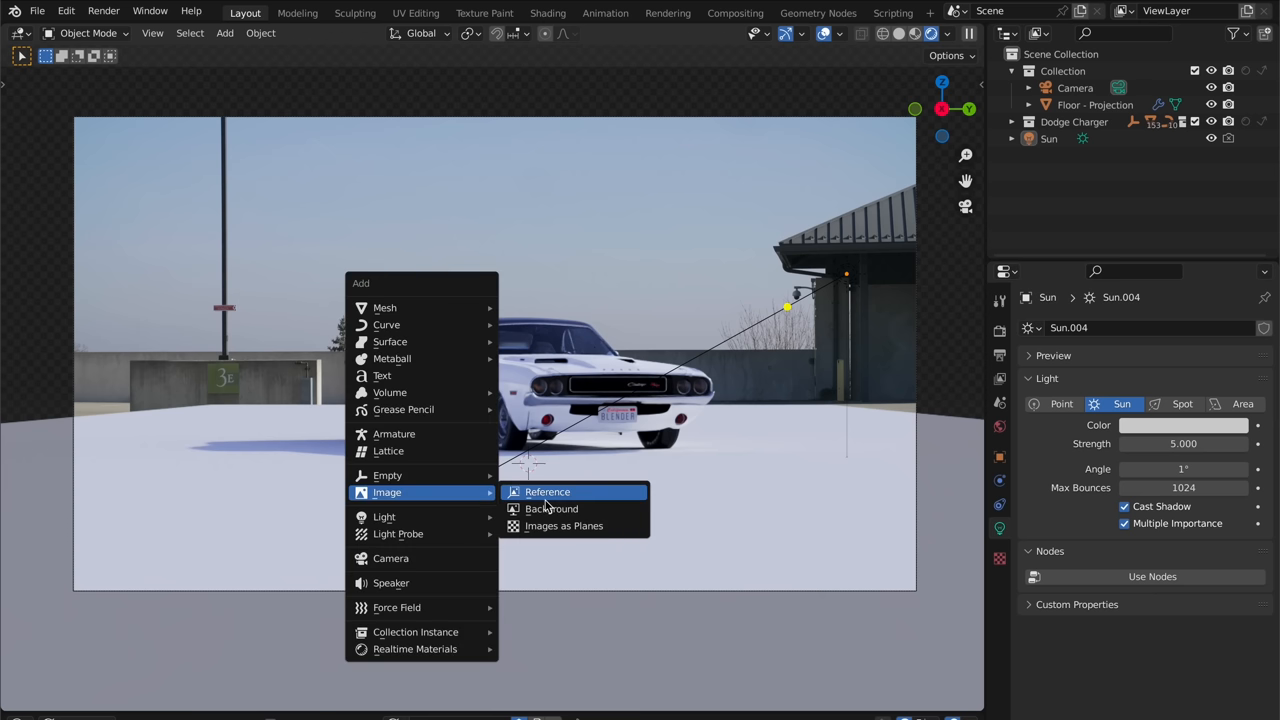
{"action": "left_click", "coordinate": [547, 491]}
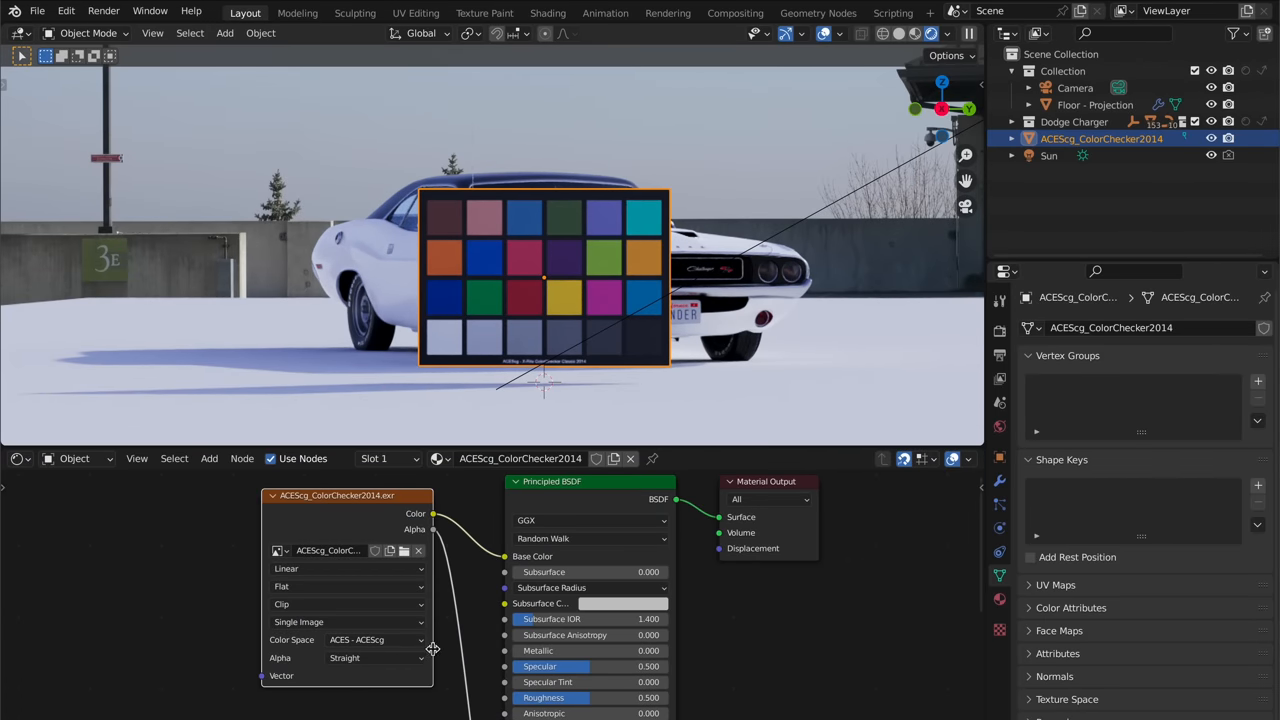
{"action": "mouse_move", "coordinate": [486, 655]}
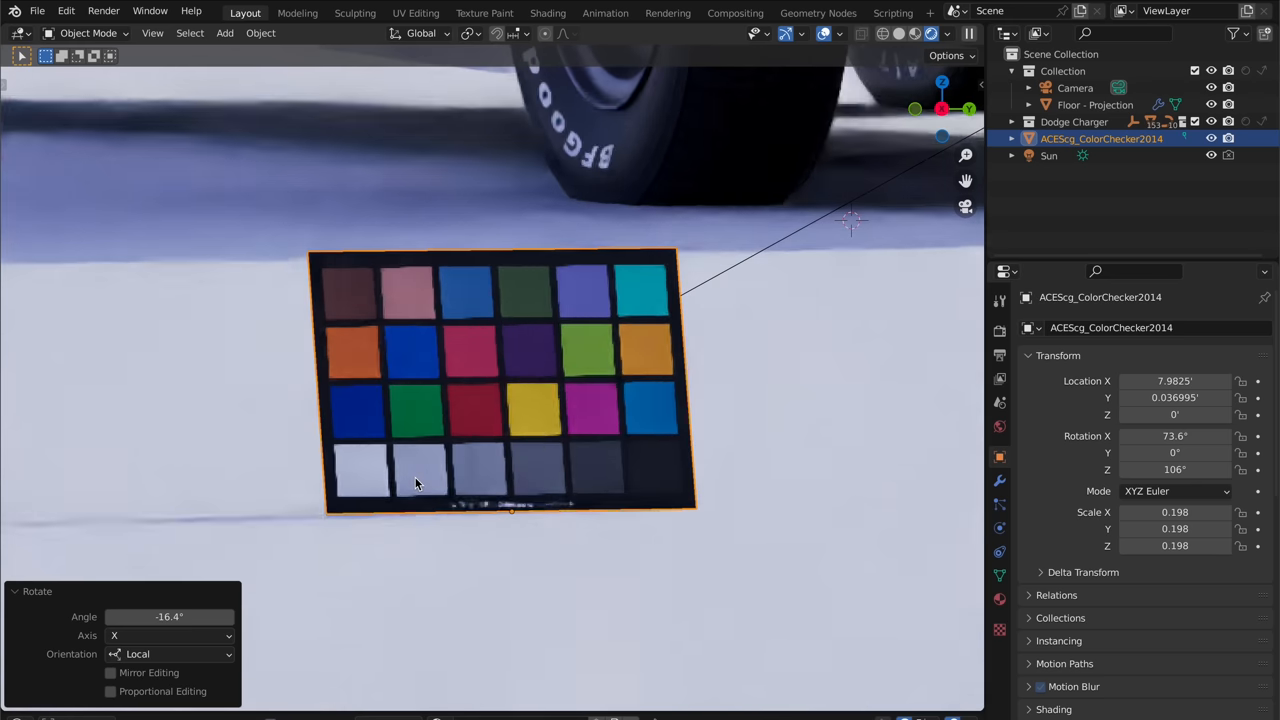
{"action": "key", "text": "ctrl+b"}
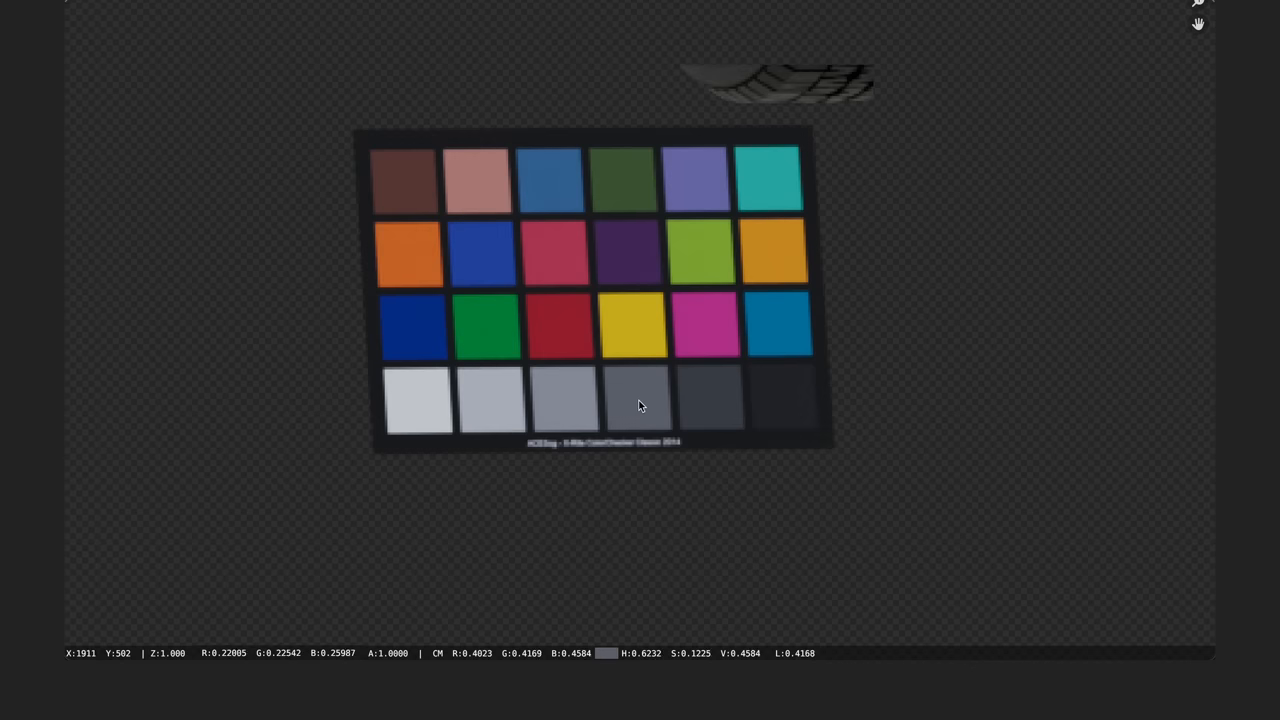
{"action": "mouse_move", "coordinate": [632, 404]}
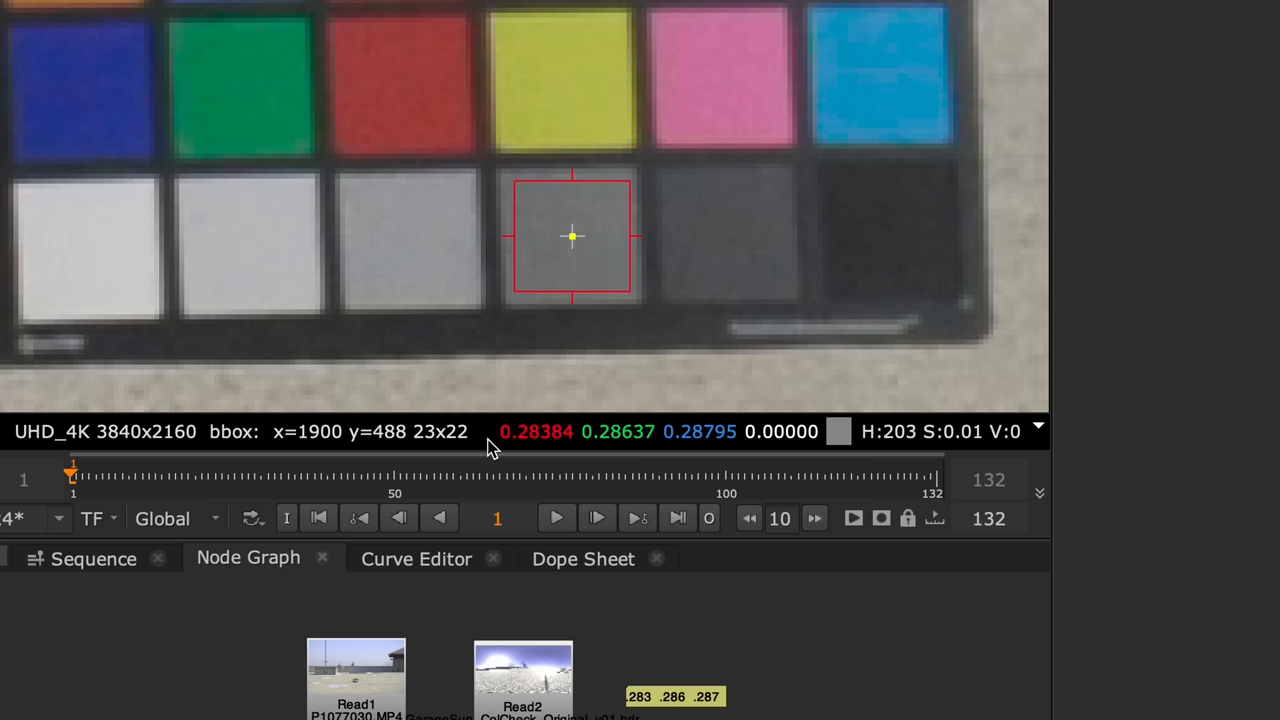
{"action": "mouse_move", "coordinate": [530, 449]}
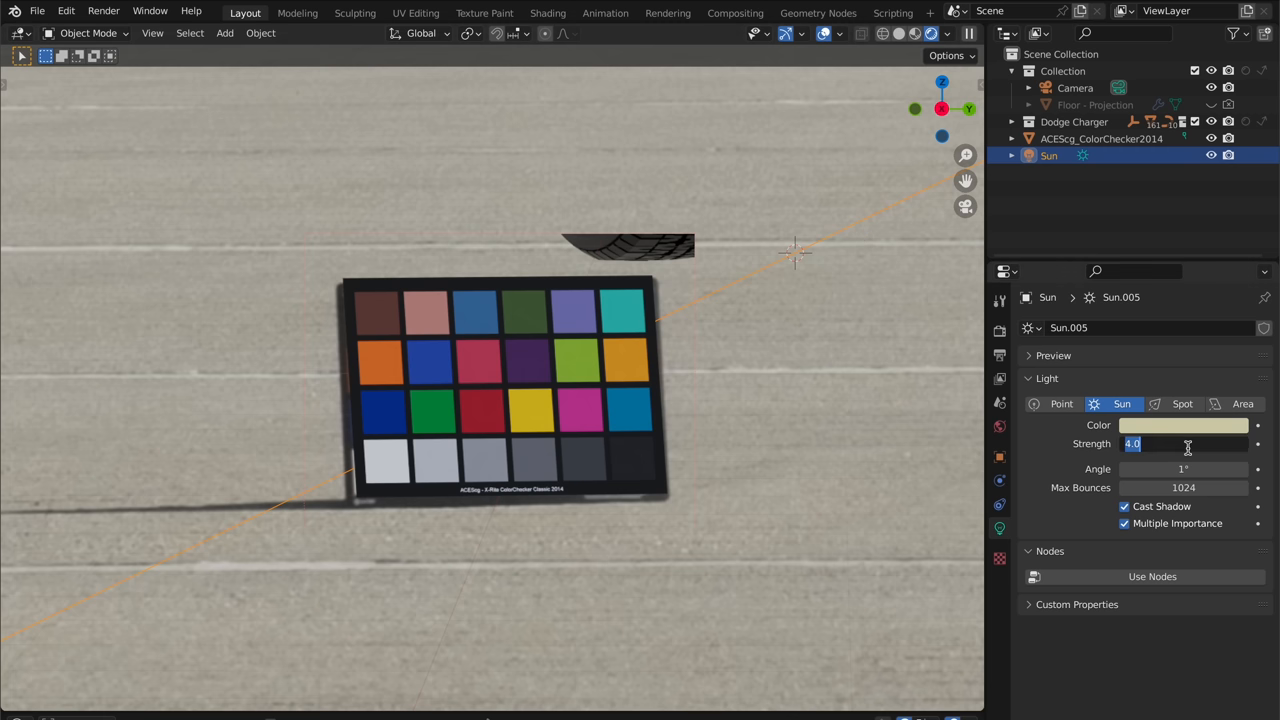
Set the sun Strength to 8.0 and render a still image
{"action": "left_click", "coordinate": [103, 11]}
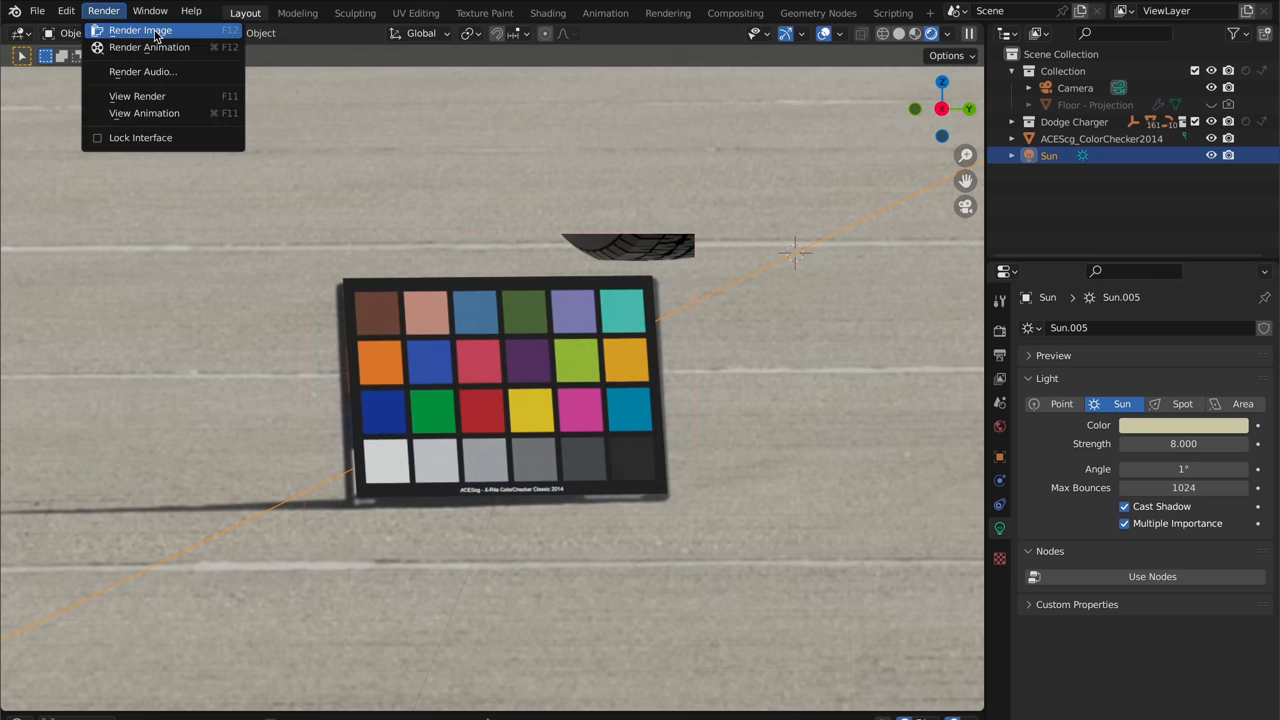
{"action": "left_click", "coordinate": [140, 30]}
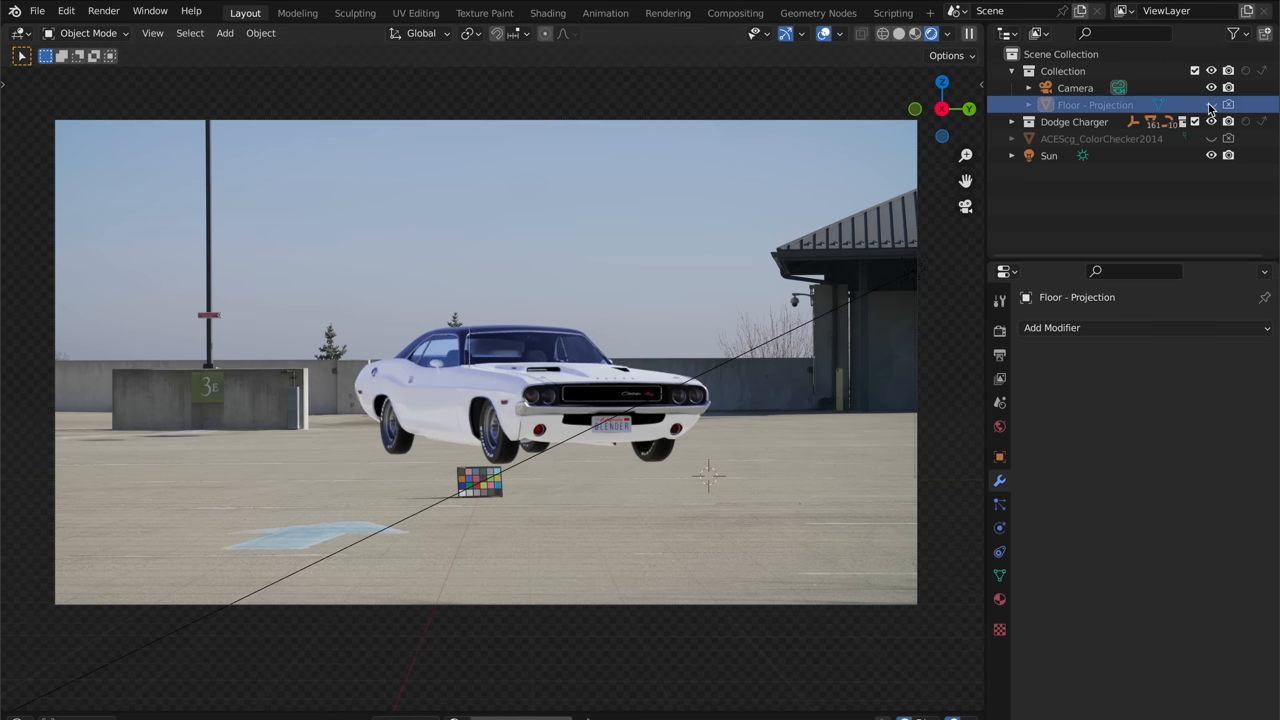
Unhide Floor - Projection and add a camera-projected UV Project modifier plus Solidify
{"action": "left_click", "coordinate": [1211, 104]}
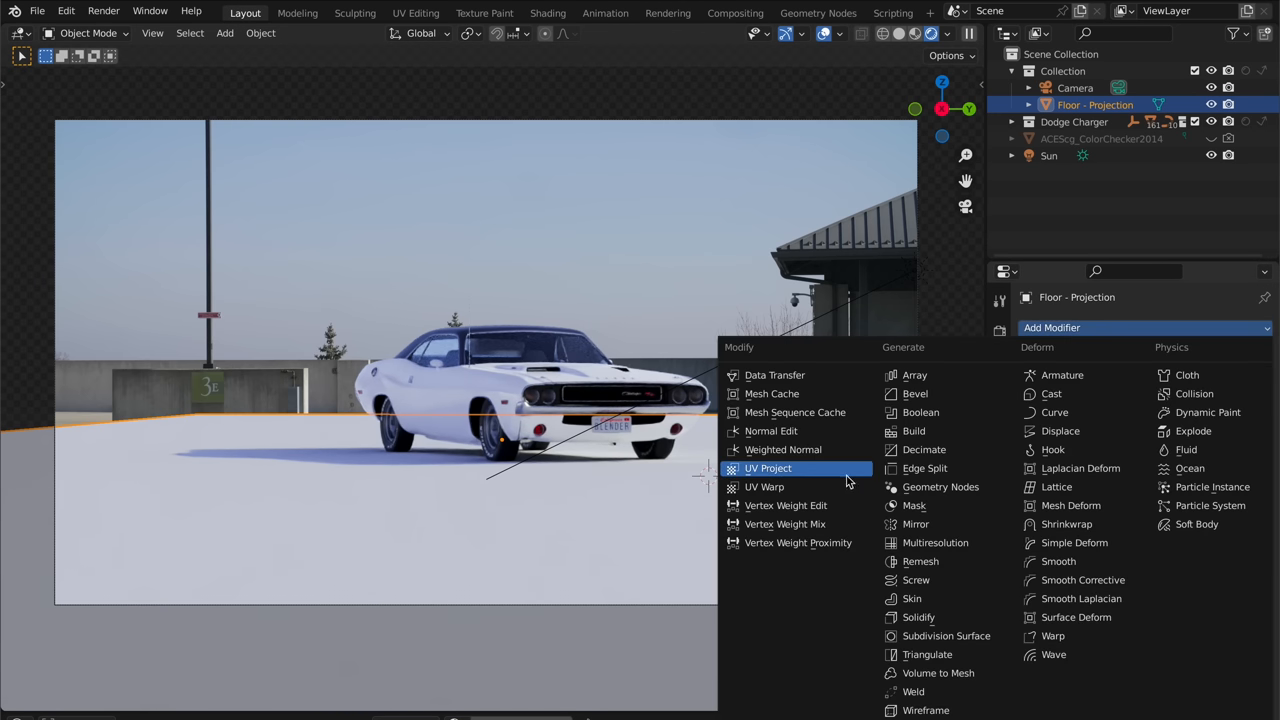
{"action": "left_click", "coordinate": [767, 468]}
{"action": "type", "text": "c"}
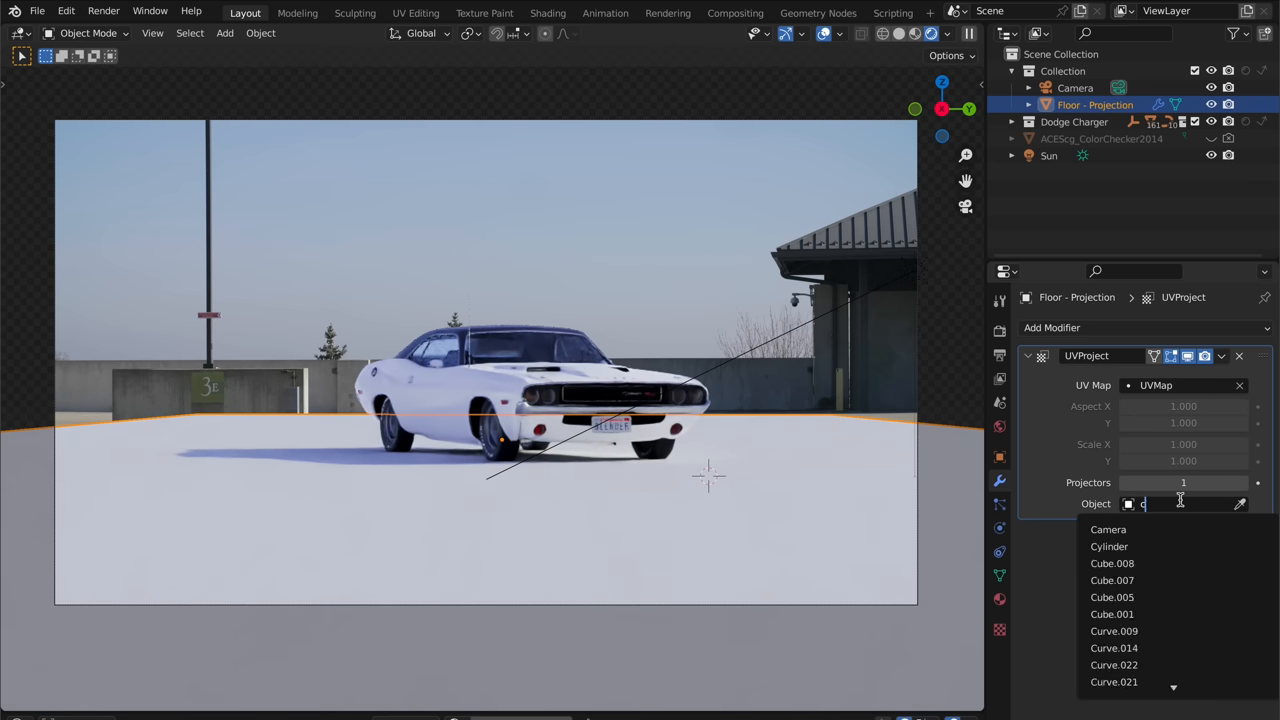
{"action": "left_click", "coordinate": [1108, 529]}
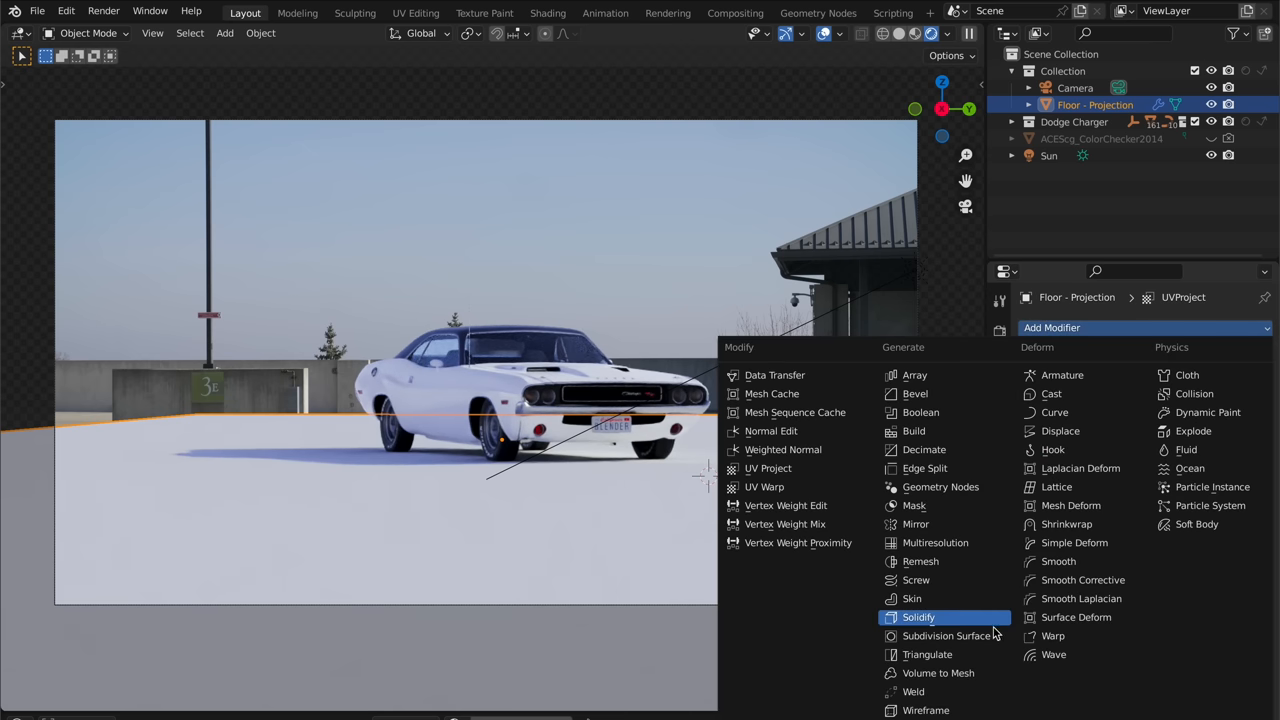
{"action": "left_click", "coordinate": [948, 635]}
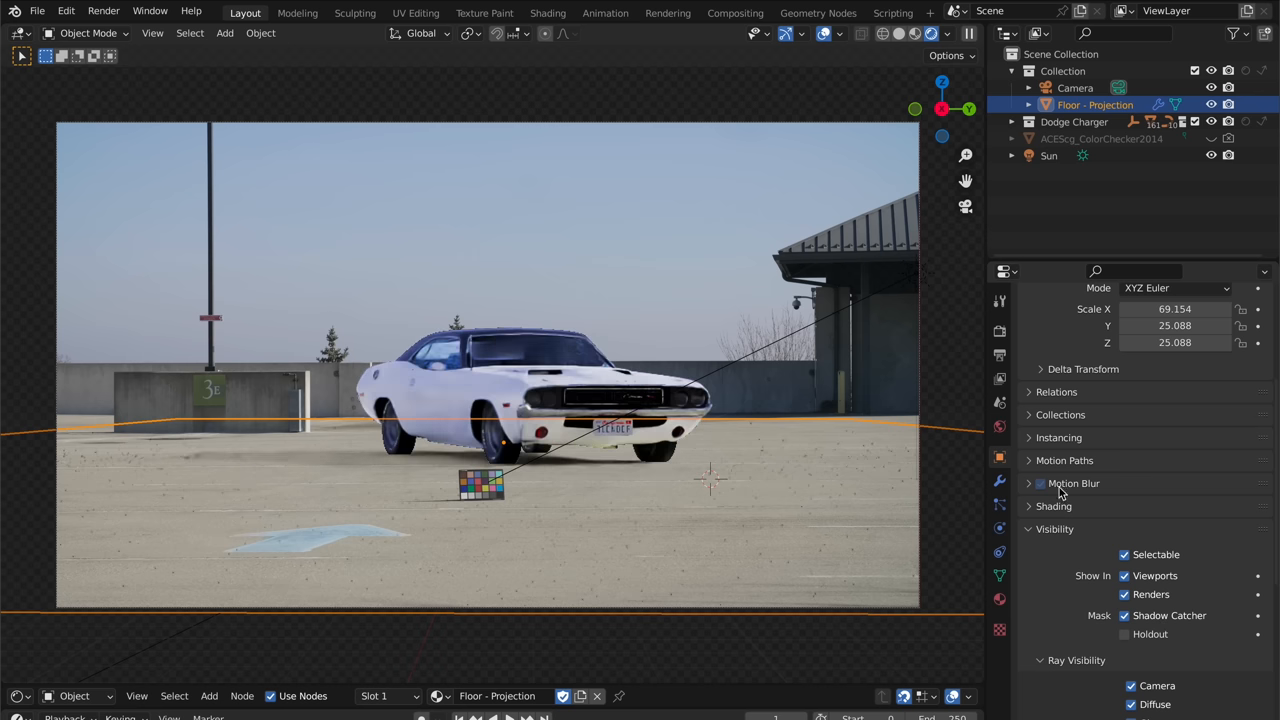
Duplicate Floor - Projection and limit the copy to Transmission ray visibility, no Shadow Catcher
{"action": "scroll", "scroll_direction": "down", "scroll_amount": 3}
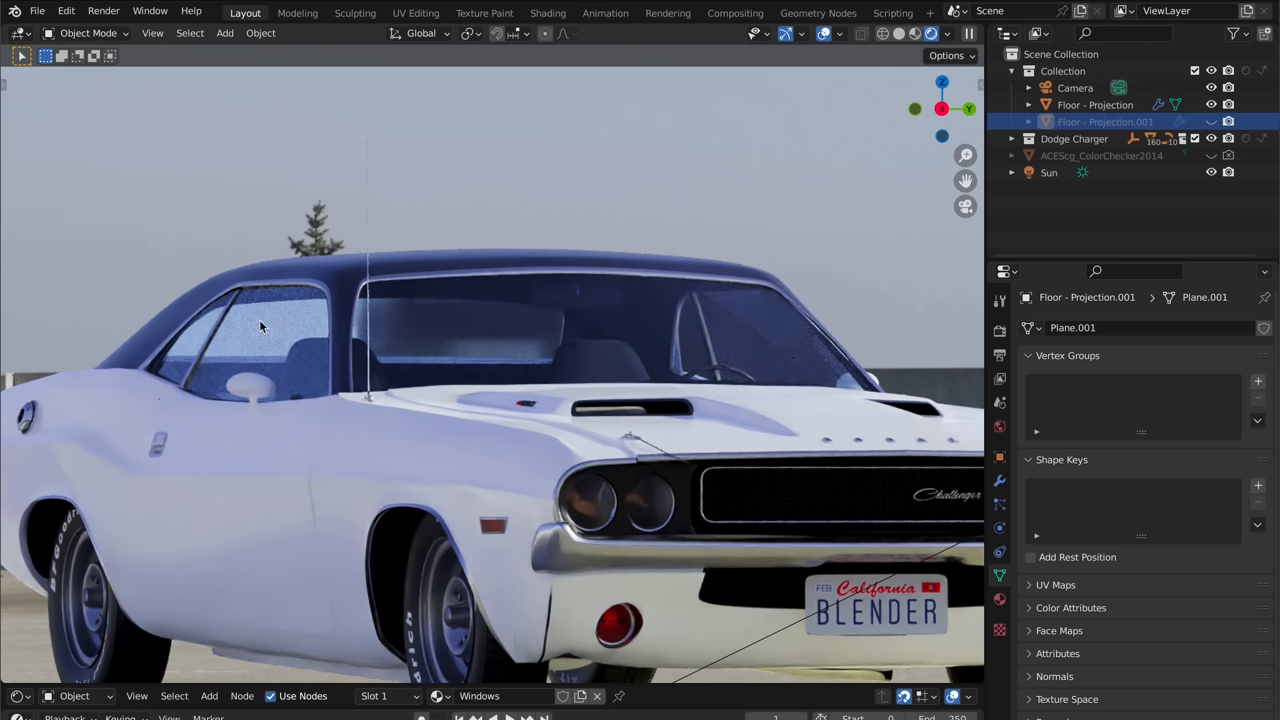
{"action": "mouse_move", "coordinate": [750, 334]}
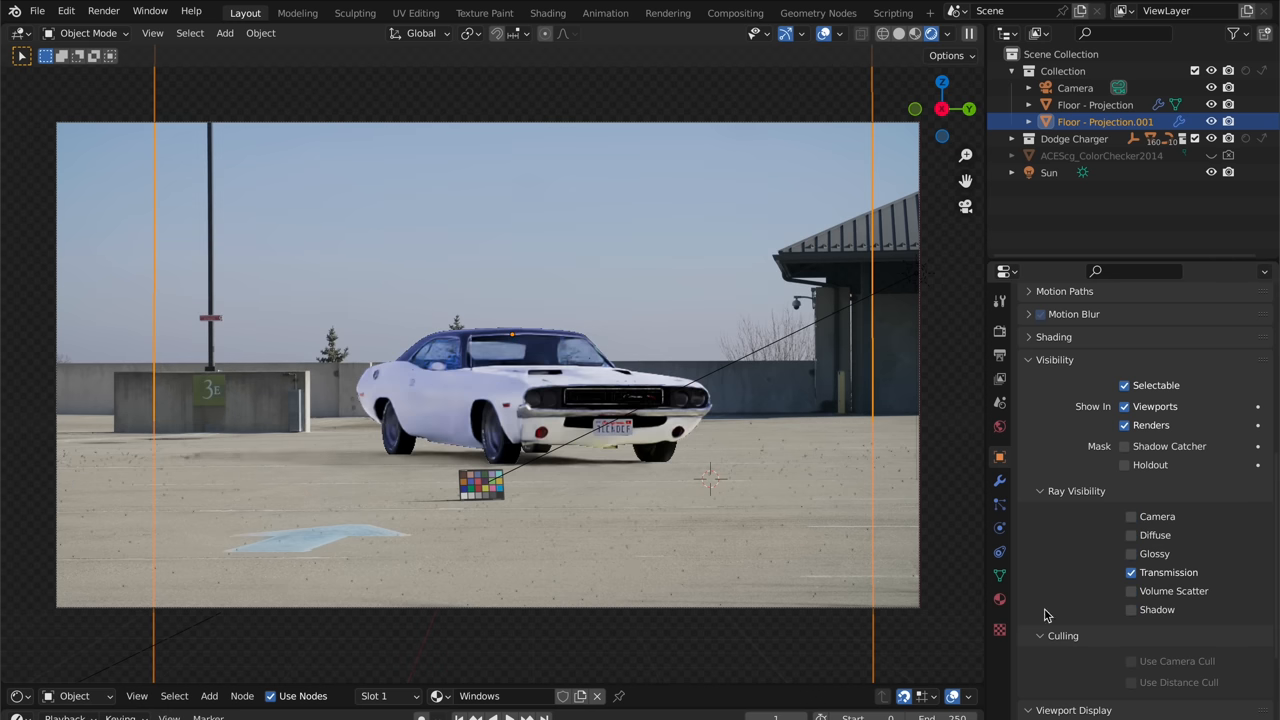
{"action": "left_click", "coordinate": [999, 575]}
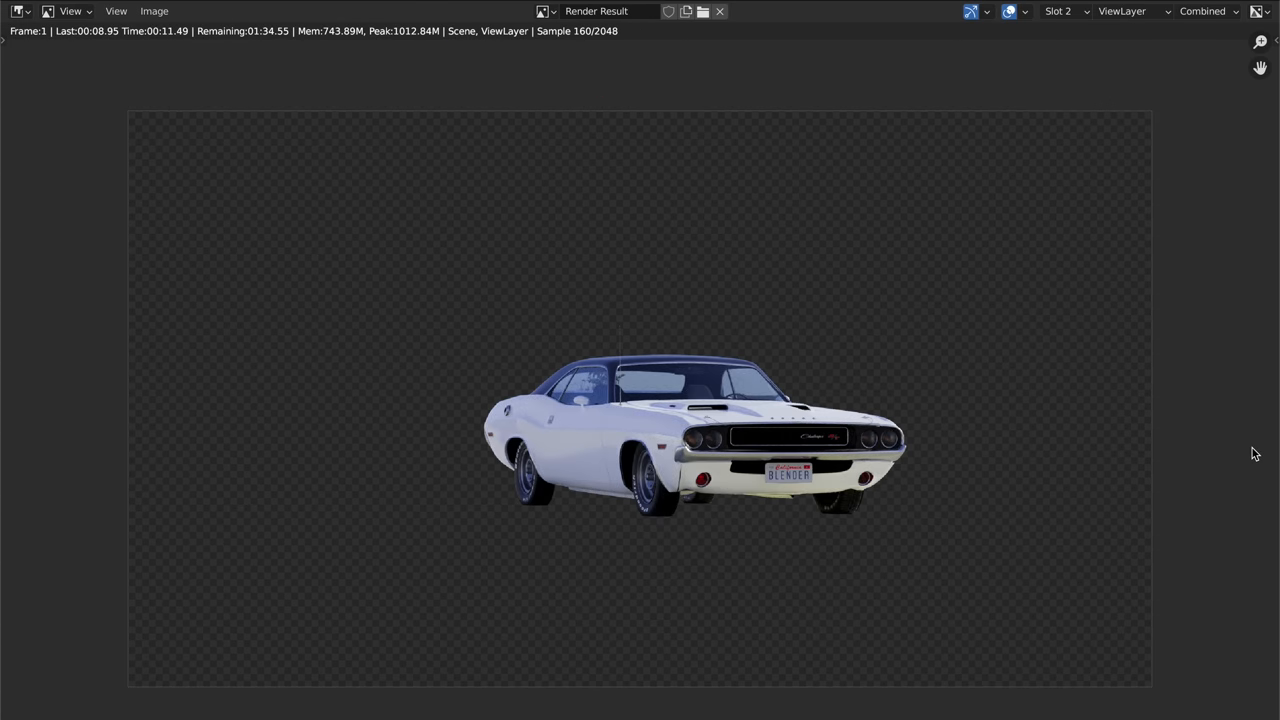
Save the Charger render's ViewLayer as the multilayer OpenEXR file charger_render.exr
{"action": "left_click", "coordinate": [1200, 11]}
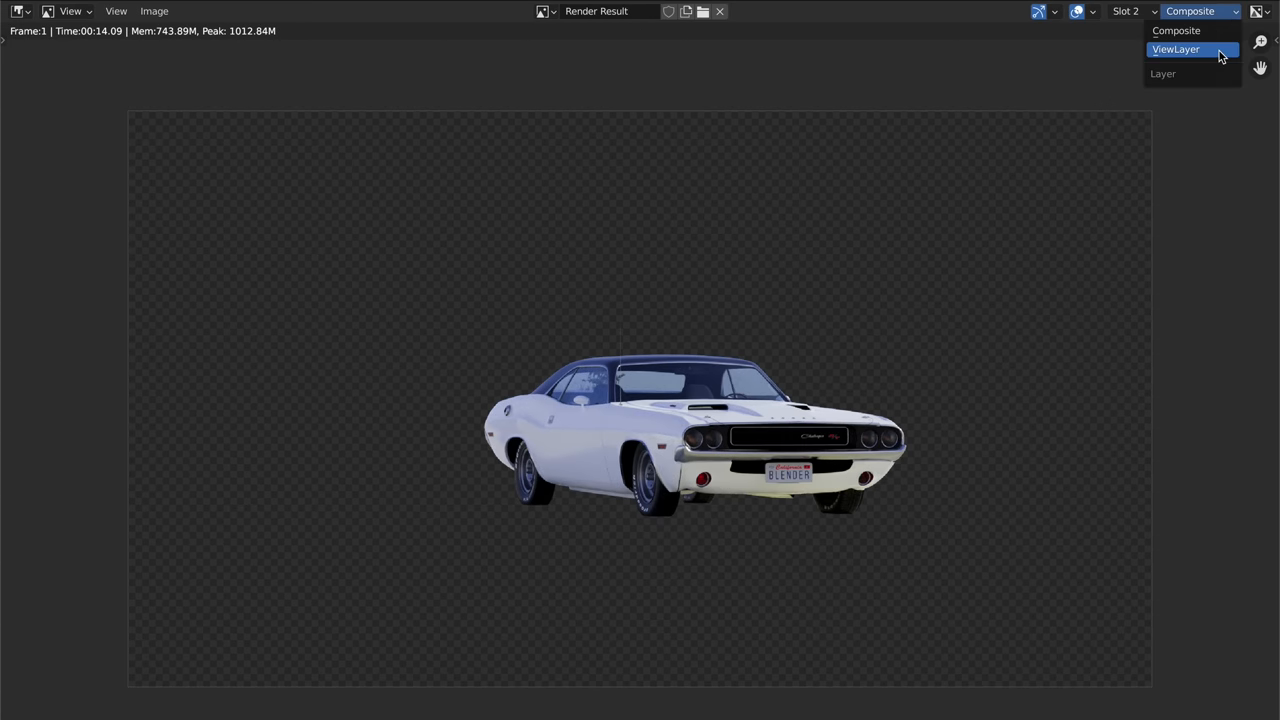
{"action": "left_click", "coordinate": [1175, 49]}
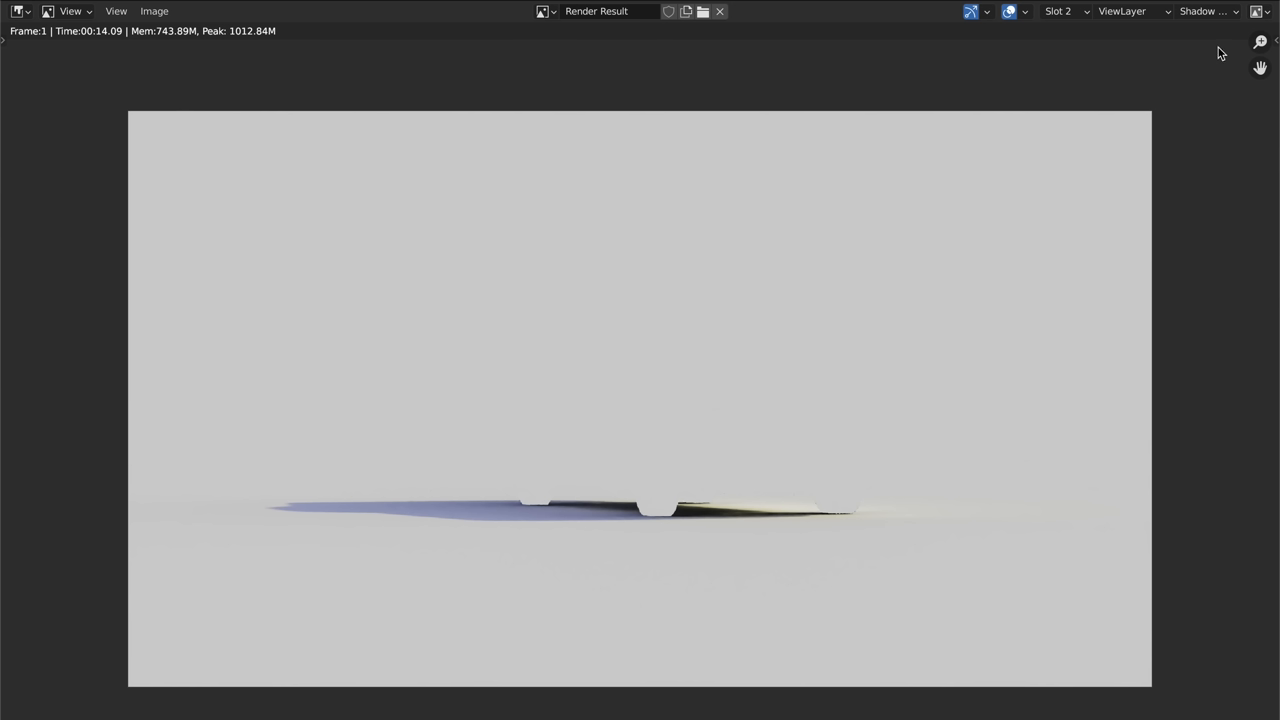
{"action": "left_click", "coordinate": [1205, 11]}
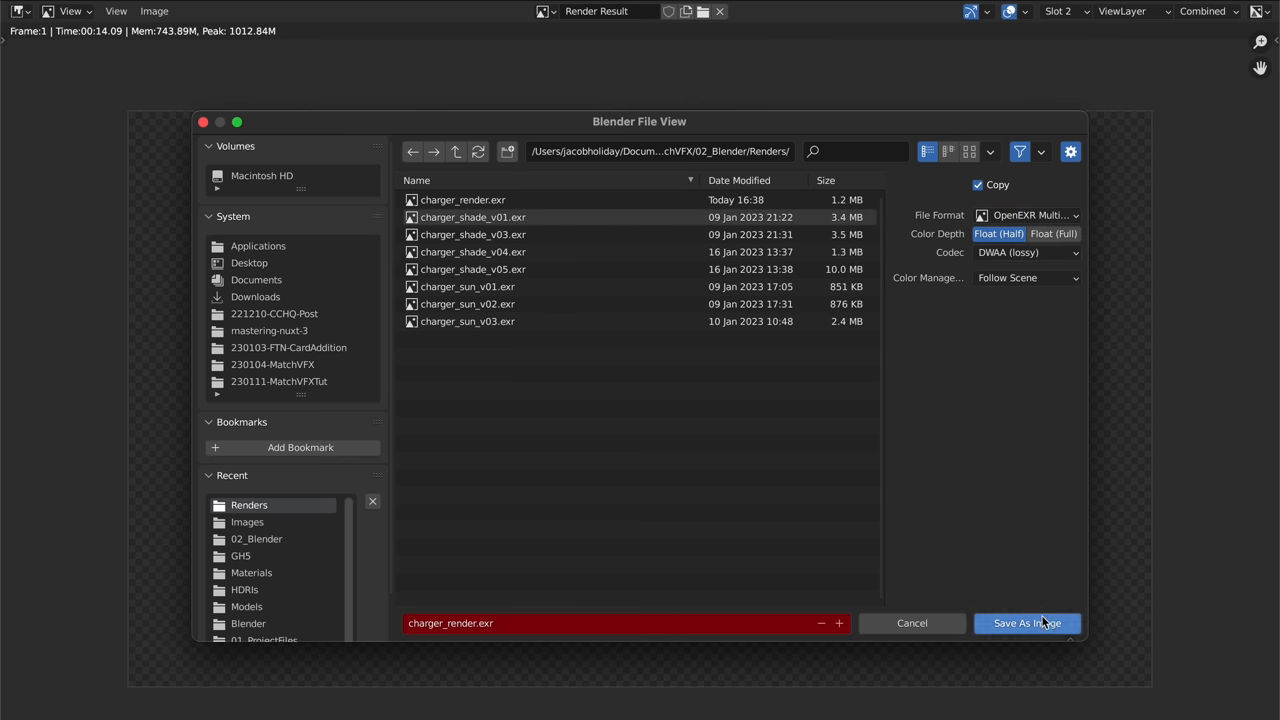
{"action": "left_click", "coordinate": [1026, 623]}
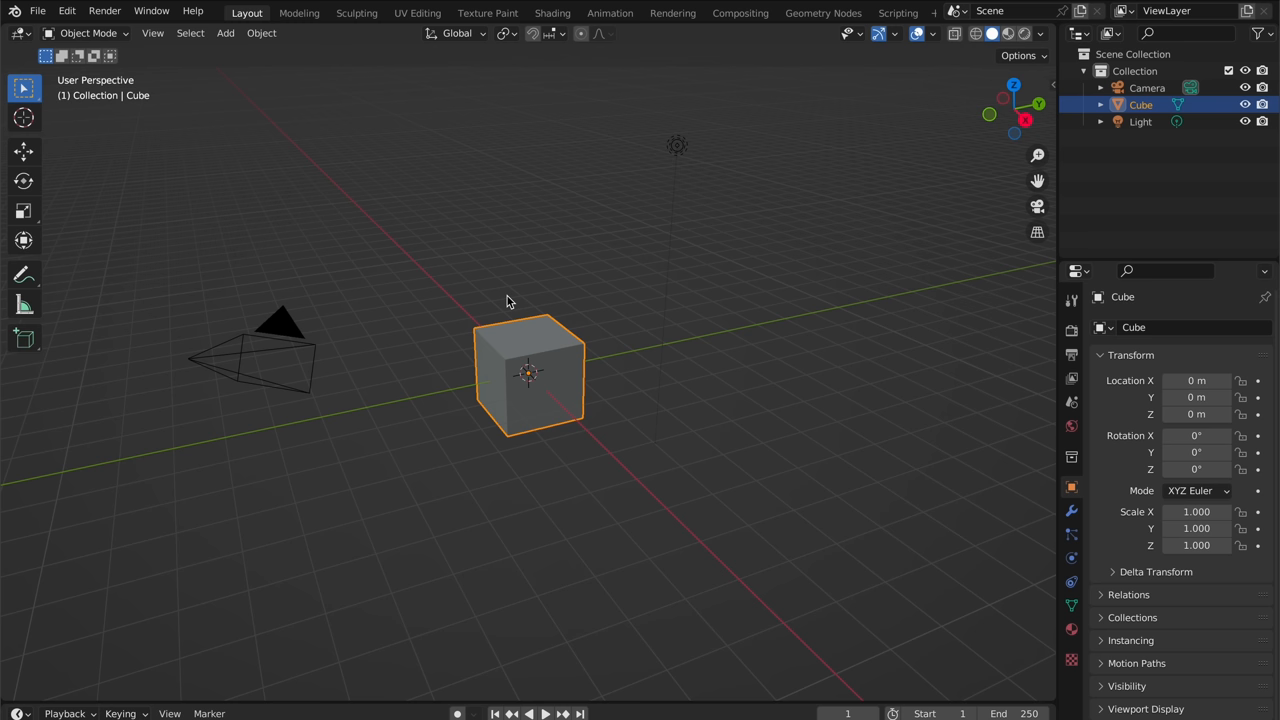
In the Compositing workspace, enable Use Nodes and add an input node for the garage footage
{"action": "left_click", "coordinate": [740, 11]}
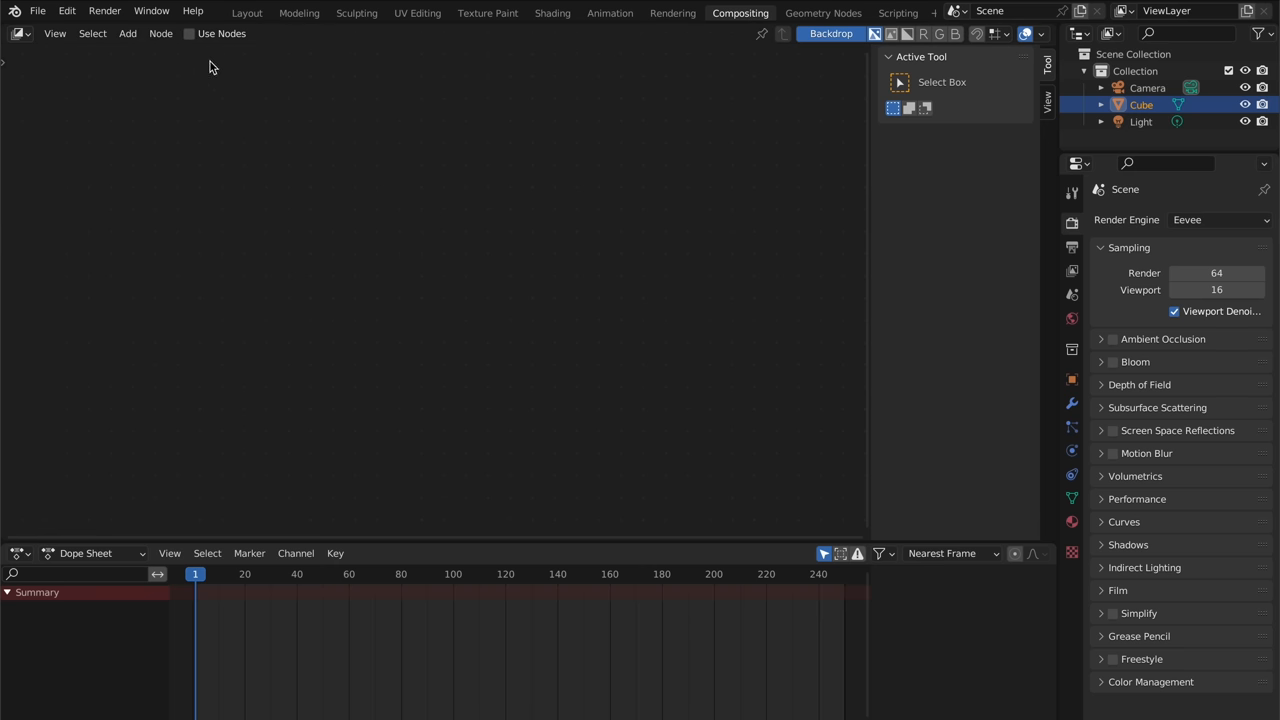
{"action": "left_click", "coordinate": [189, 33]}
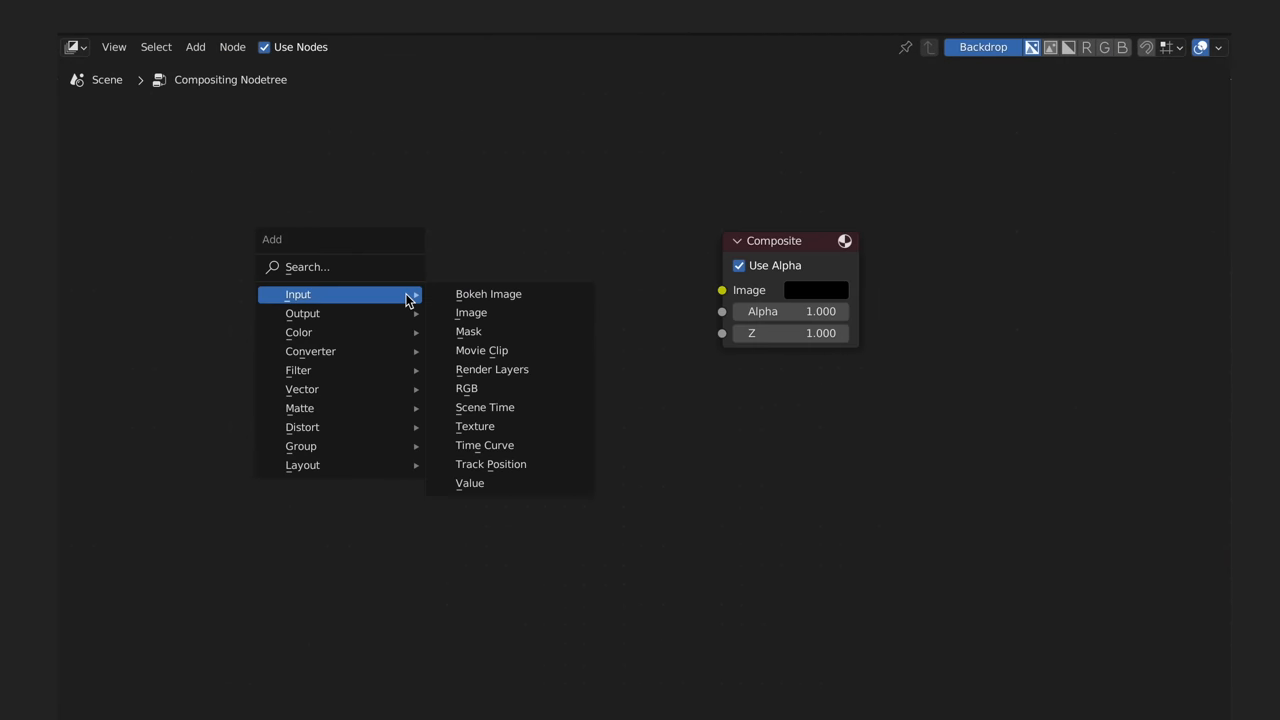
{"action": "left_click", "coordinate": [481, 350]}
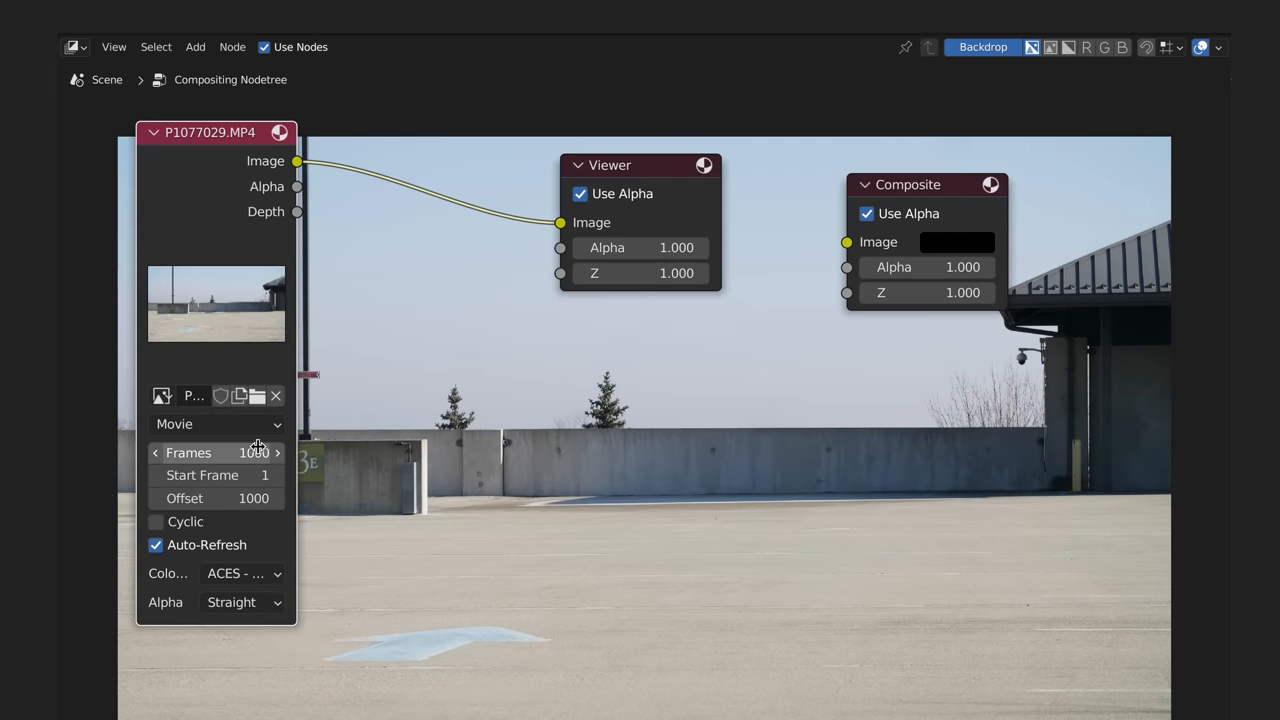
{"action": "left_click", "coordinate": [240, 573]}
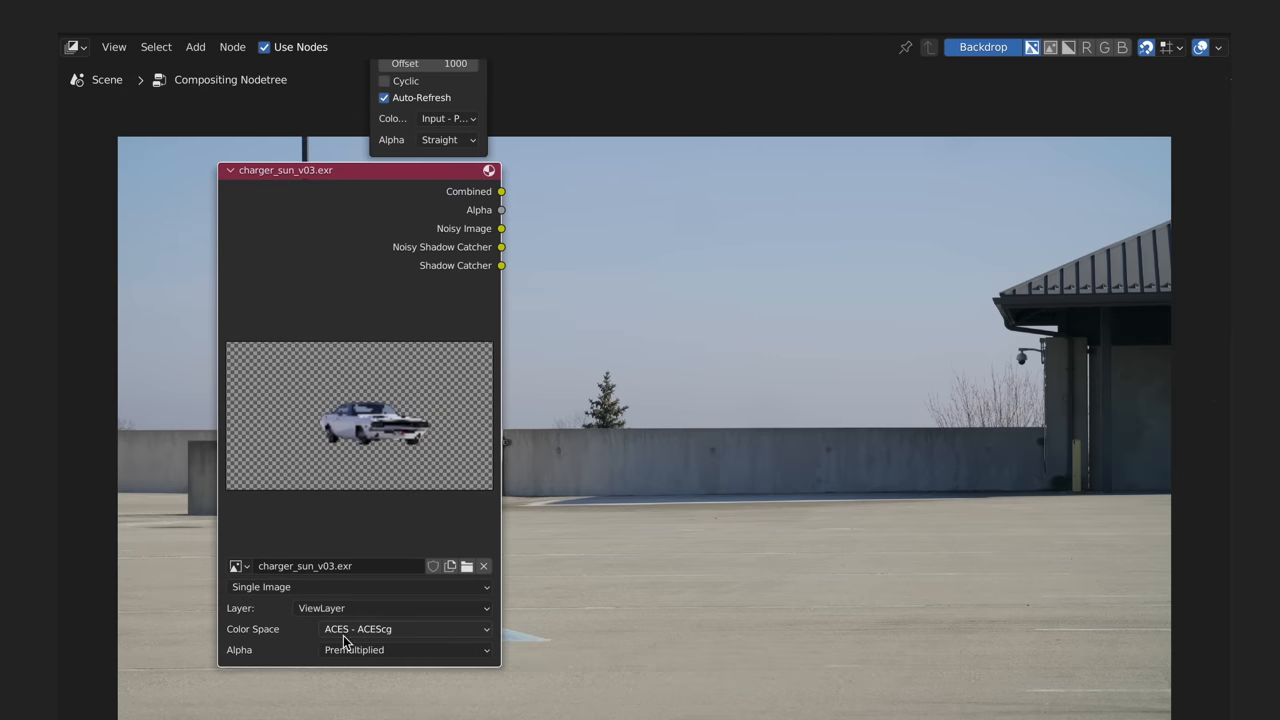
{"action": "mouse_move", "coordinate": [375, 628]}
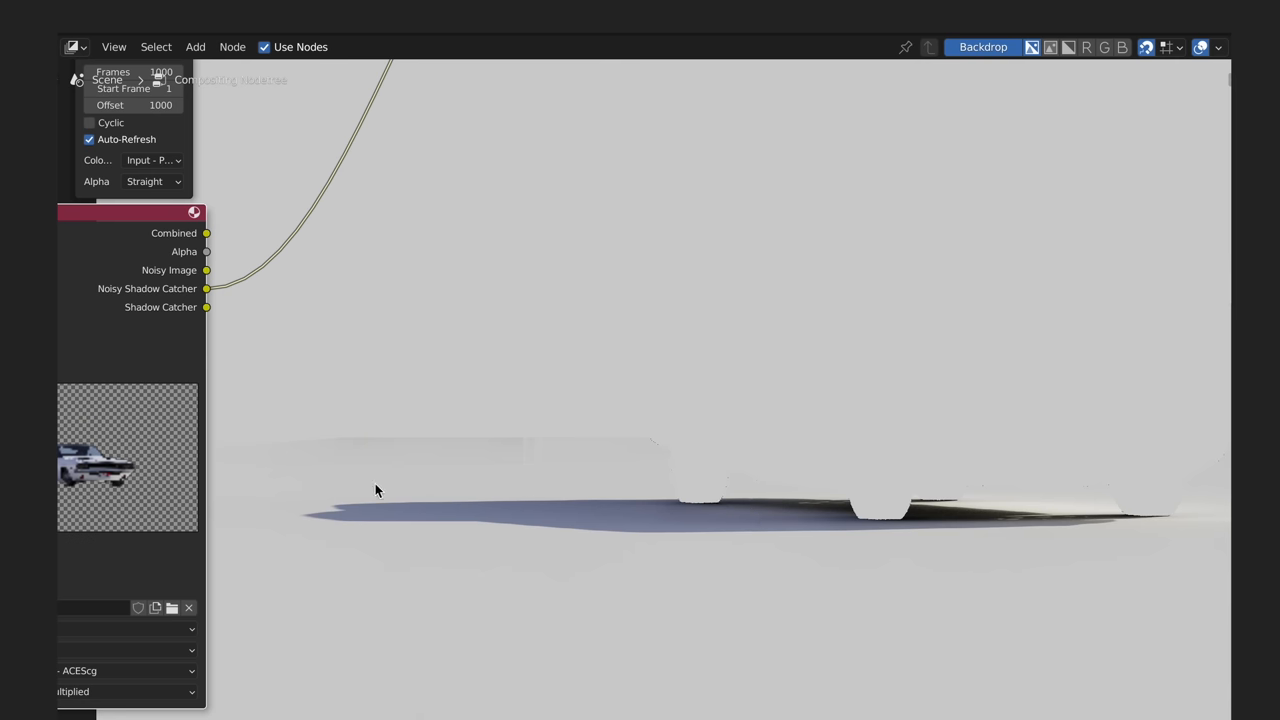
{"action": "mouse_move", "coordinate": [980, 508]}
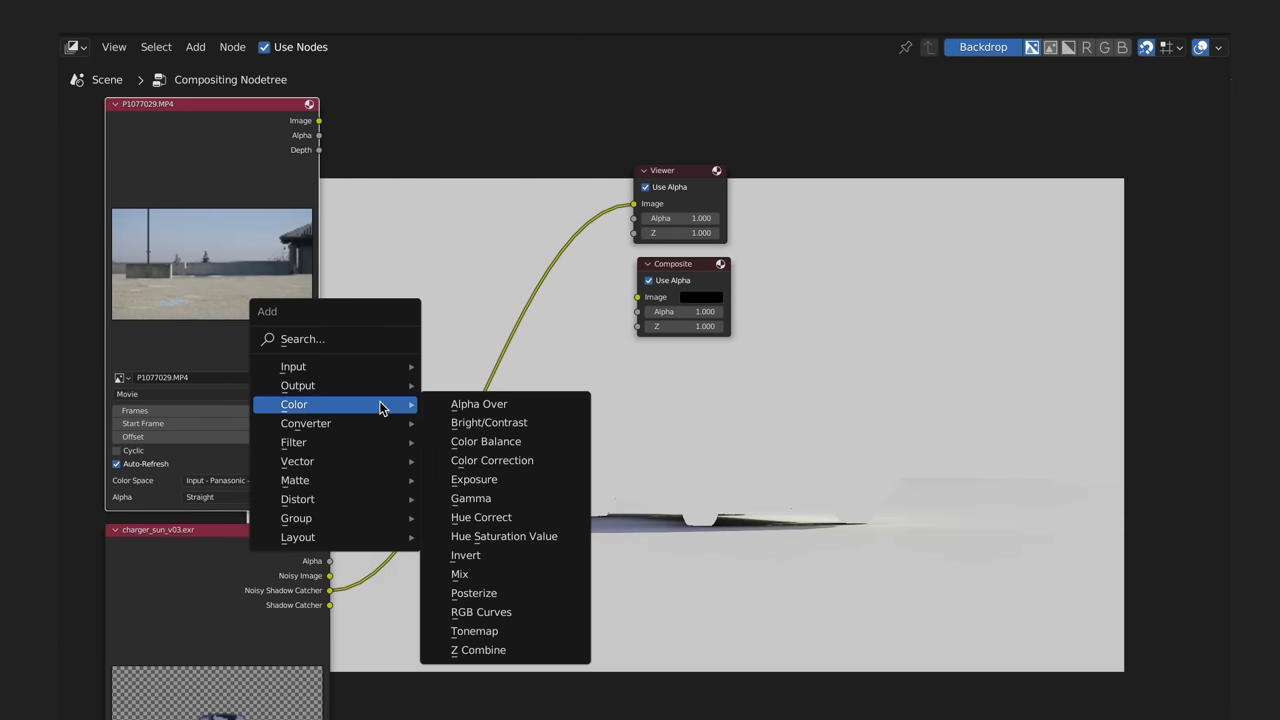
Add a Multiply Mix node for the shadow catcher and a Color Balance node
{"action": "left_click", "coordinate": [459, 573]}
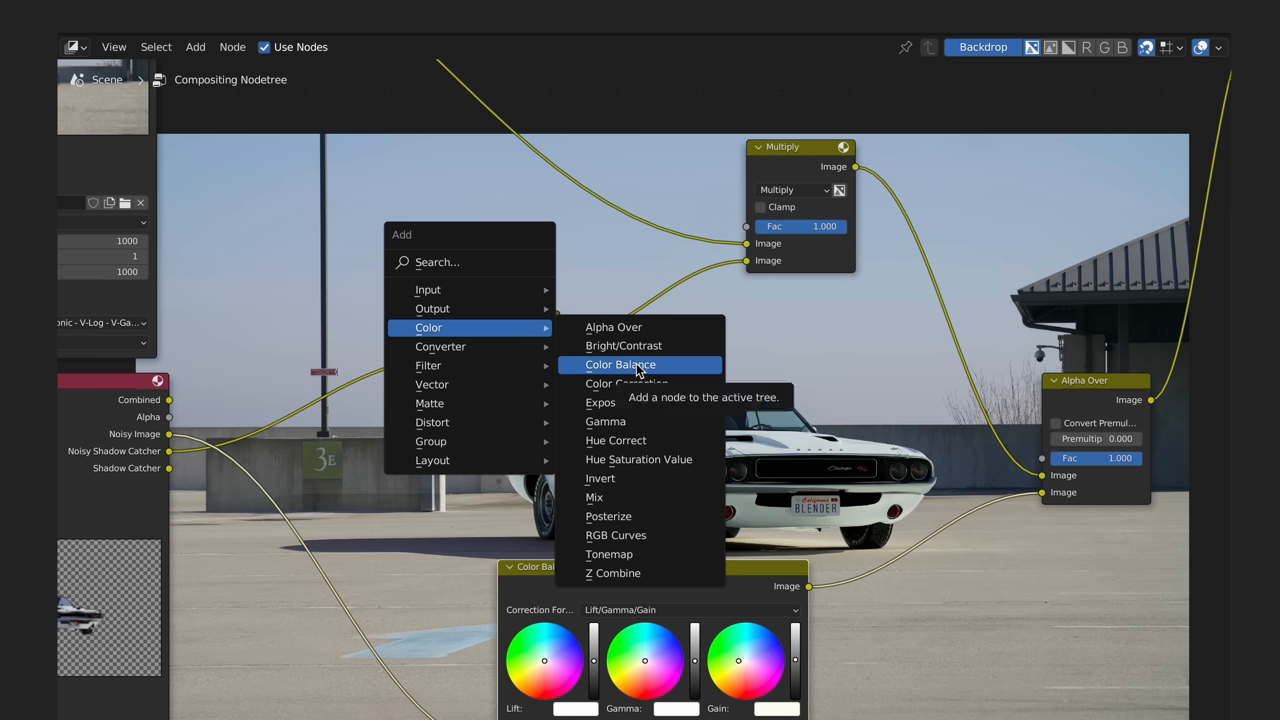
{"action": "left_click", "coordinate": [620, 364]}
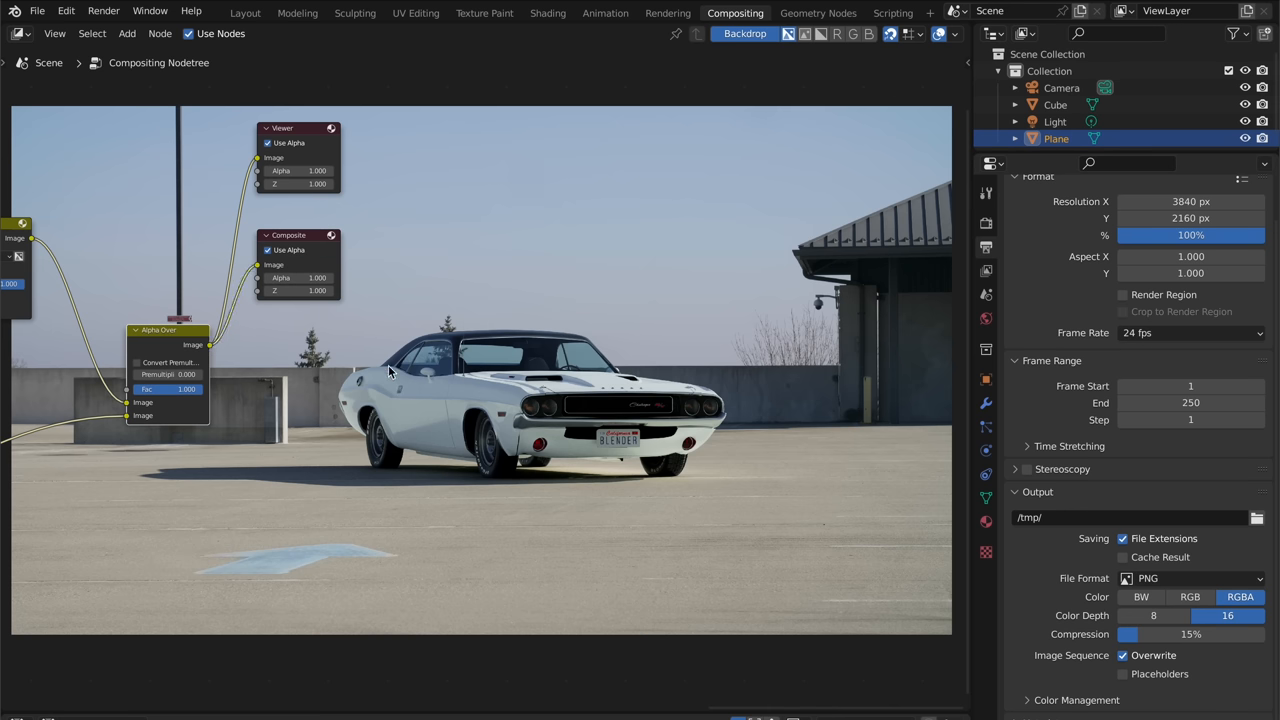
Pick a new output File Format in place of PNG in Output Properties
{"action": "left_click", "coordinate": [1190, 578]}
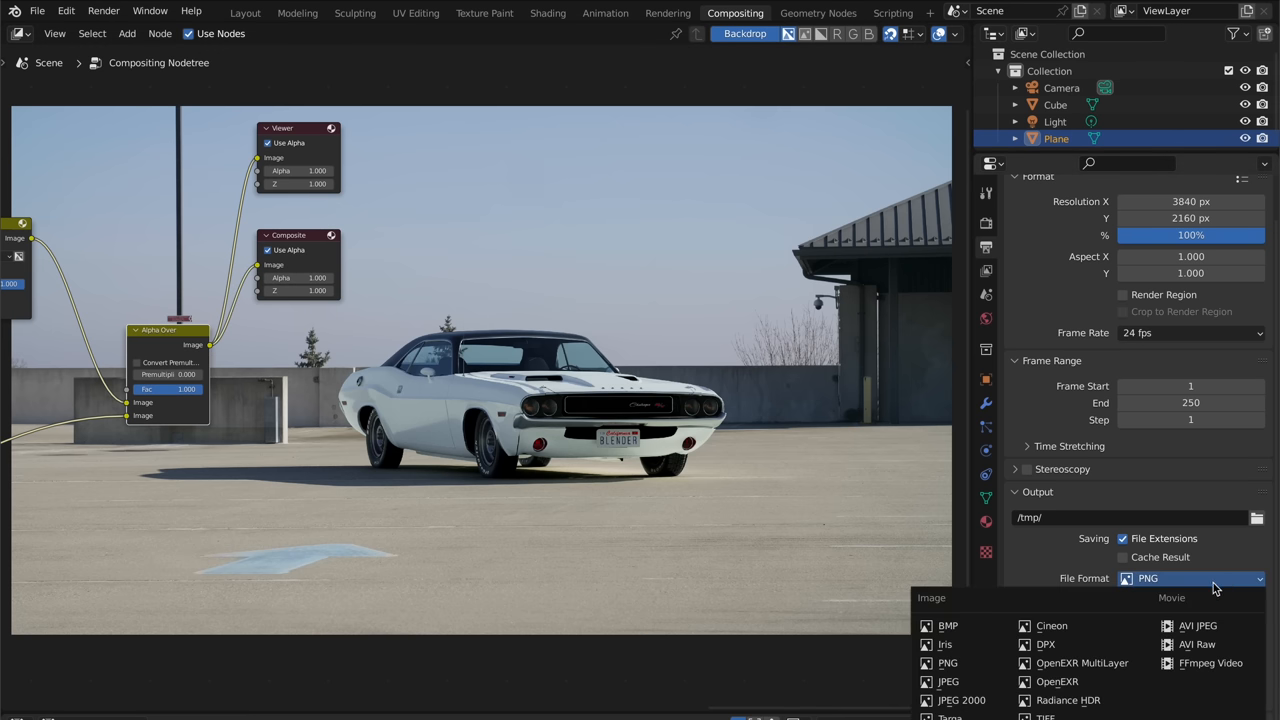
{"action": "left_click", "coordinate": [1056, 681]}
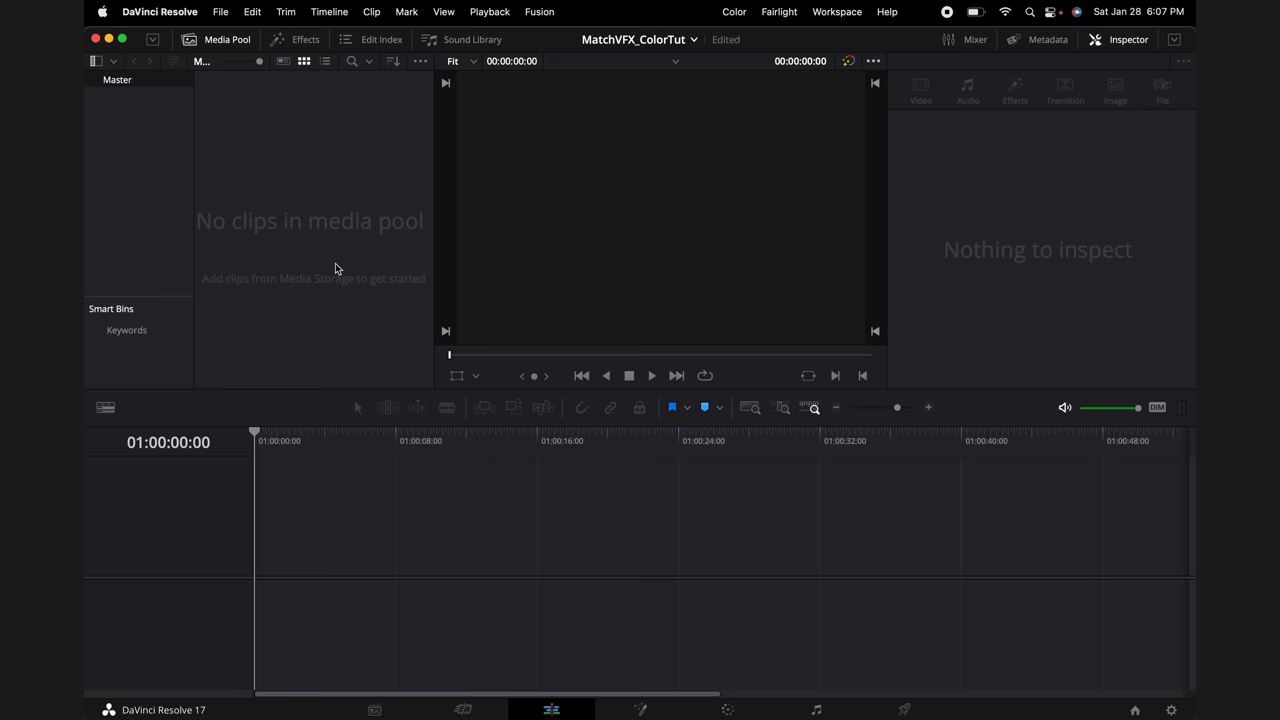
Set the project's colour science to ACEScc in Project Settings Color Management
{"action": "left_click", "coordinate": [220, 11]}
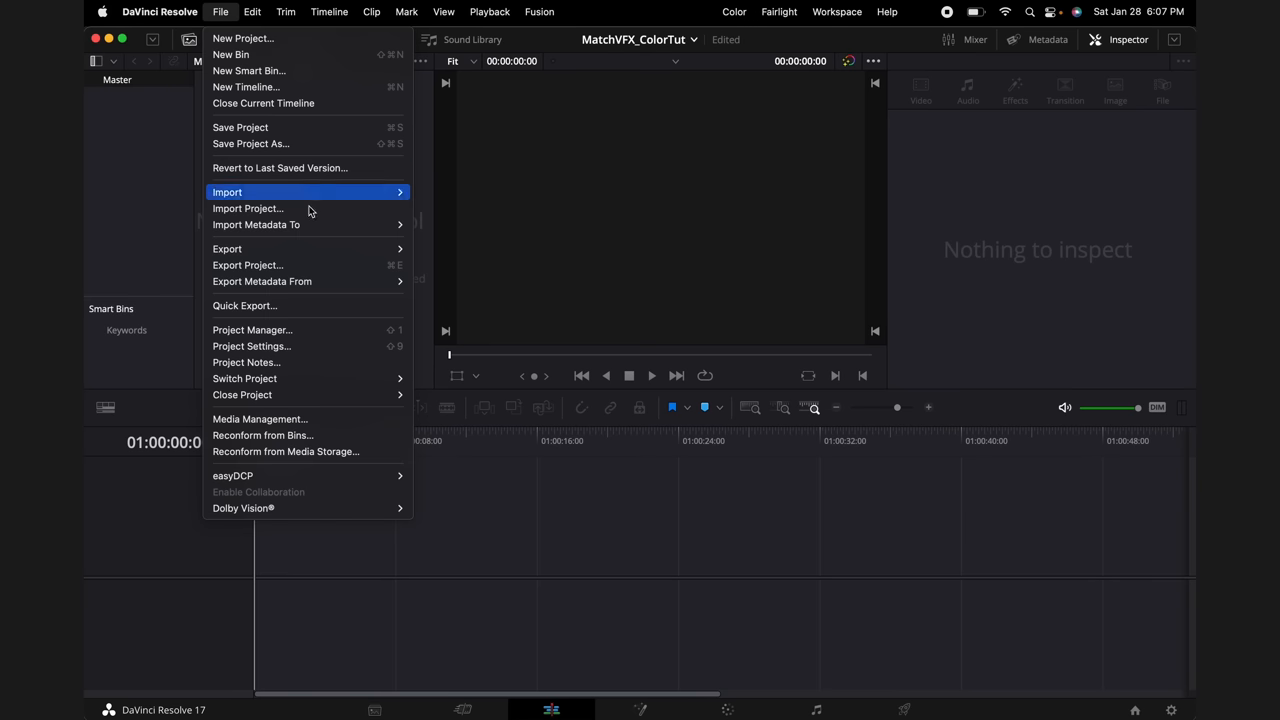
{"action": "left_click", "coordinate": [251, 346]}
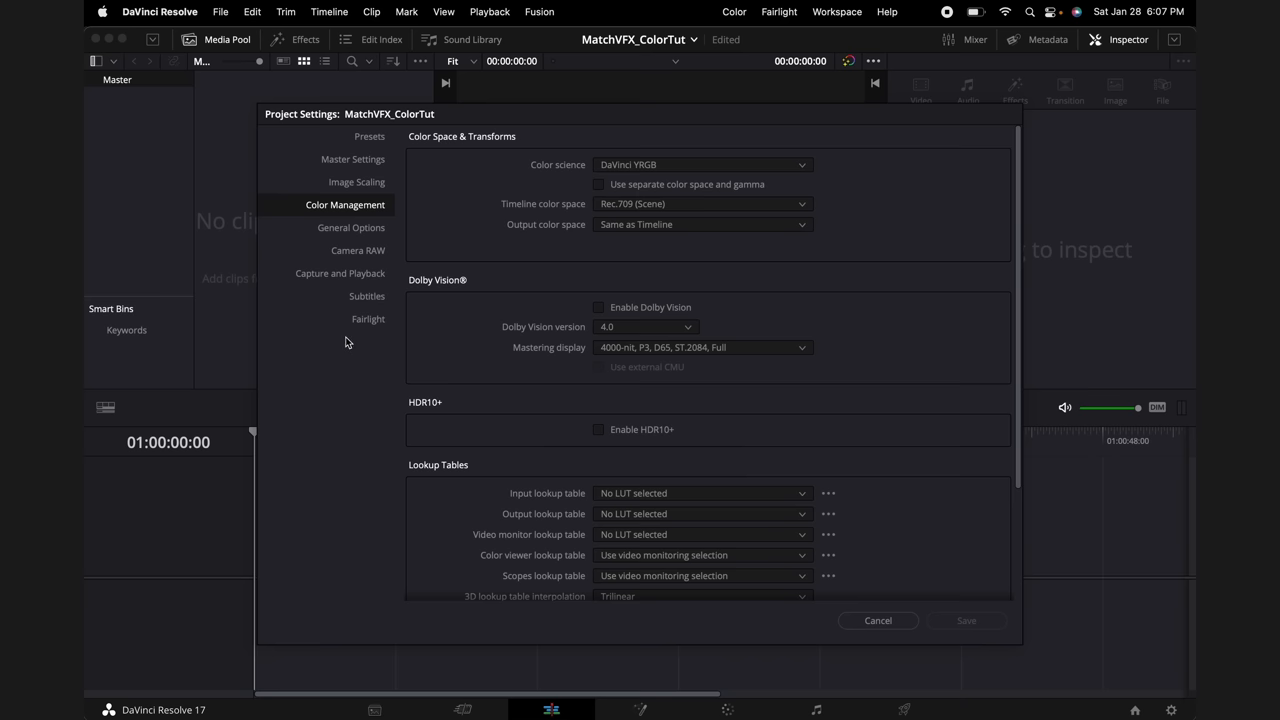
{"action": "left_click", "coordinate": [700, 164]}
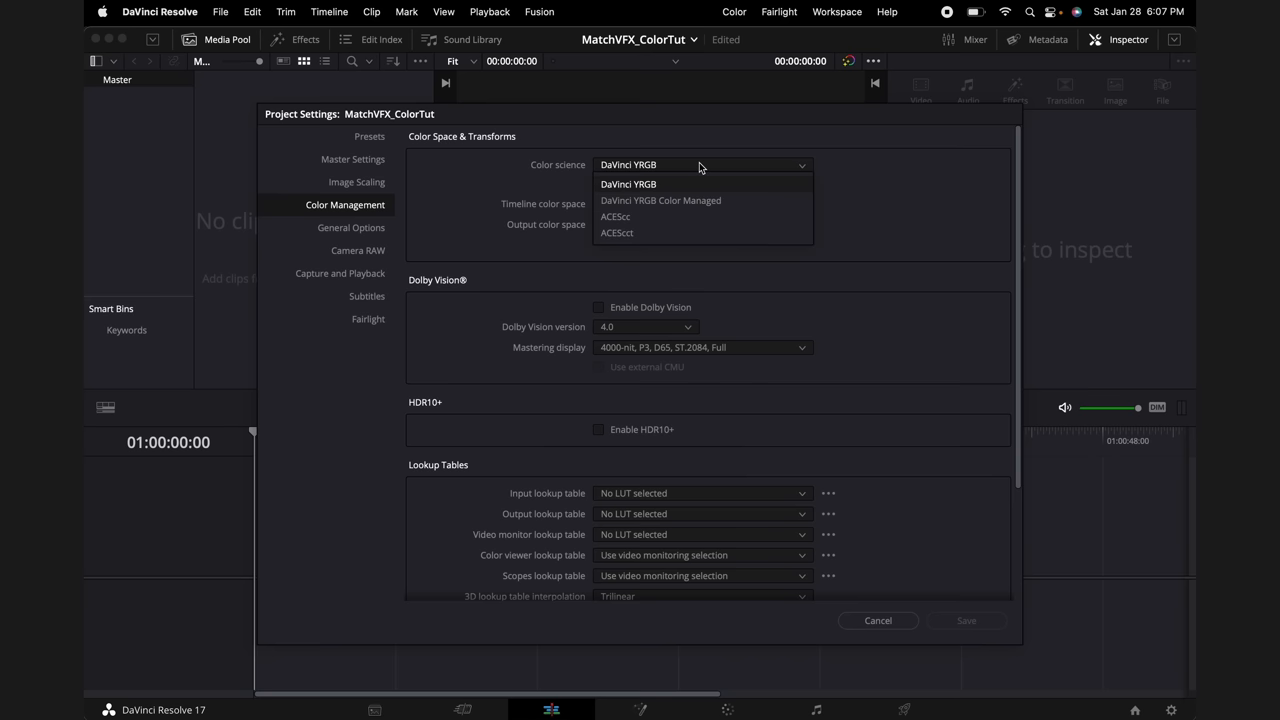
{"action": "left_click", "coordinate": [615, 216]}
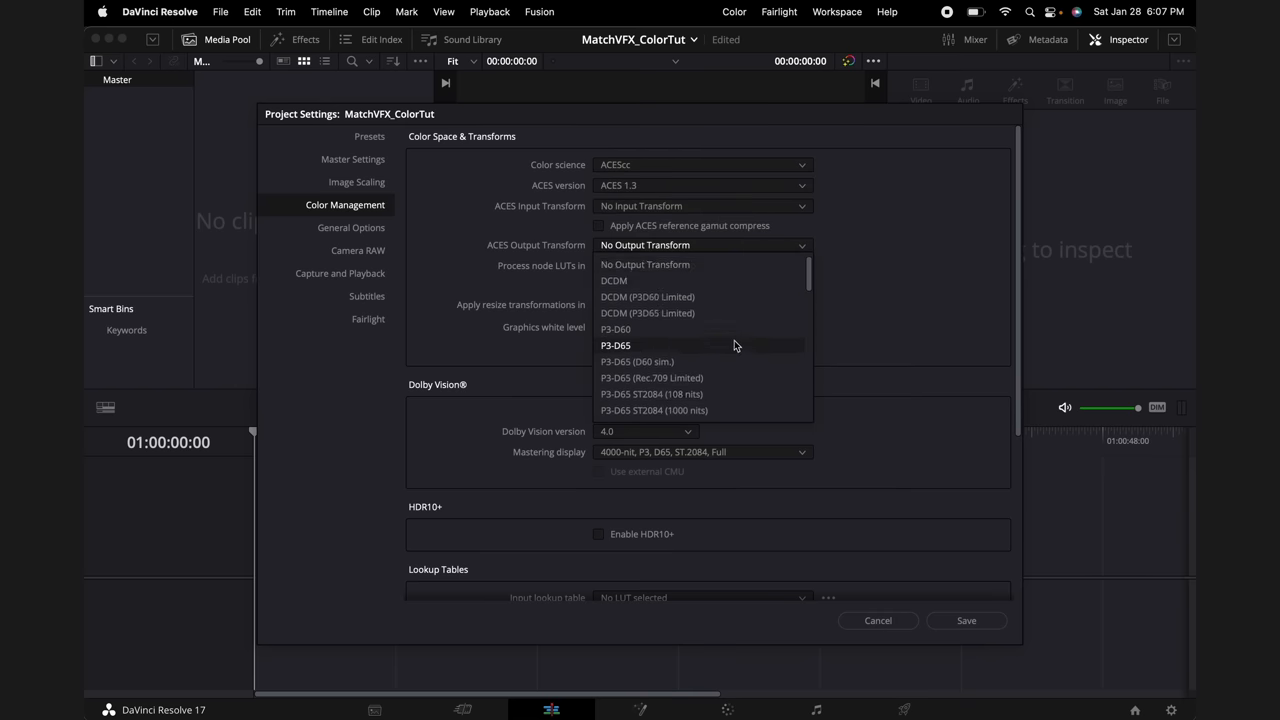
{"action": "scroll", "scroll_direction": "down", "scroll_amount": 3}
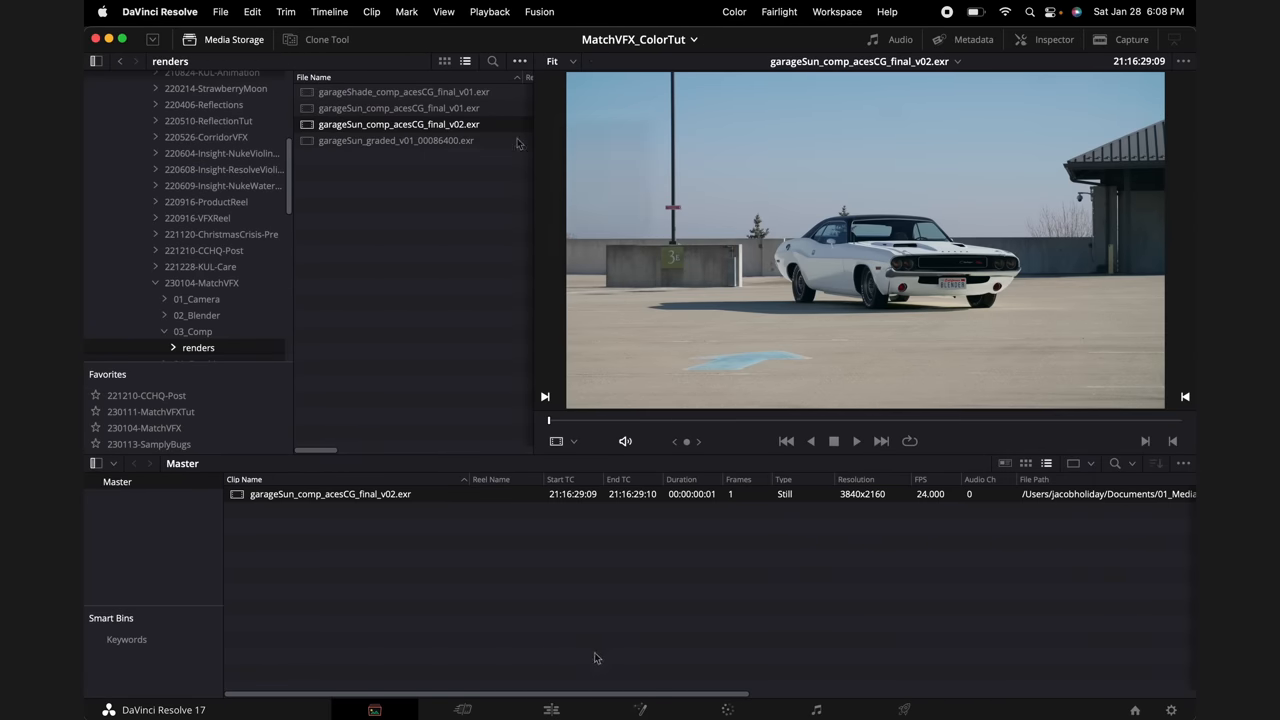
Create a timeline from the comp clip, select the third grading node, and queue the H.264 car render
{"action": "left_click", "coordinate": [551, 709]}
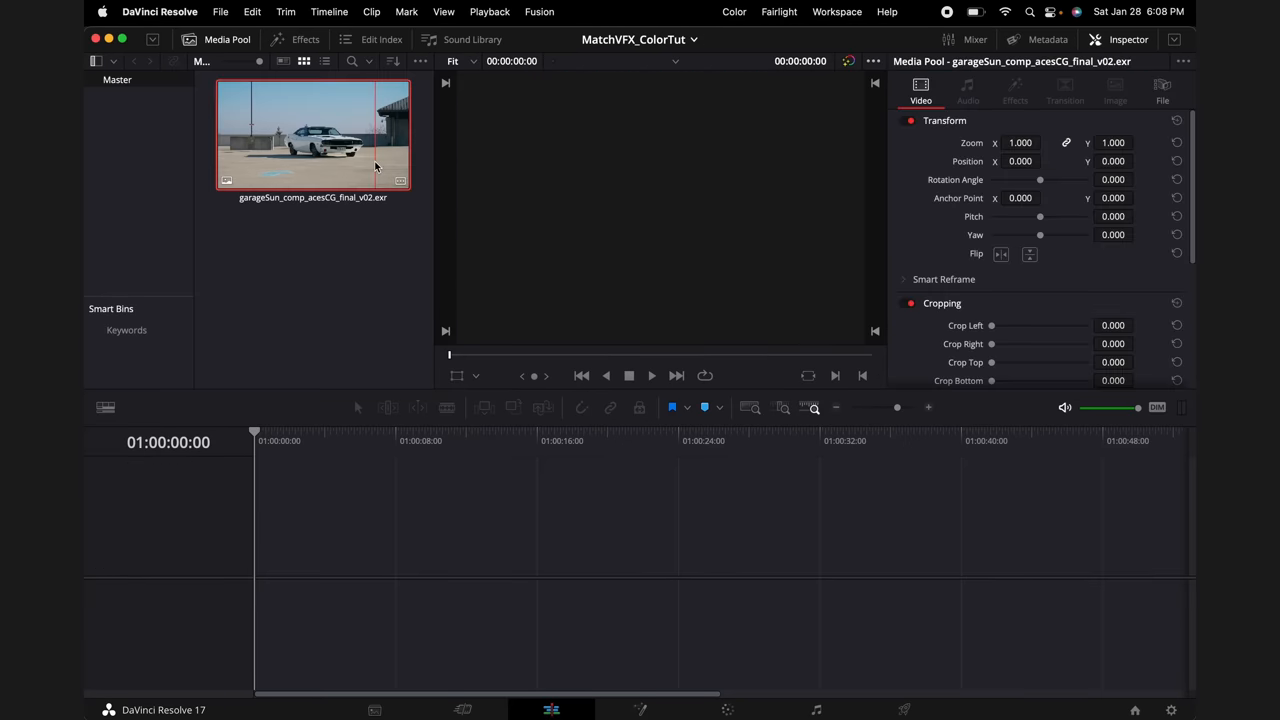
{"action": "right_click", "coordinate": [312, 135]}
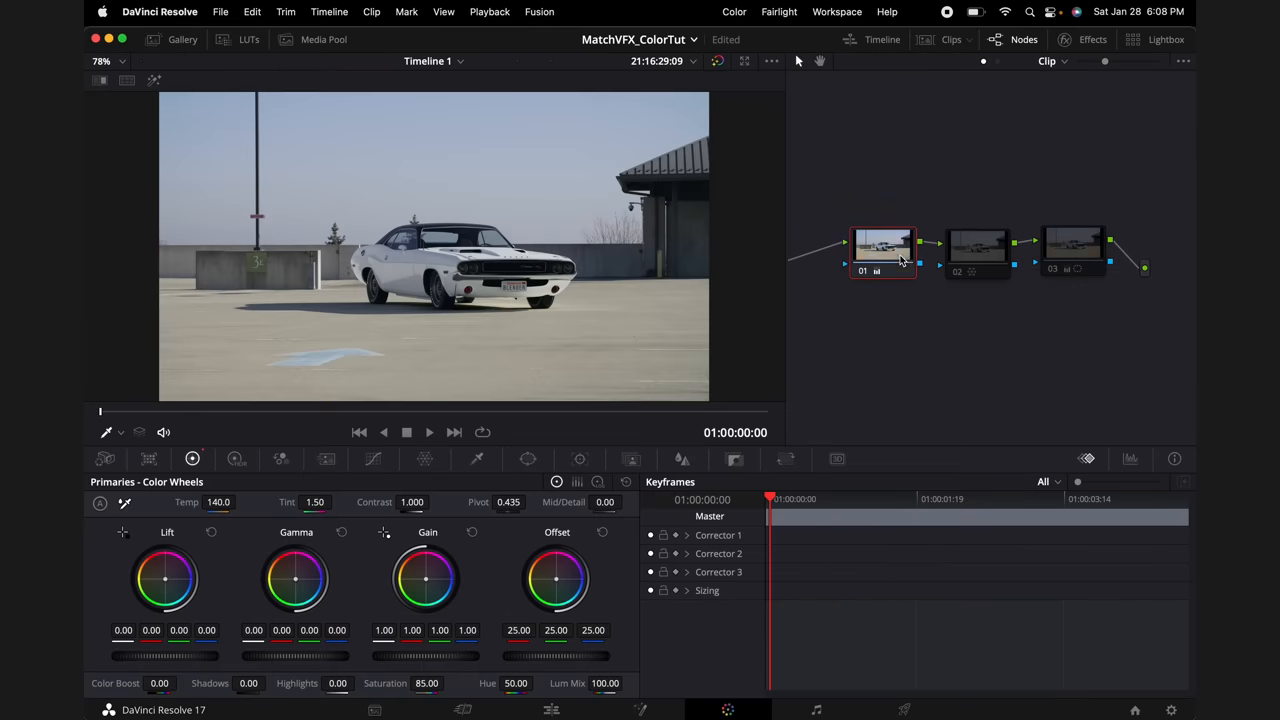
{"action": "left_click", "coordinate": [1073, 245]}
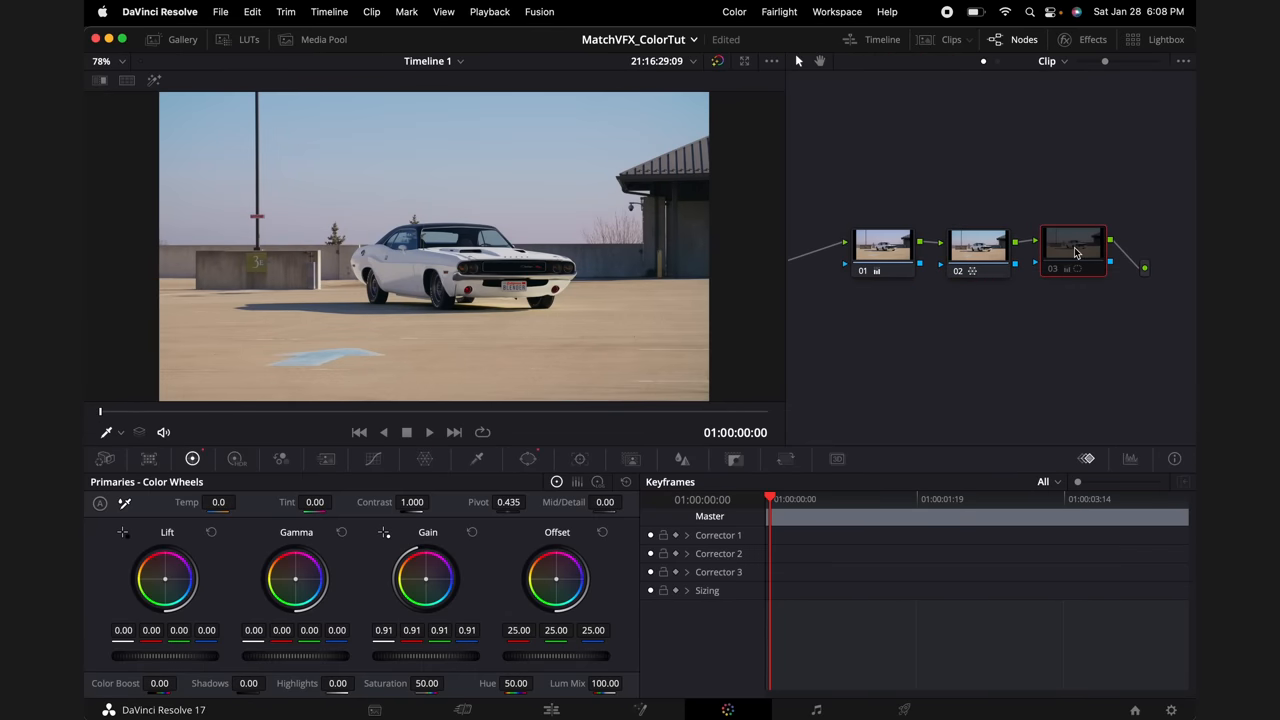
{"action": "left_click", "coordinate": [903, 709]}
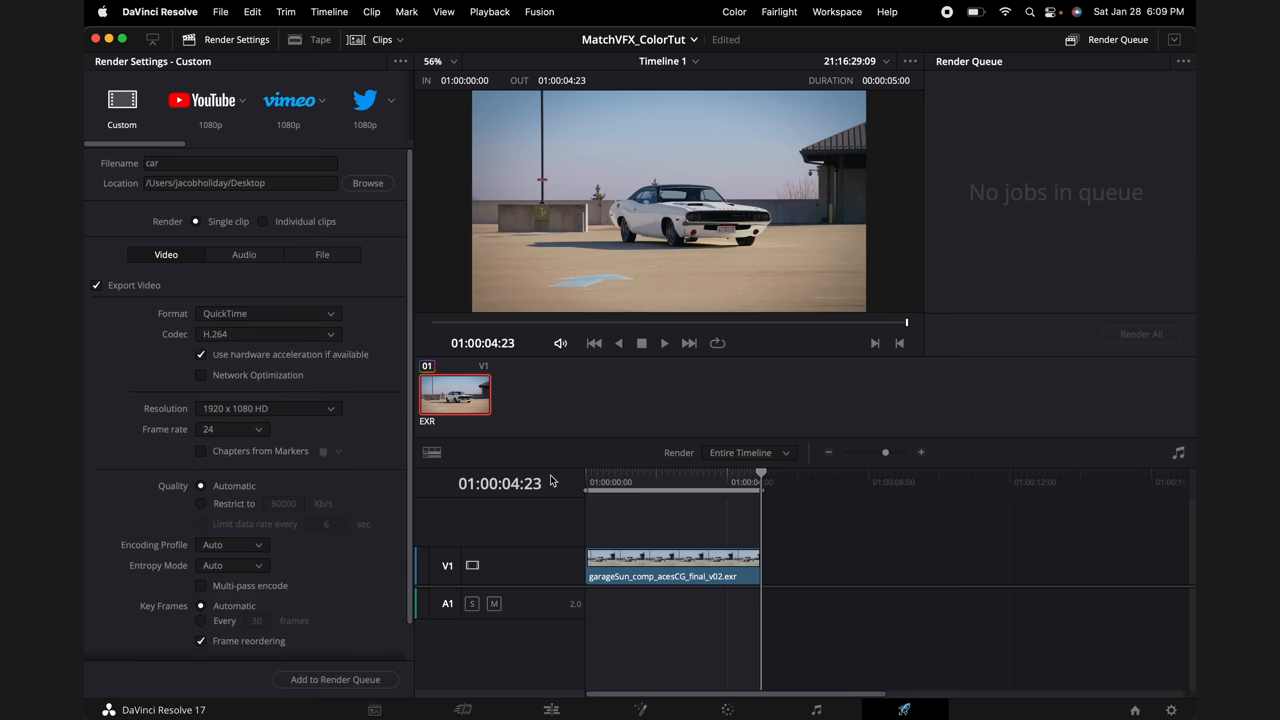
{"action": "mouse_move", "coordinate": [320, 381]}
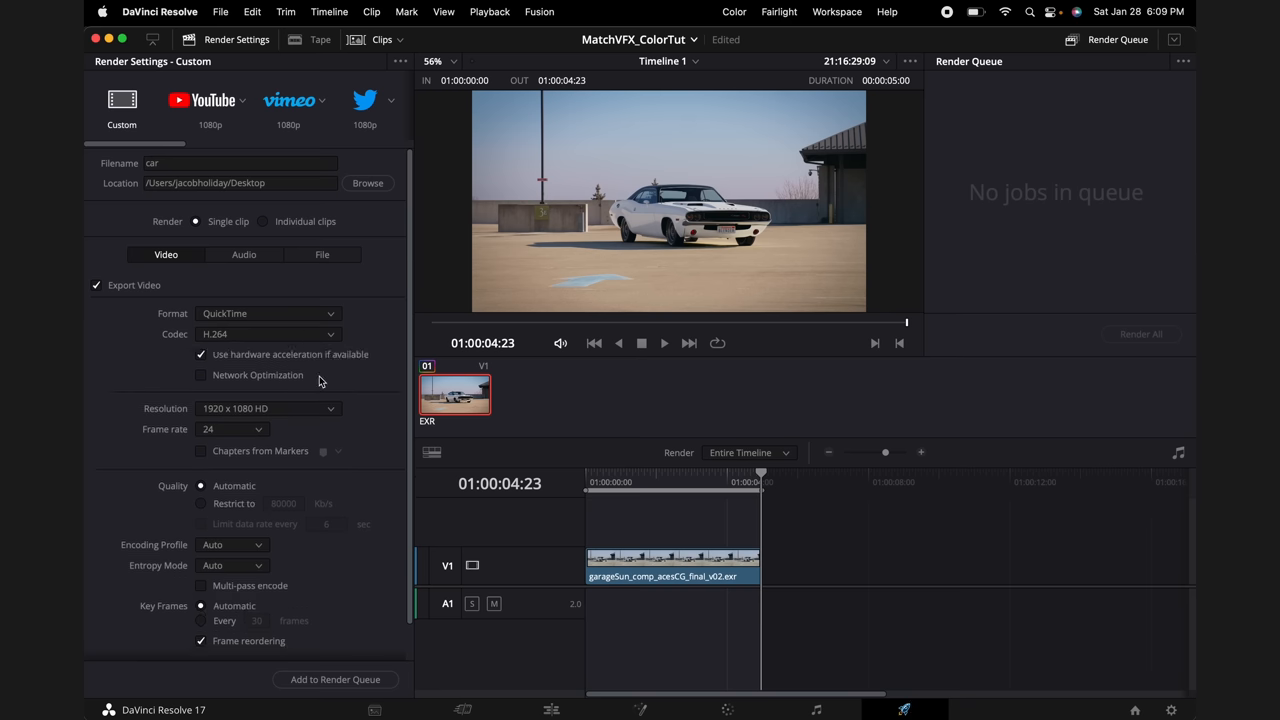
{"action": "left_click", "coordinate": [335, 679]}
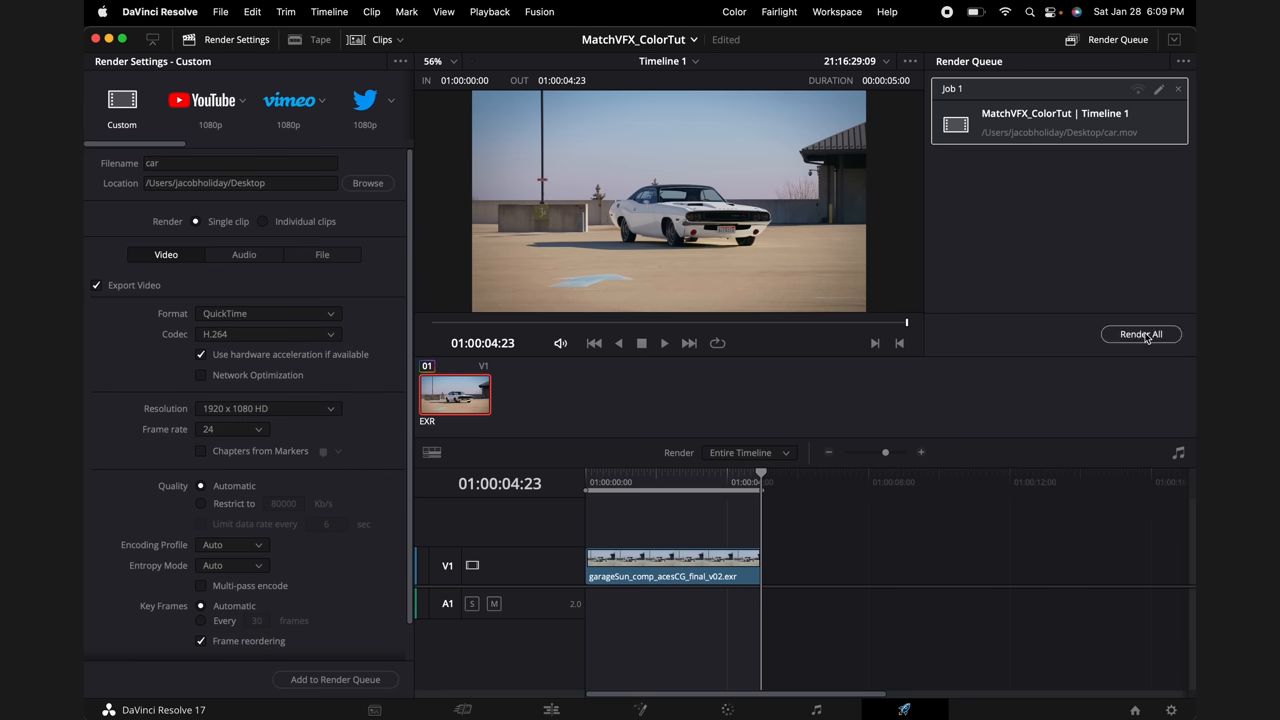